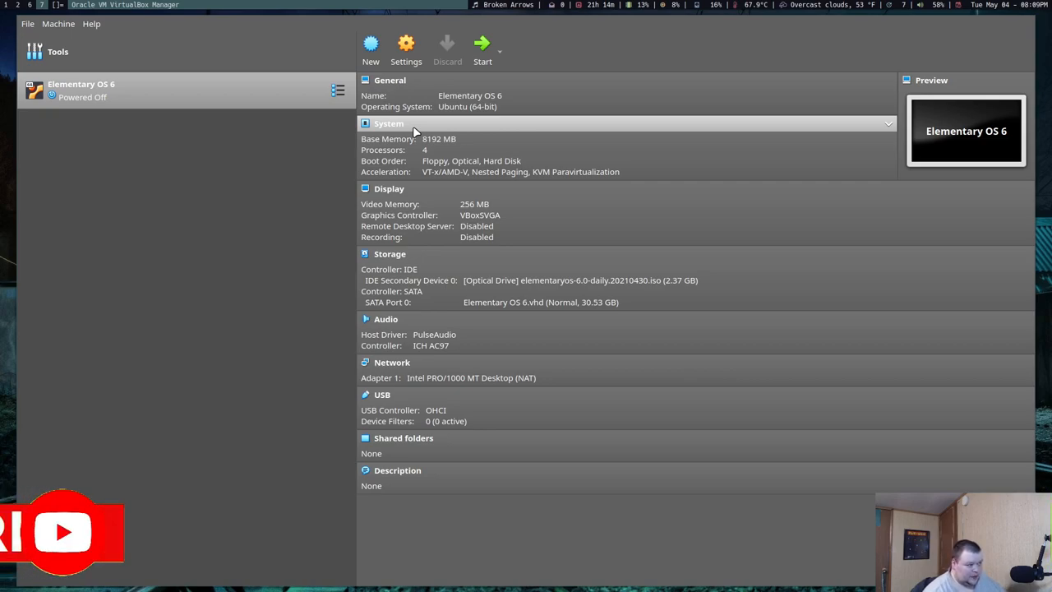
Start the Elementary OS 6 virtual machine so it boots the installer ISO.
click(483, 46)
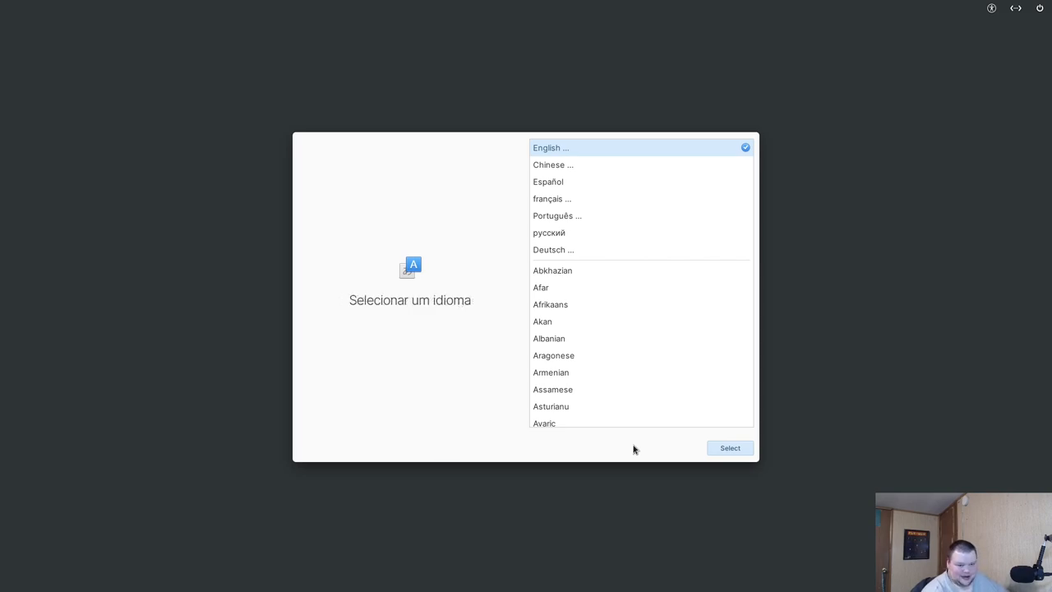
mouse_move(657, 451)
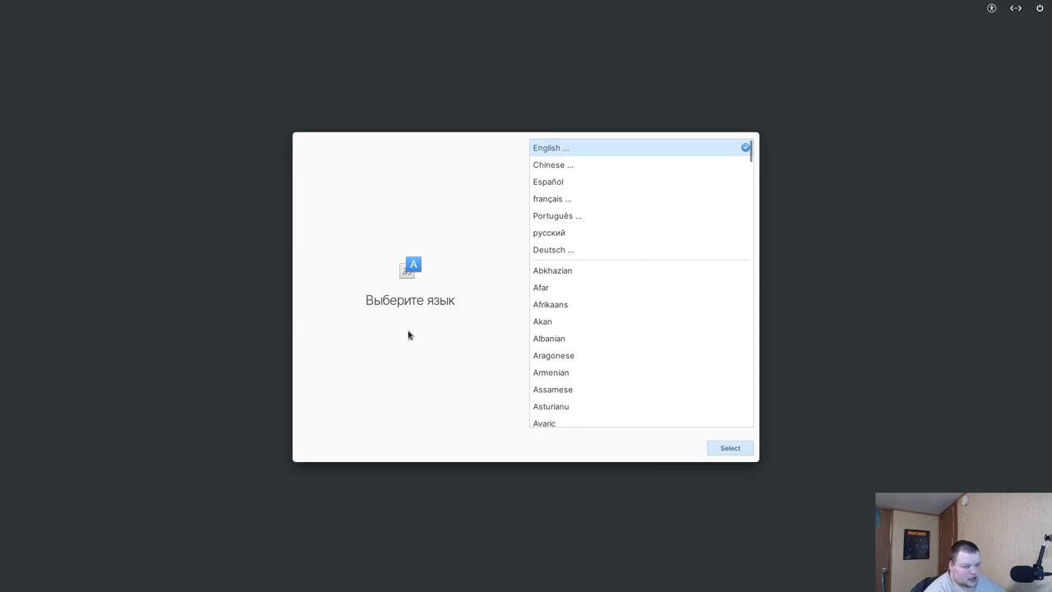
Choose English (United States) as language and the default English (US) keyboard layout.
click(552, 250)
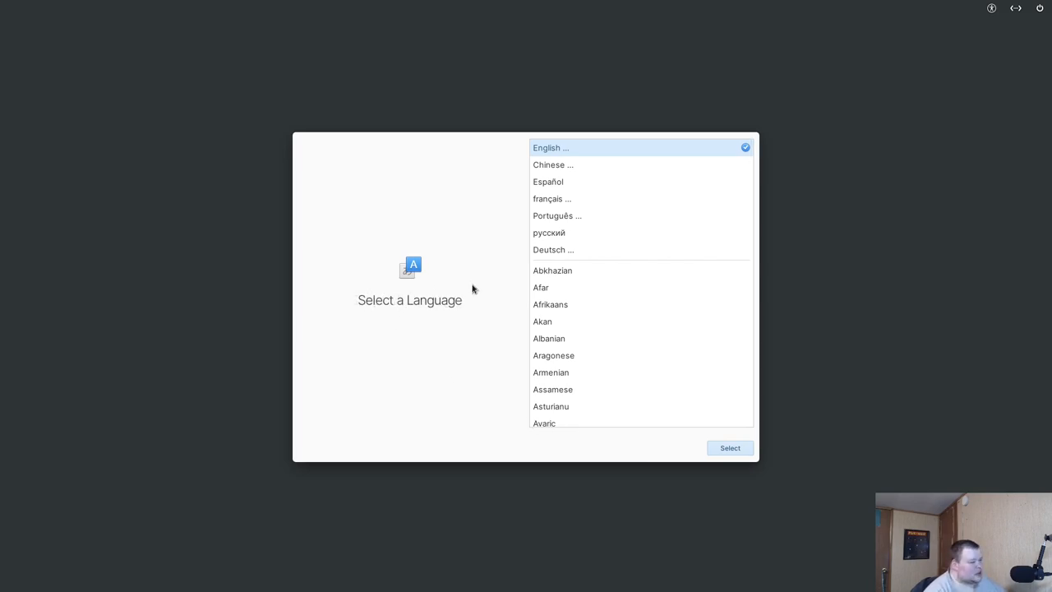
mouse_move(390, 257)
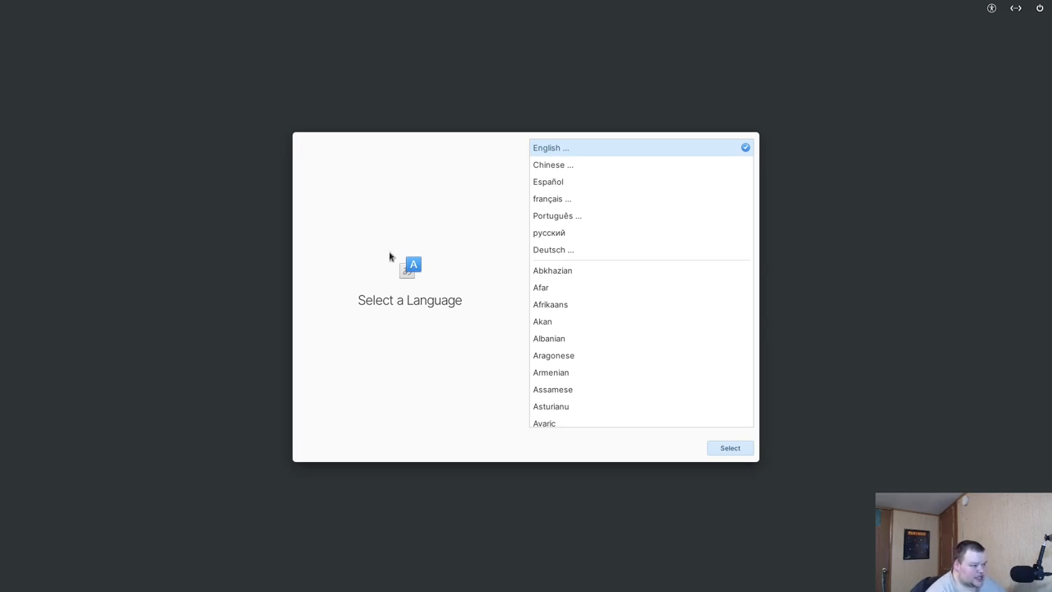
mouse_move(411, 177)
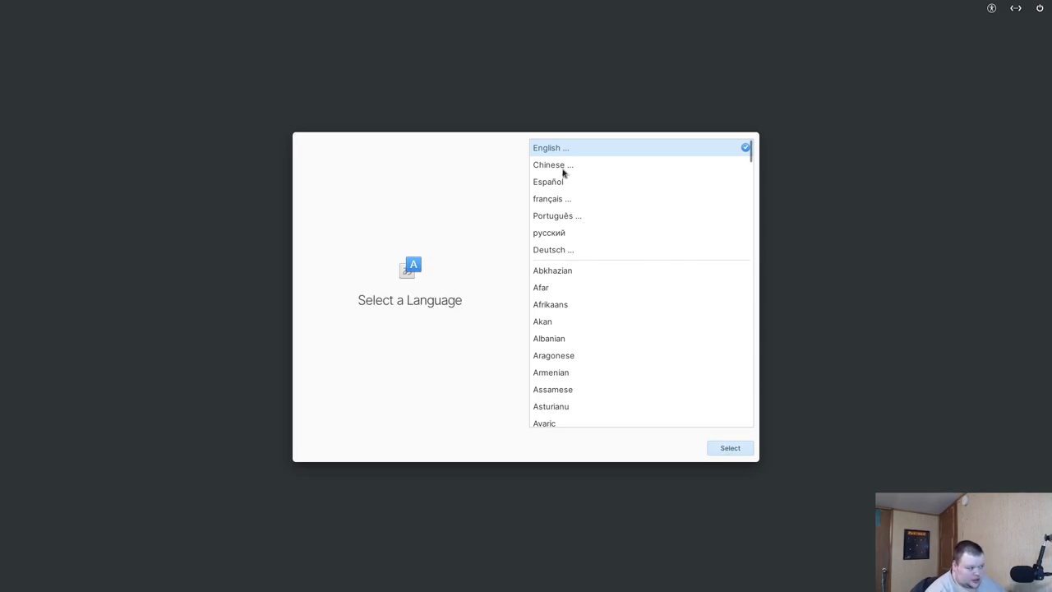
click(549, 148)
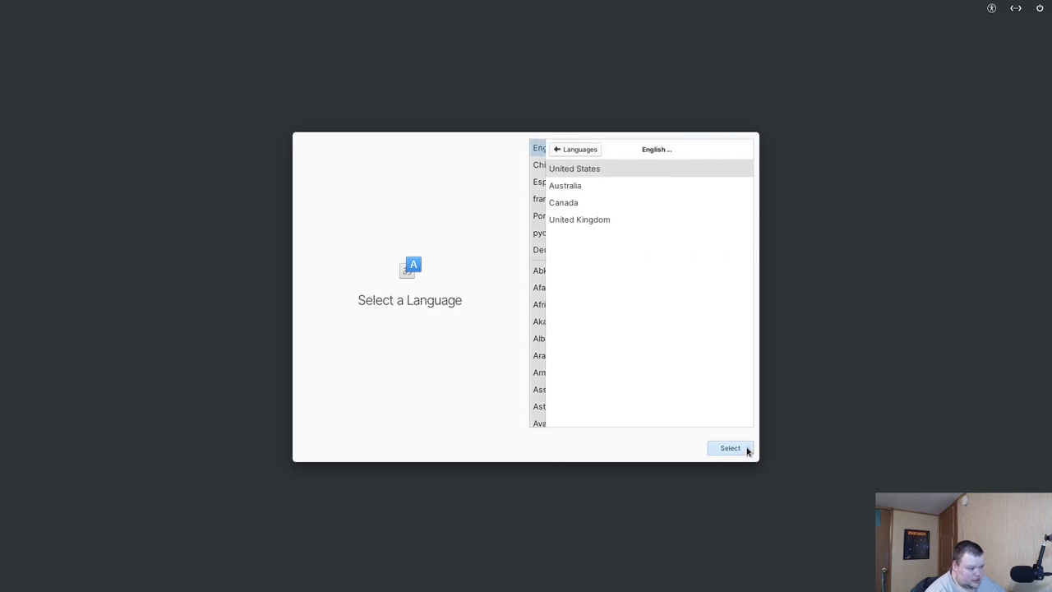
click(573, 168)
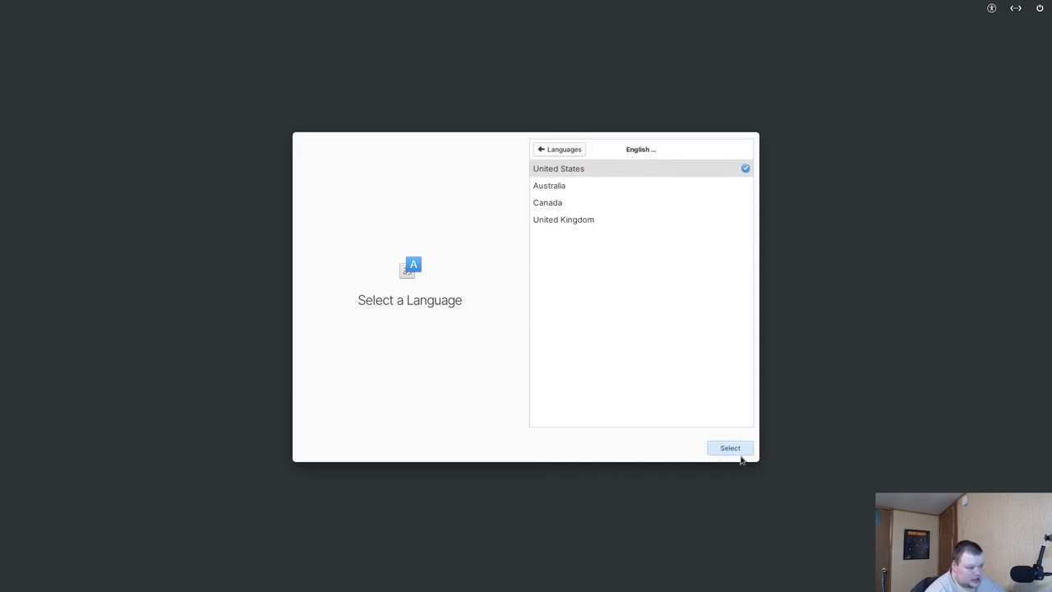
click(730, 447)
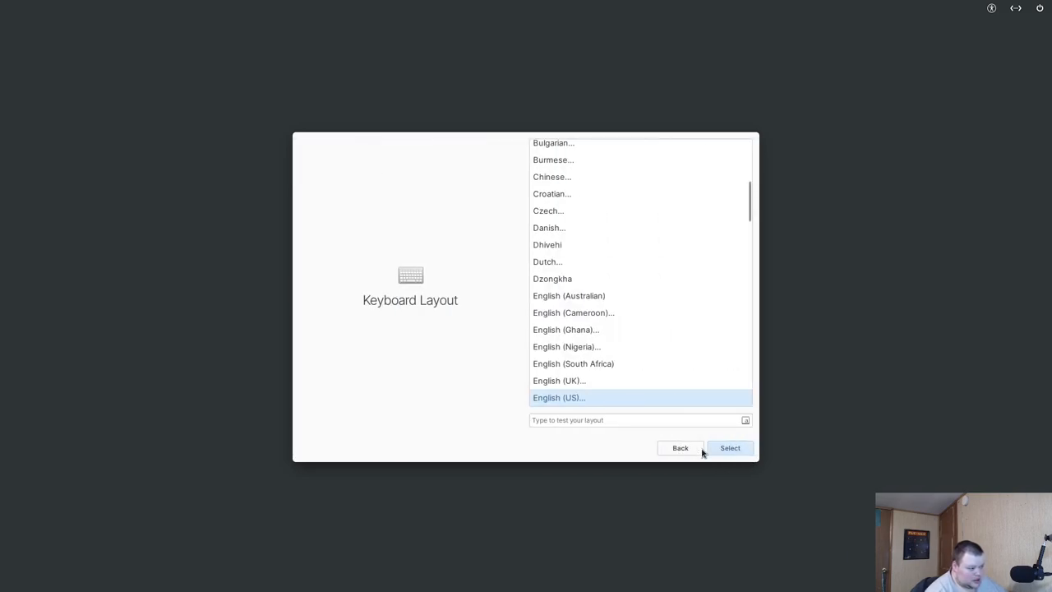
click(559, 396)
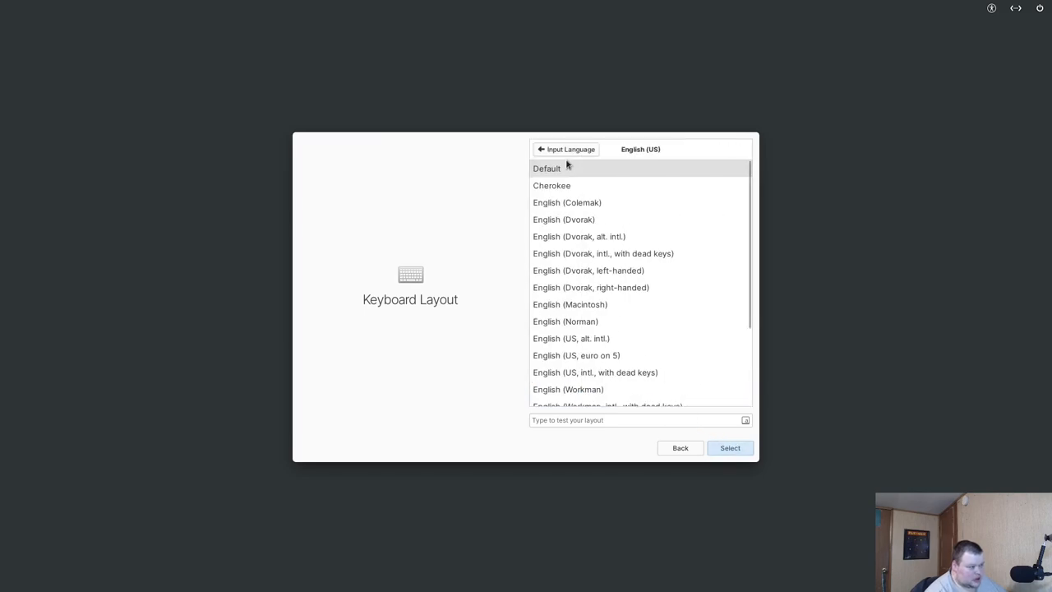
click(730, 447)
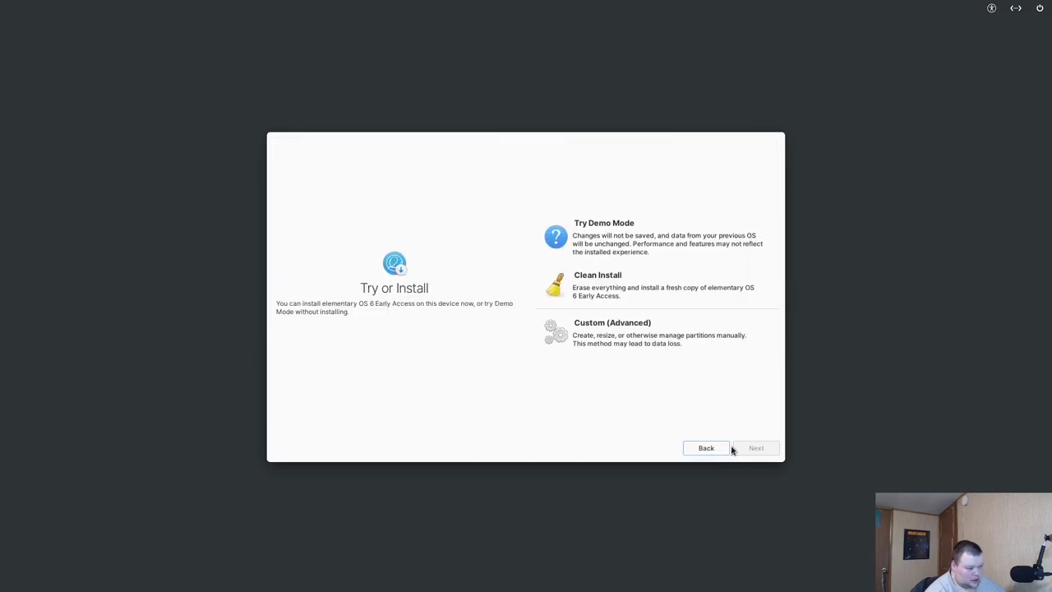
mouse_move(635, 245)
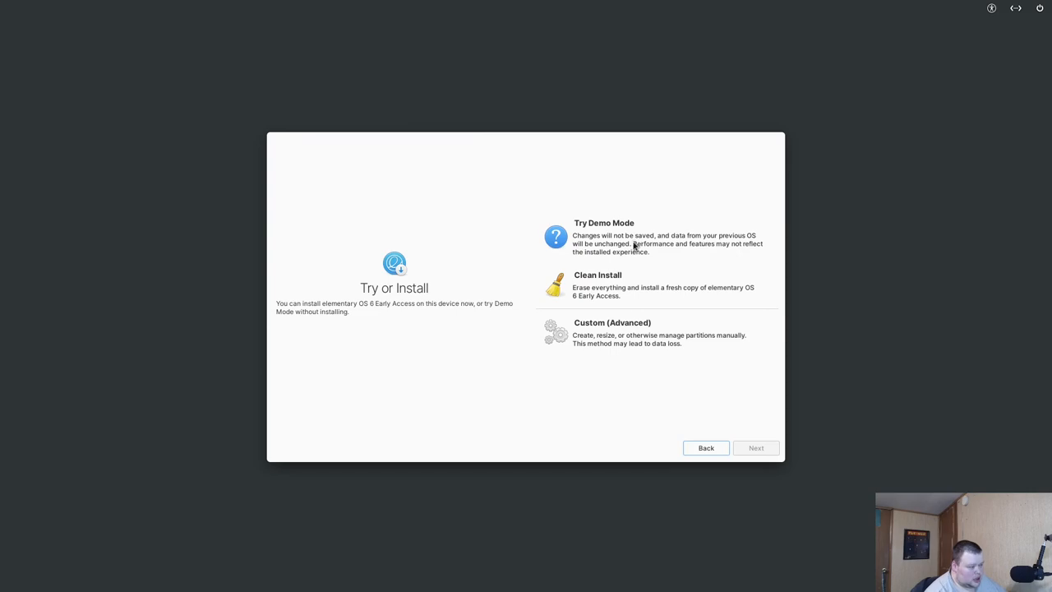
mouse_move(640, 236)
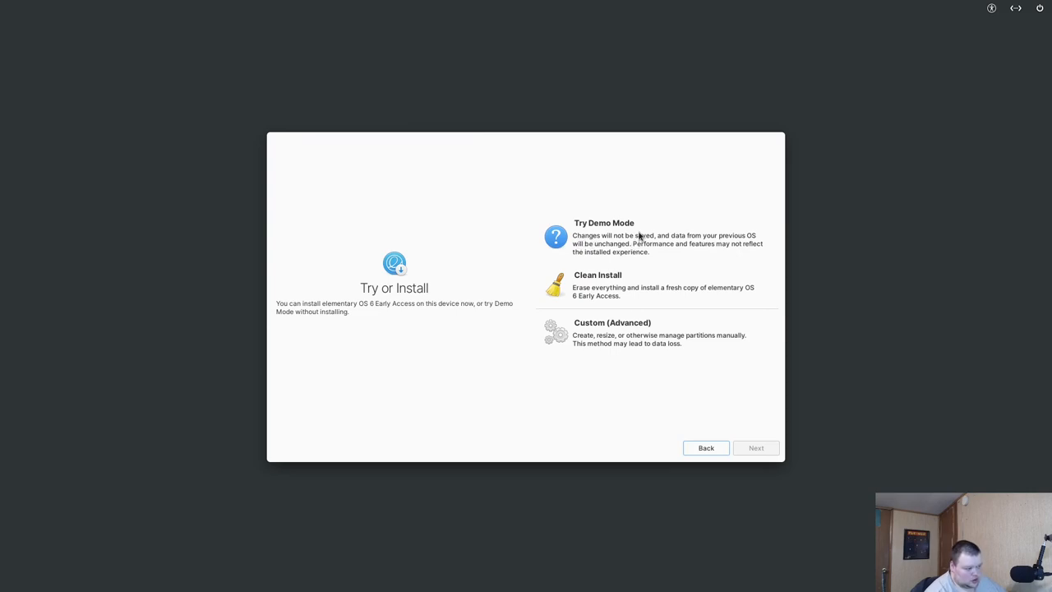
Clean-install onto the VBOX hard disk with Erase and Install, leaving the drive unencrypted.
click(599, 285)
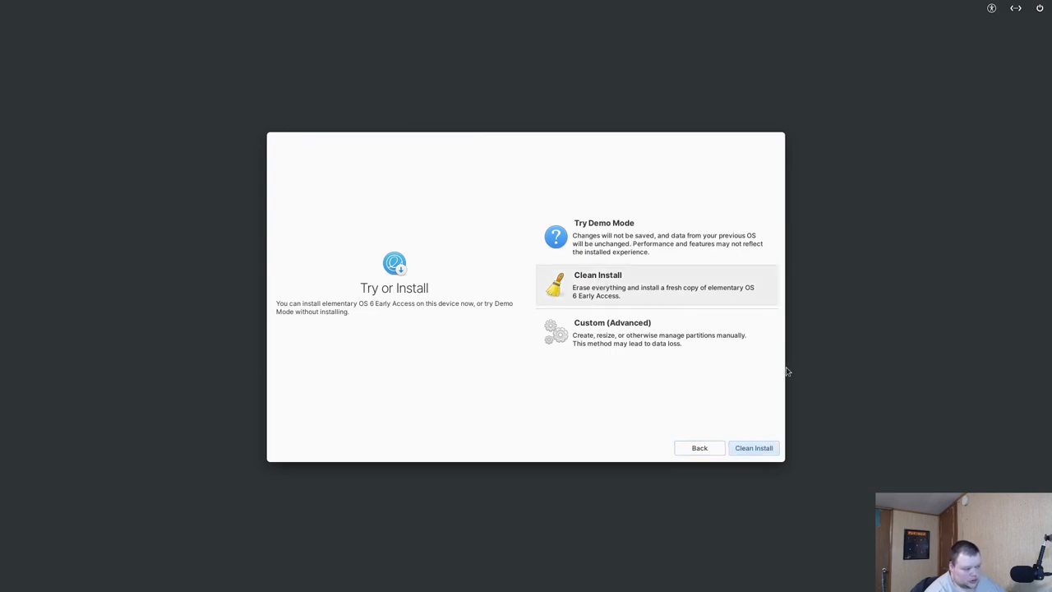
mouse_move(632, 334)
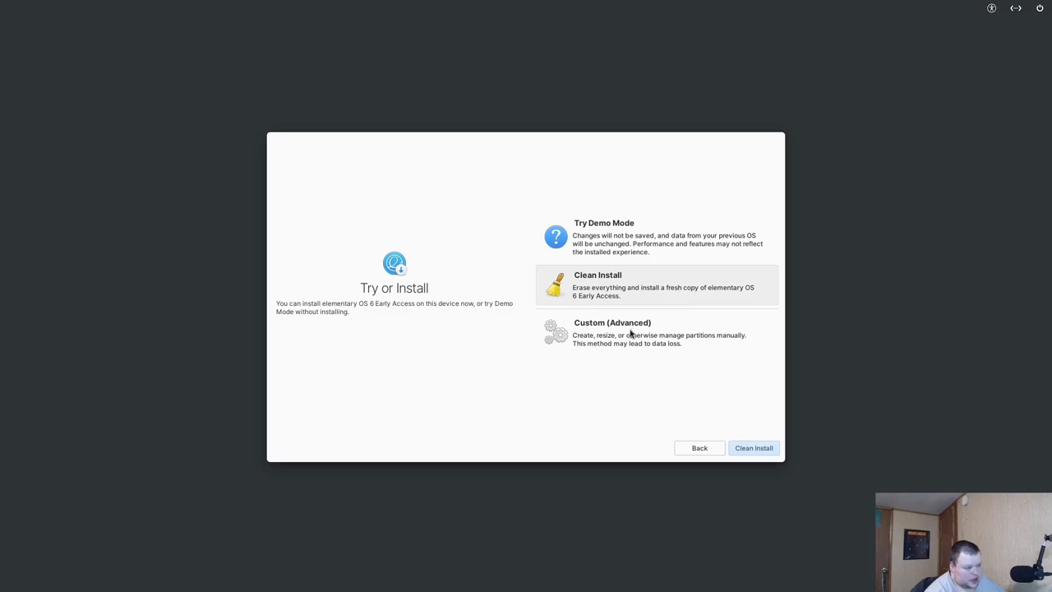
mouse_move(654, 345)
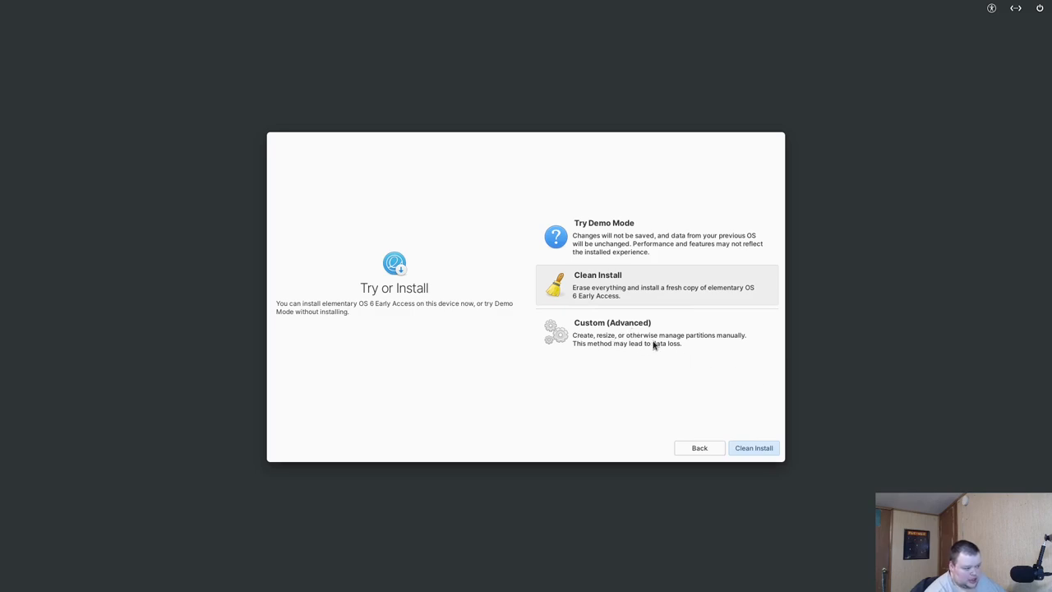
click(753, 447)
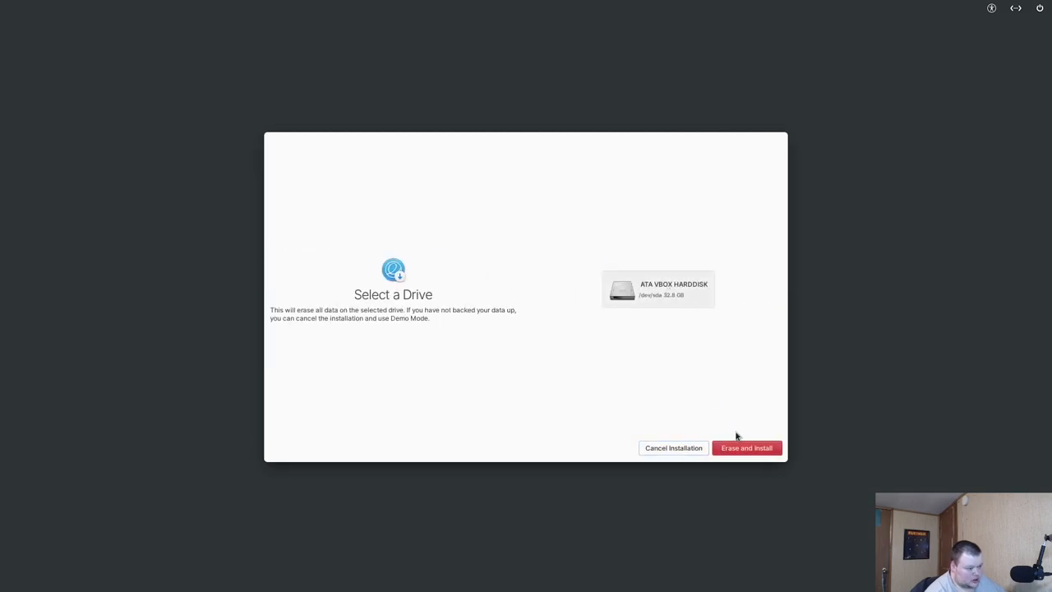
click(746, 447)
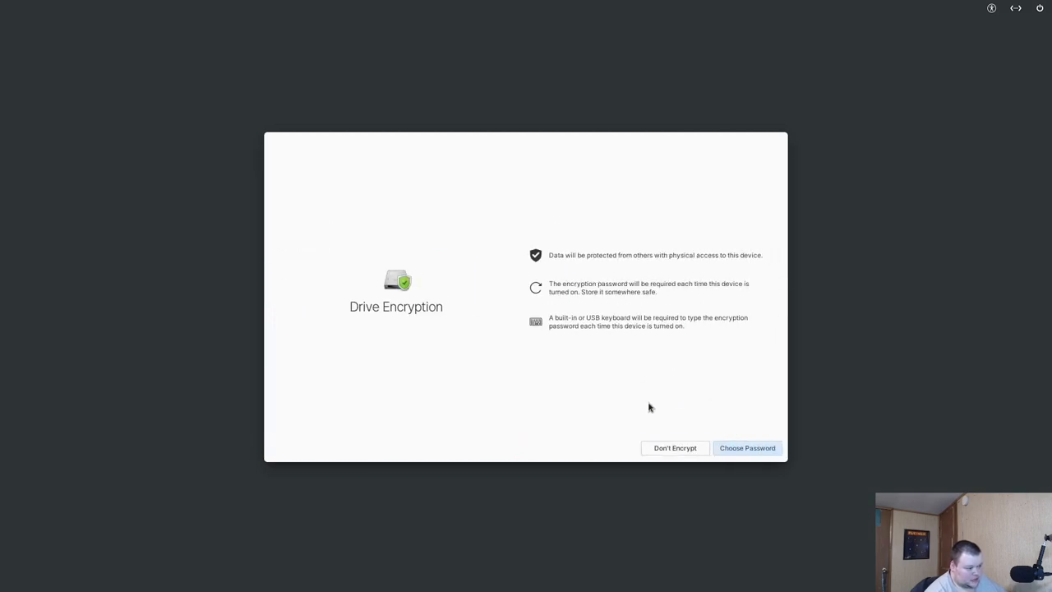
click(674, 447)
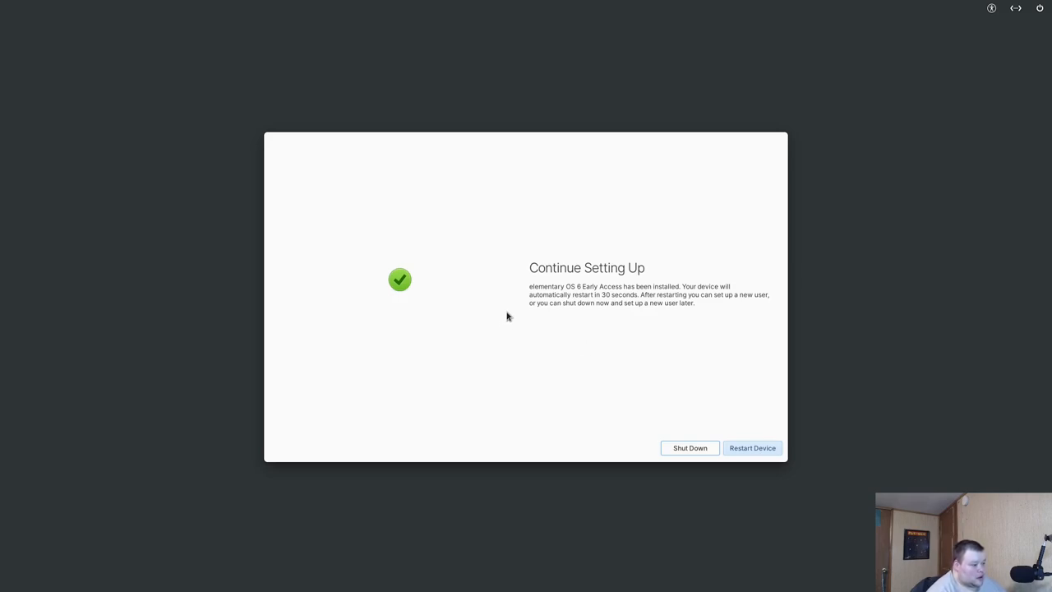
mouse_move(687, 257)
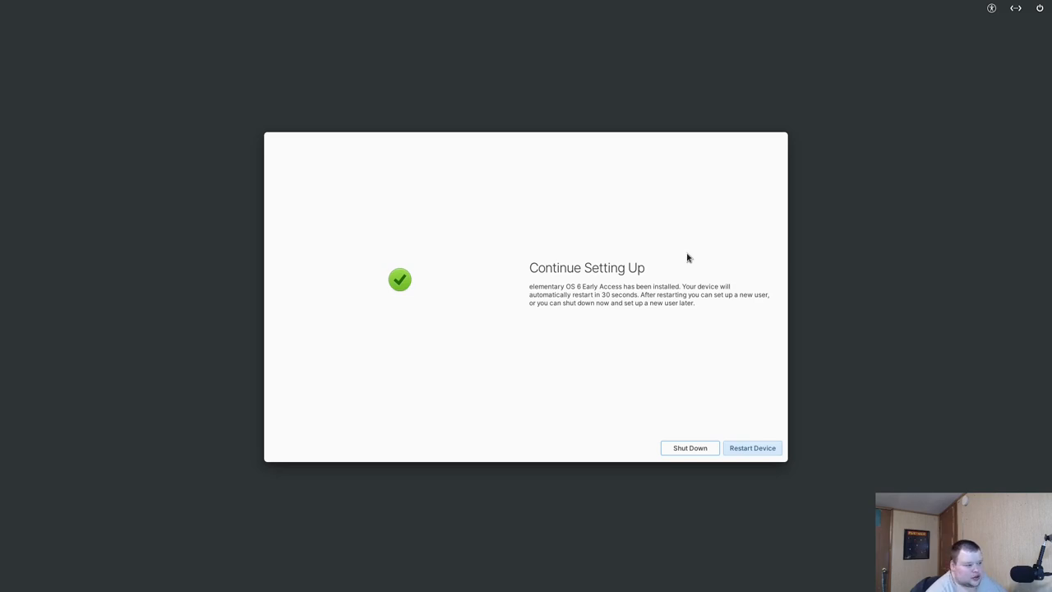
mouse_move(669, 365)
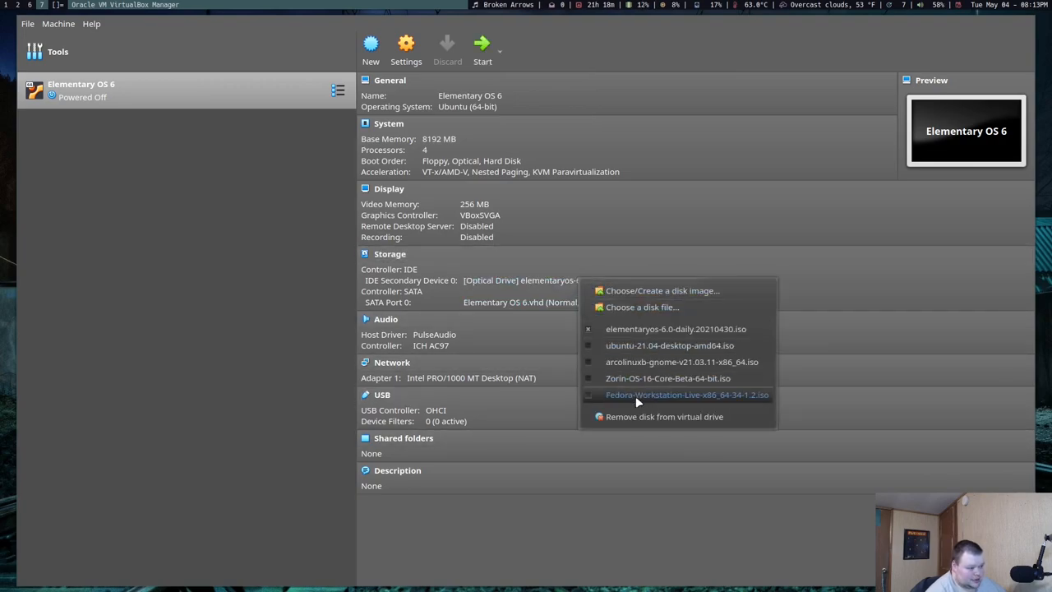
Remove the installer ISO from the optical drive and boot the VM again.
click(664, 416)
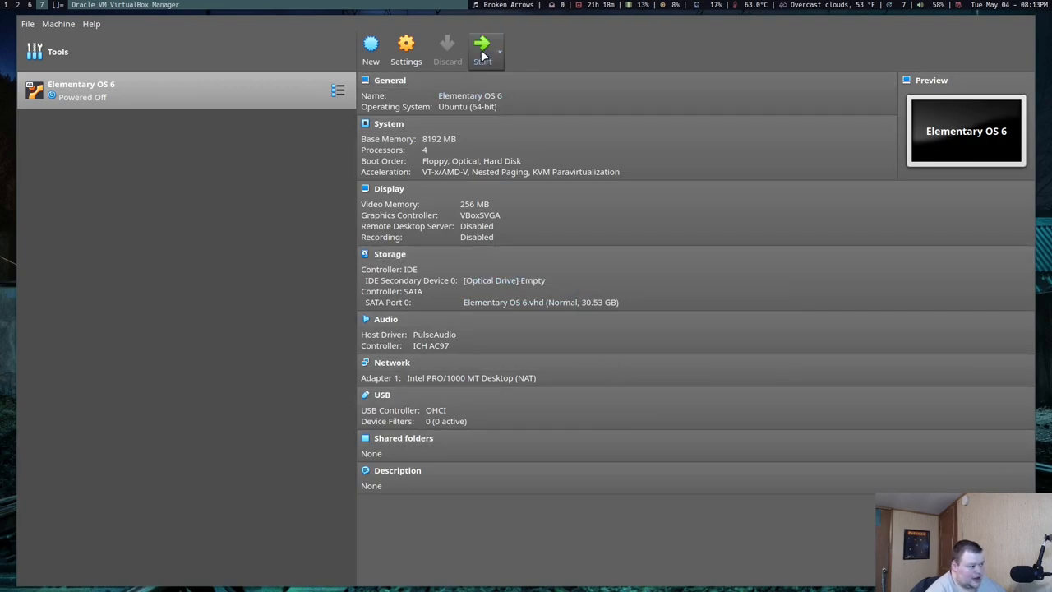
click(482, 50)
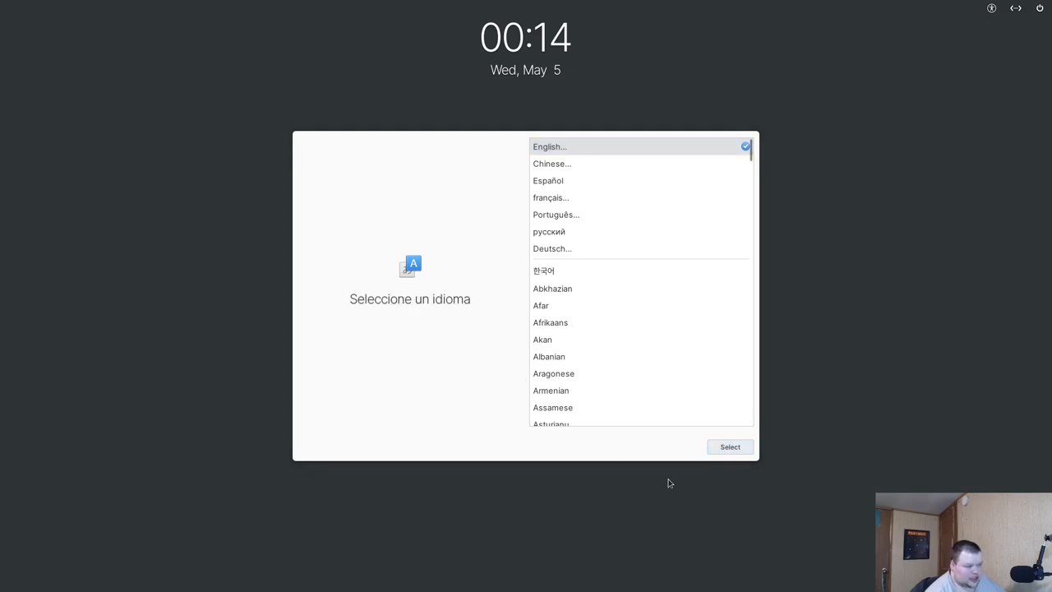
Choose English as system language and the default English (US) keyboard layout.
click(550, 198)
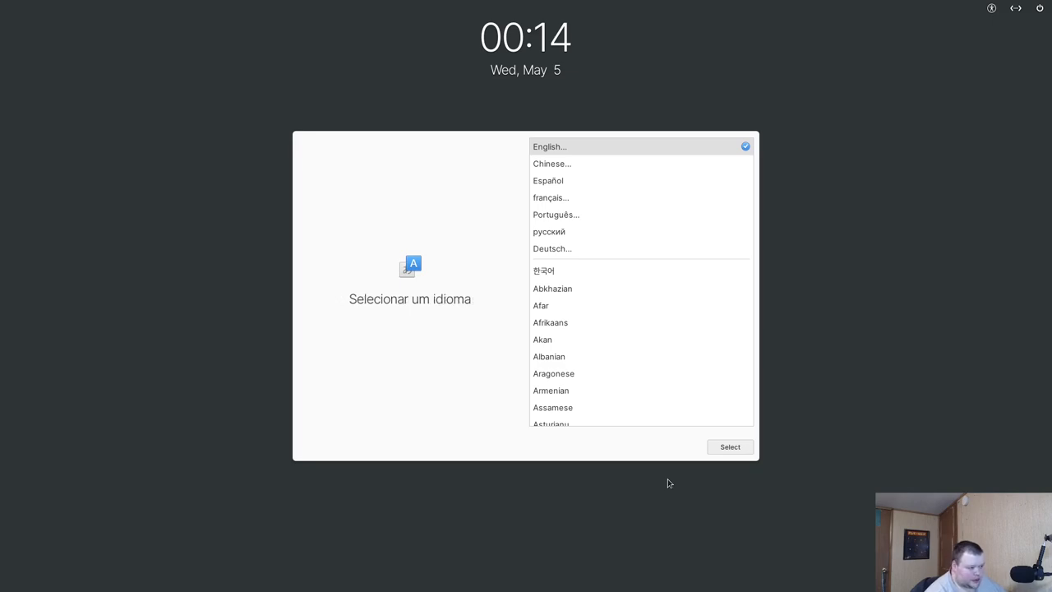
click(729, 448)
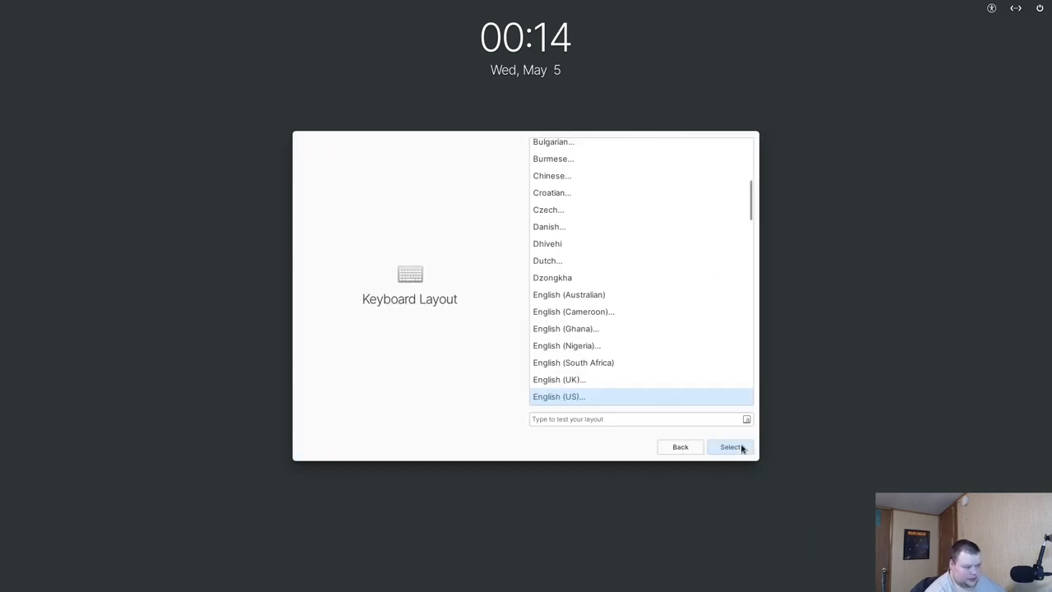
click(558, 396)
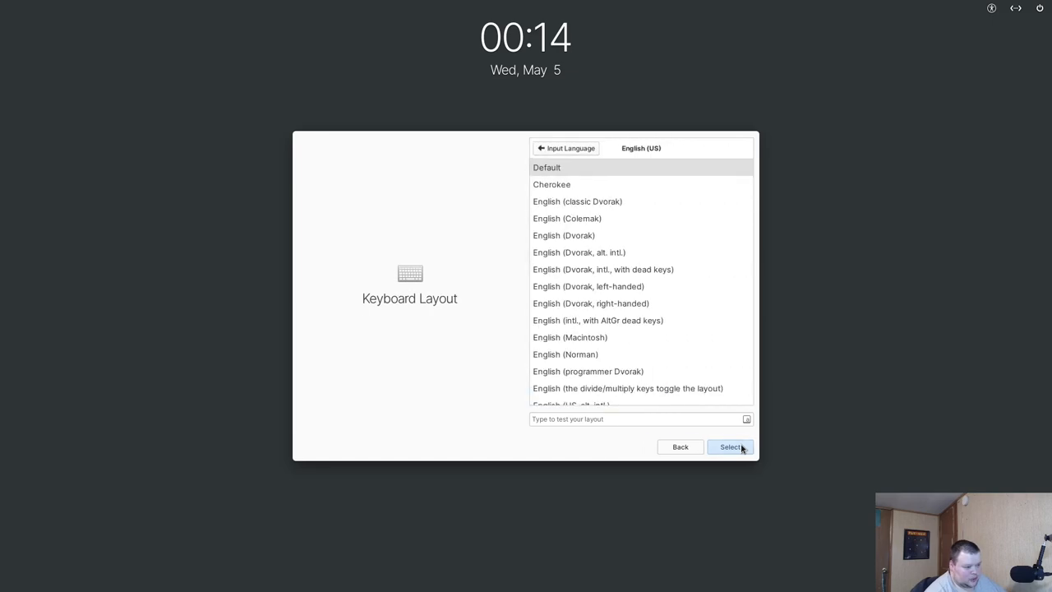
click(730, 447)
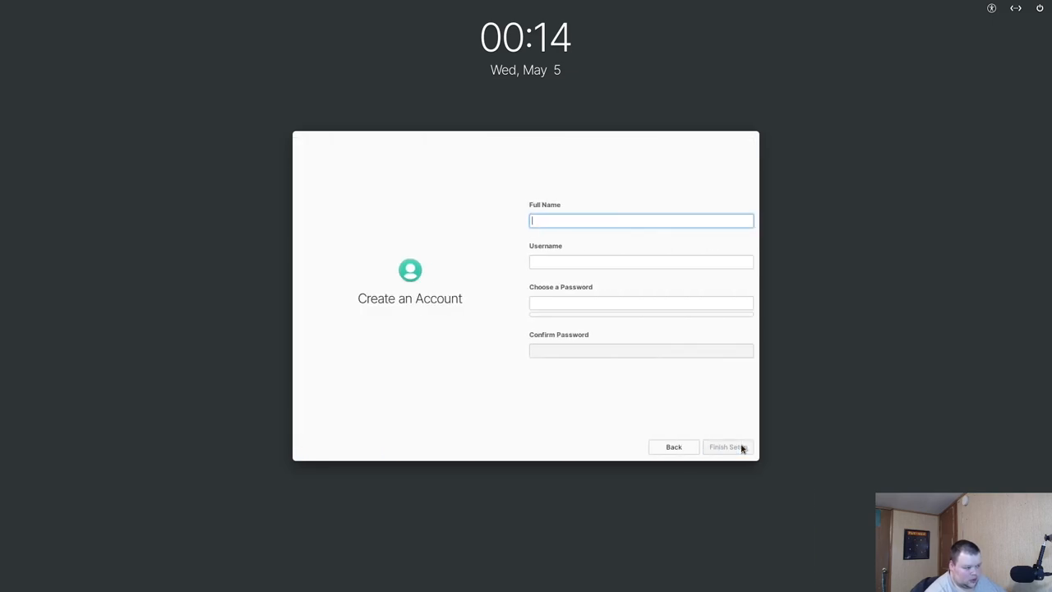
Enter the account details for user 'matt' and finish setup.
text(matt)
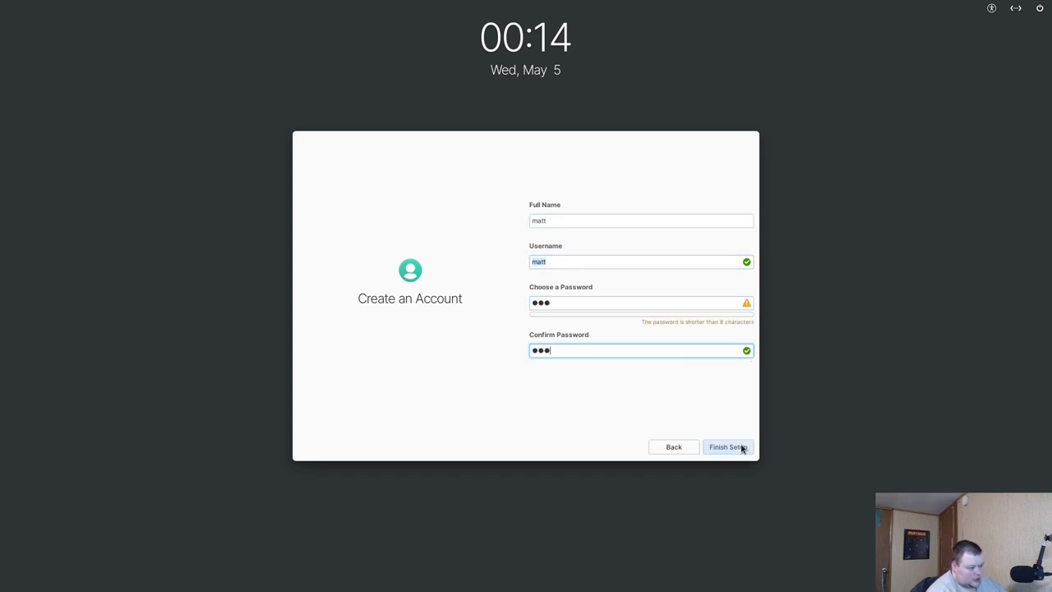
click(727, 447)
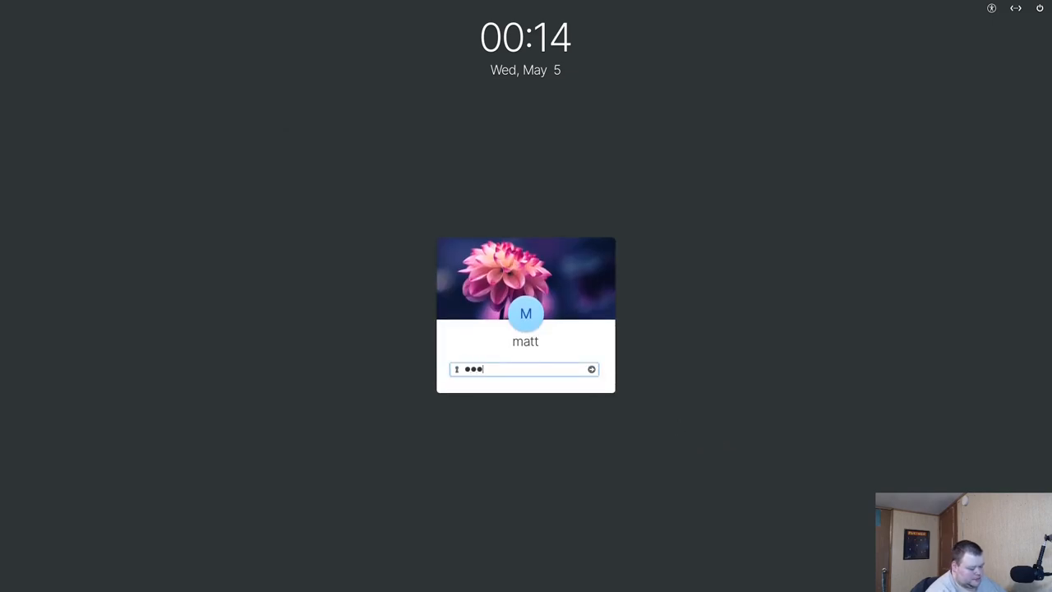
key(Return)
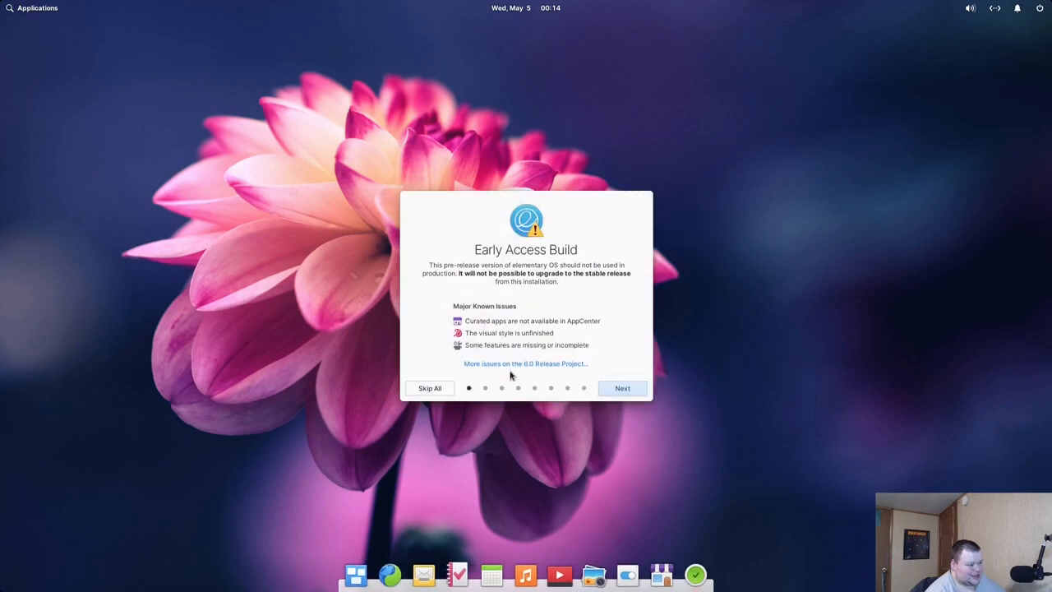
mouse_move(526, 294)
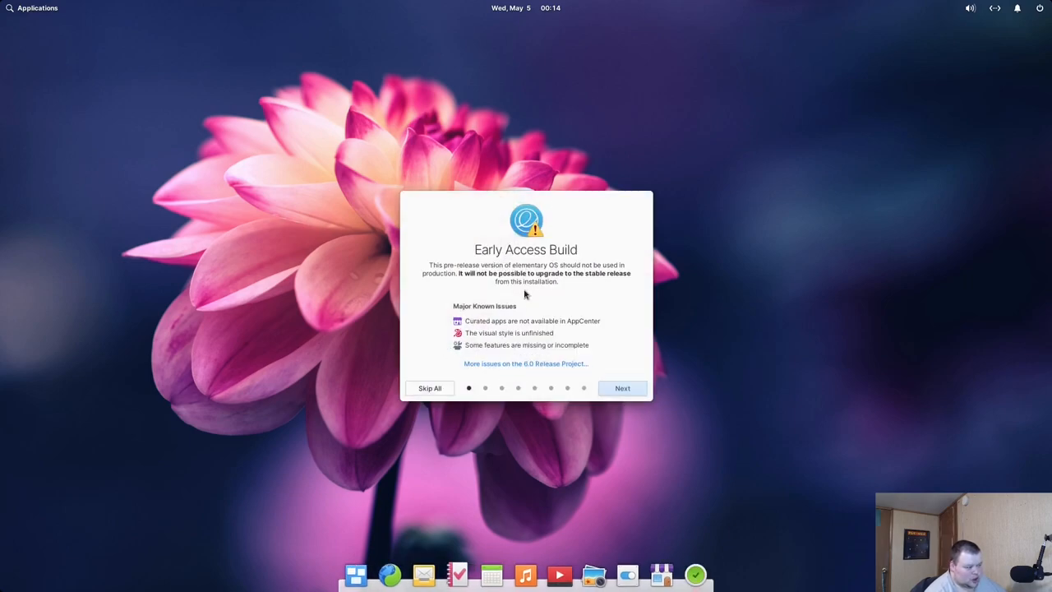
mouse_move(483, 282)
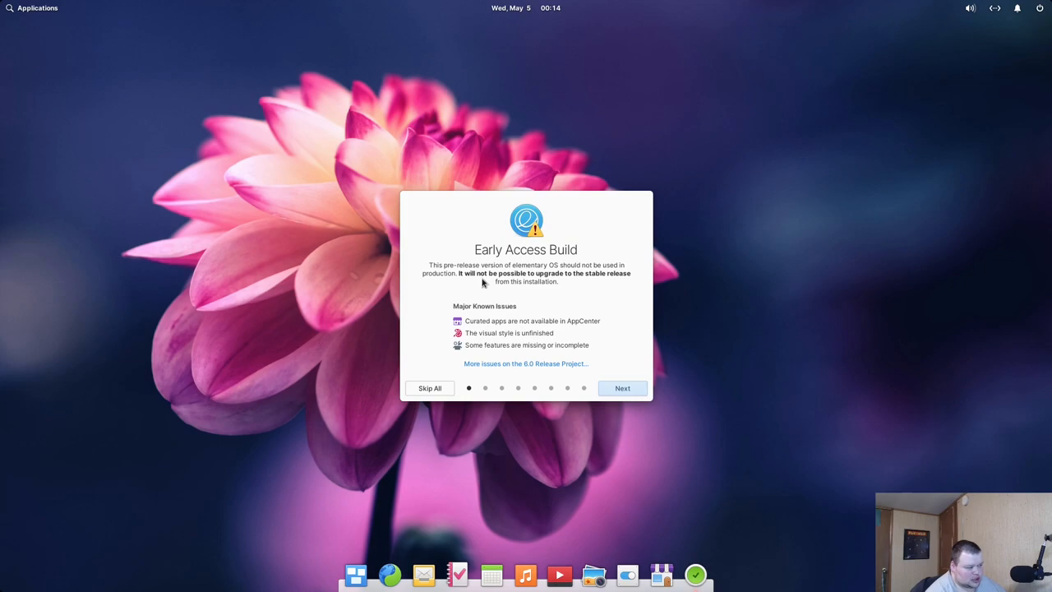
mouse_move(587, 283)
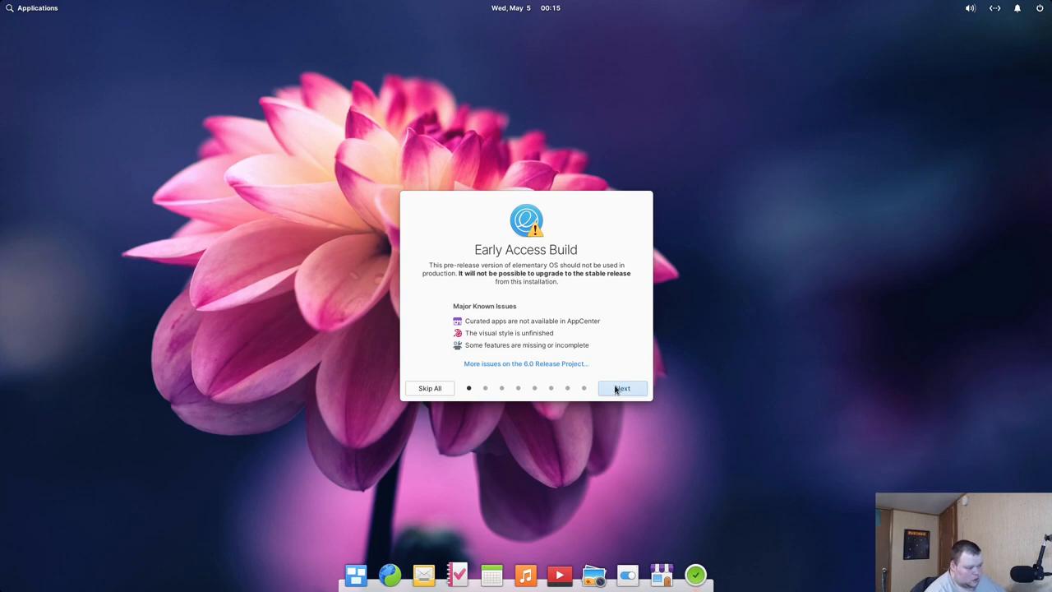
Pass the early access notice and choose the Dark style with a purple accent.
click(621, 388)
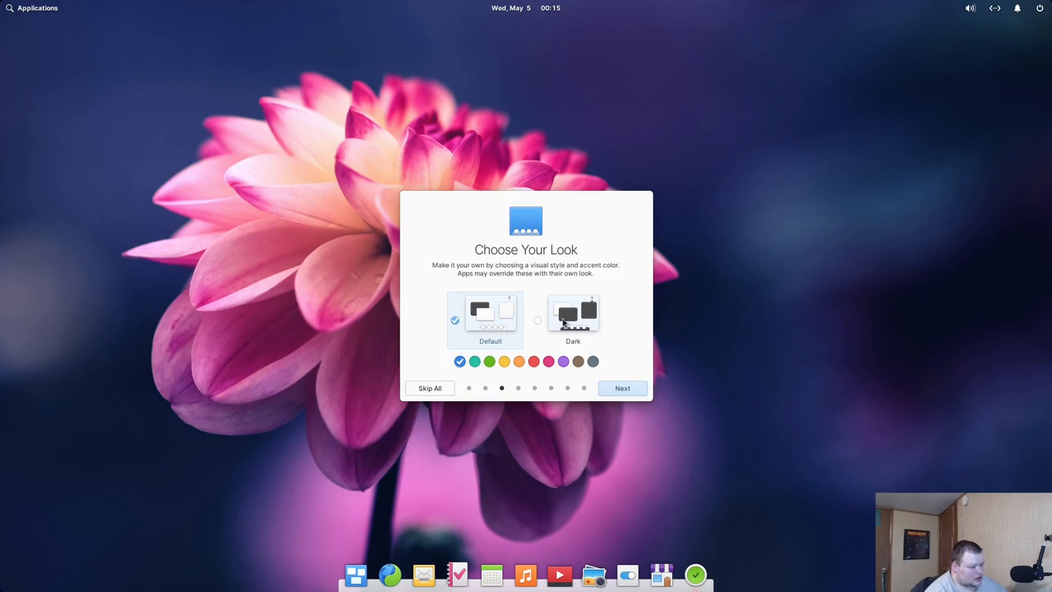
click(572, 315)
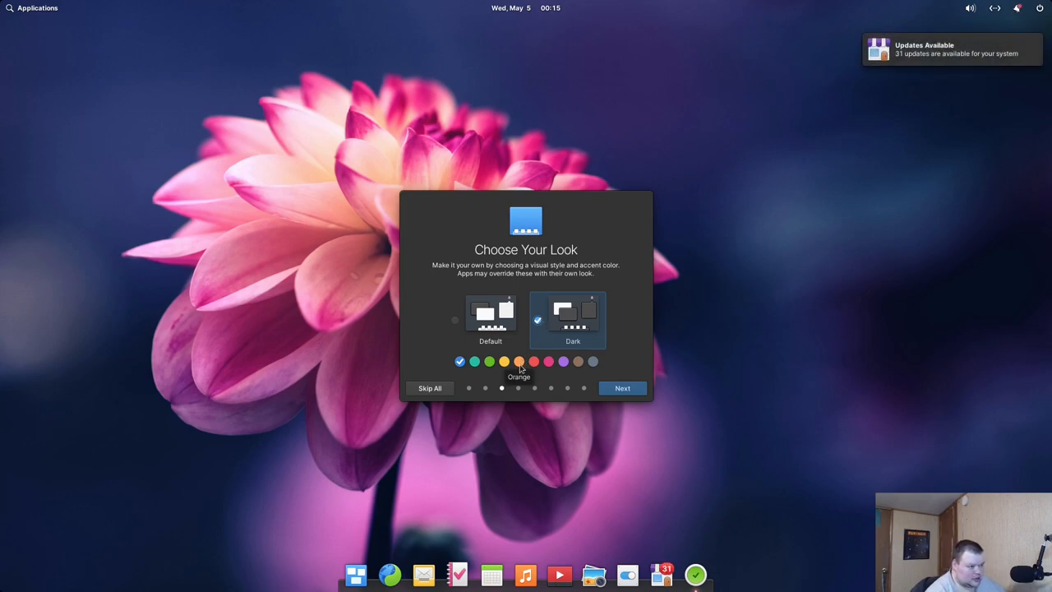
click(519, 362)
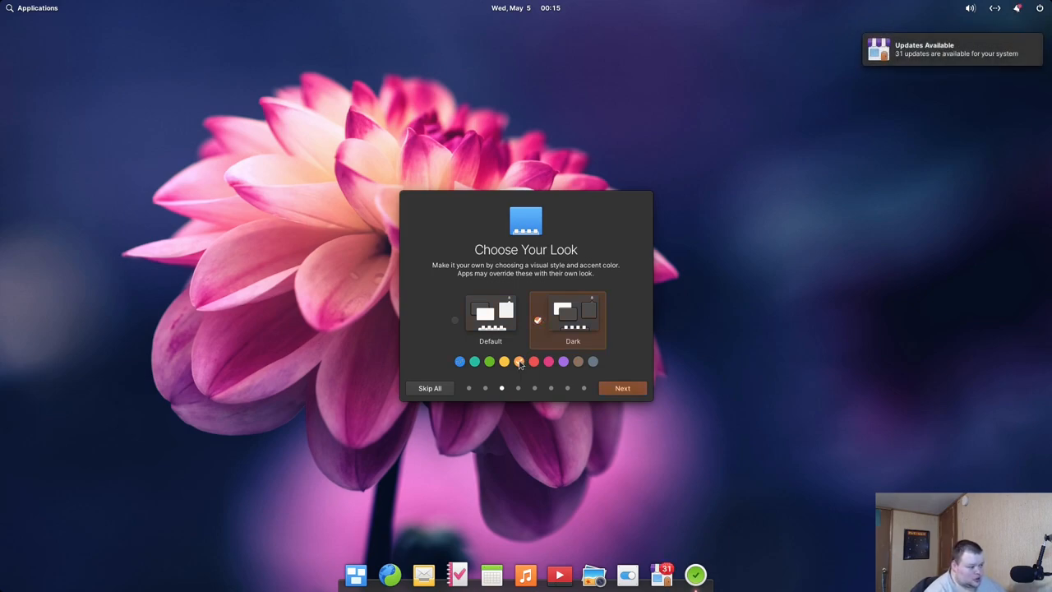
click(562, 361)
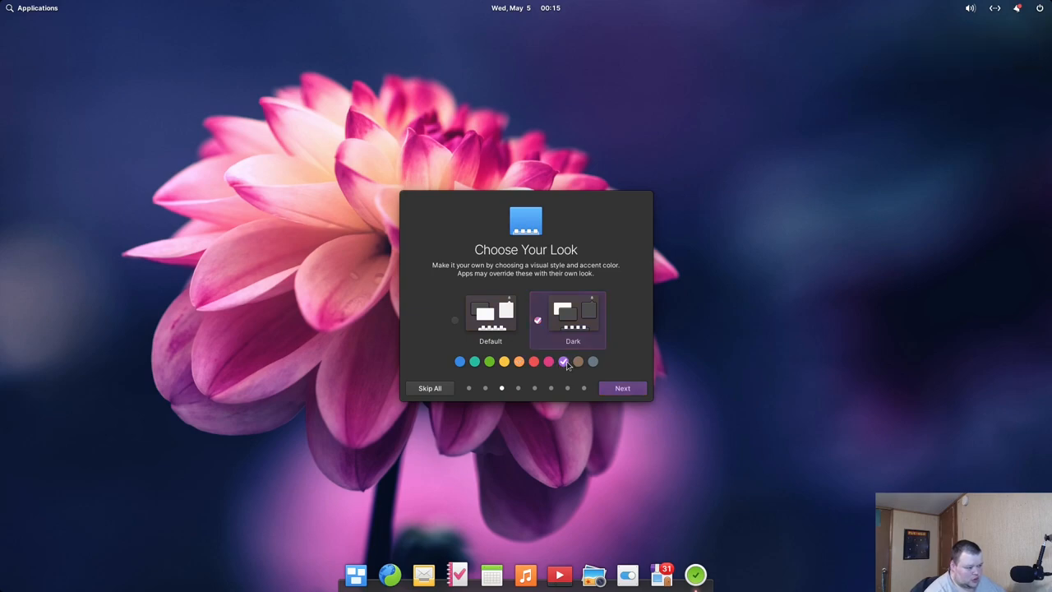
click(621, 387)
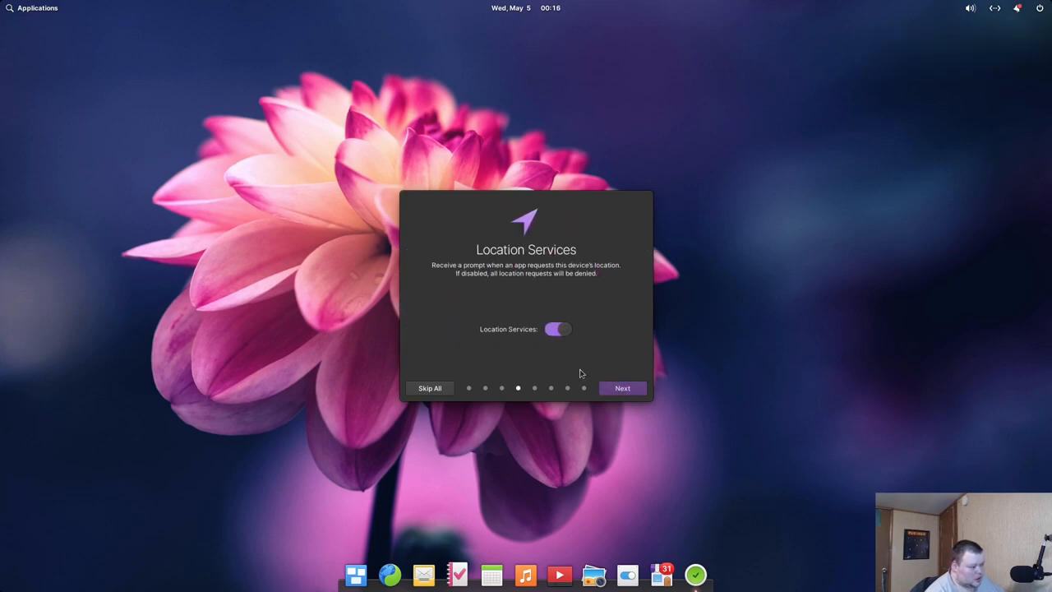
mouse_move(559, 337)
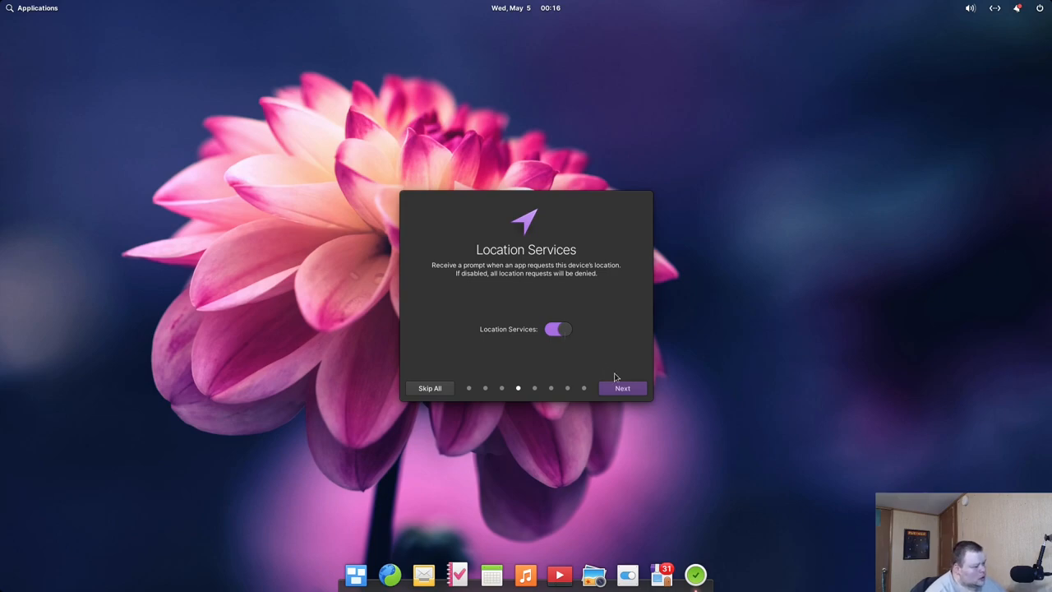
Keep defaults through Location Services, Night Light, Housekeeping and Get Some Apps.
click(621, 388)
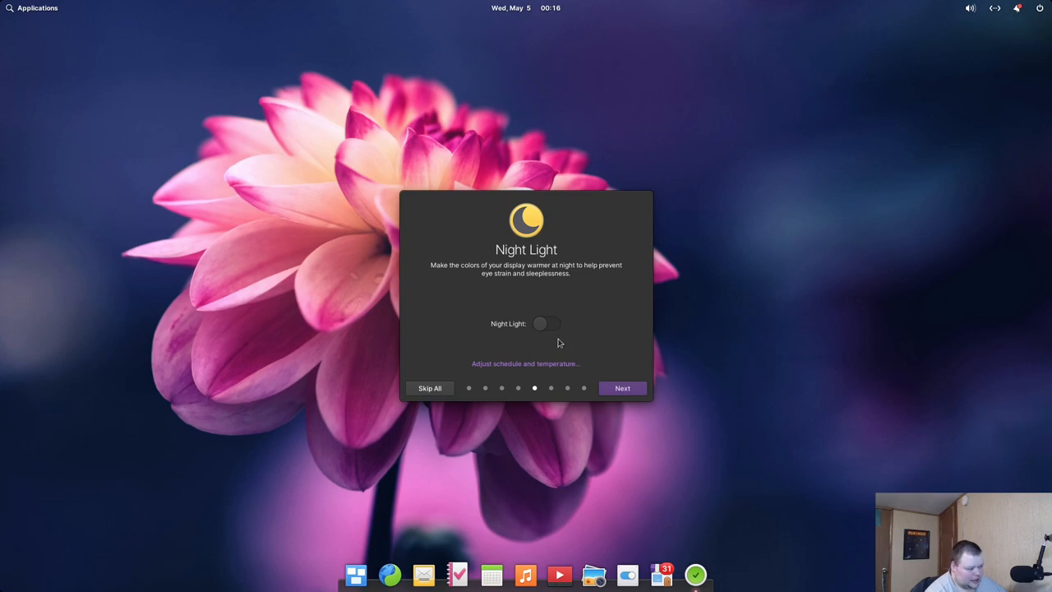
mouse_move(544, 303)
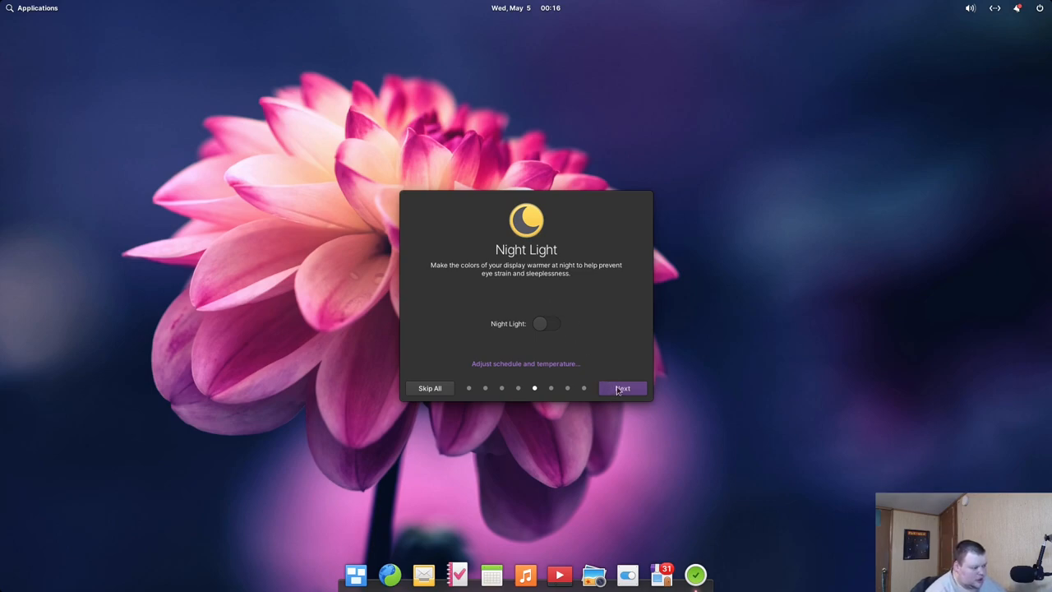
click(621, 388)
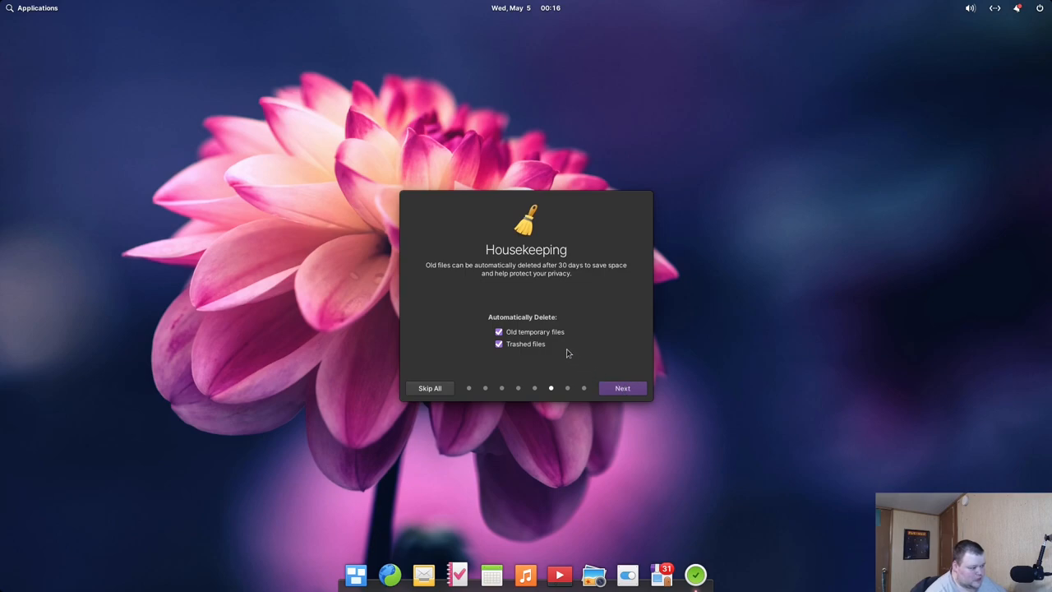
mouse_move(556, 337)
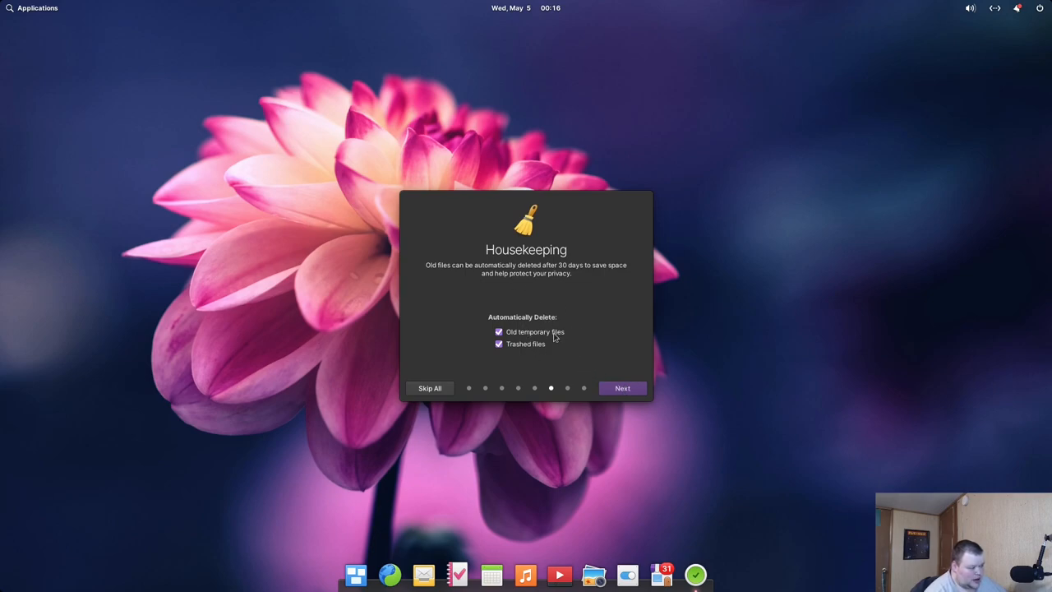
mouse_move(540, 351)
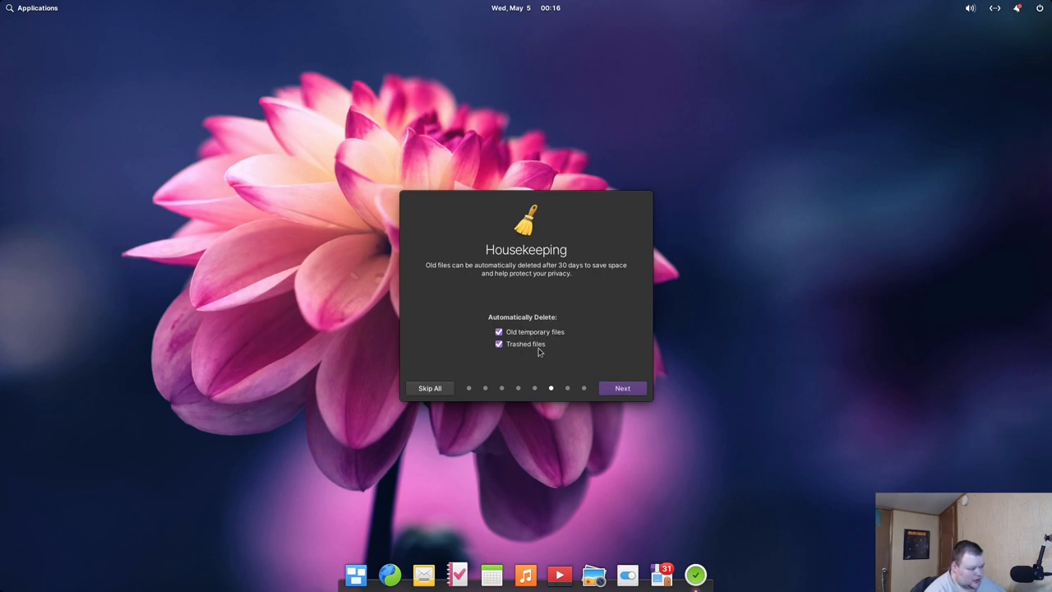
mouse_move(611, 309)
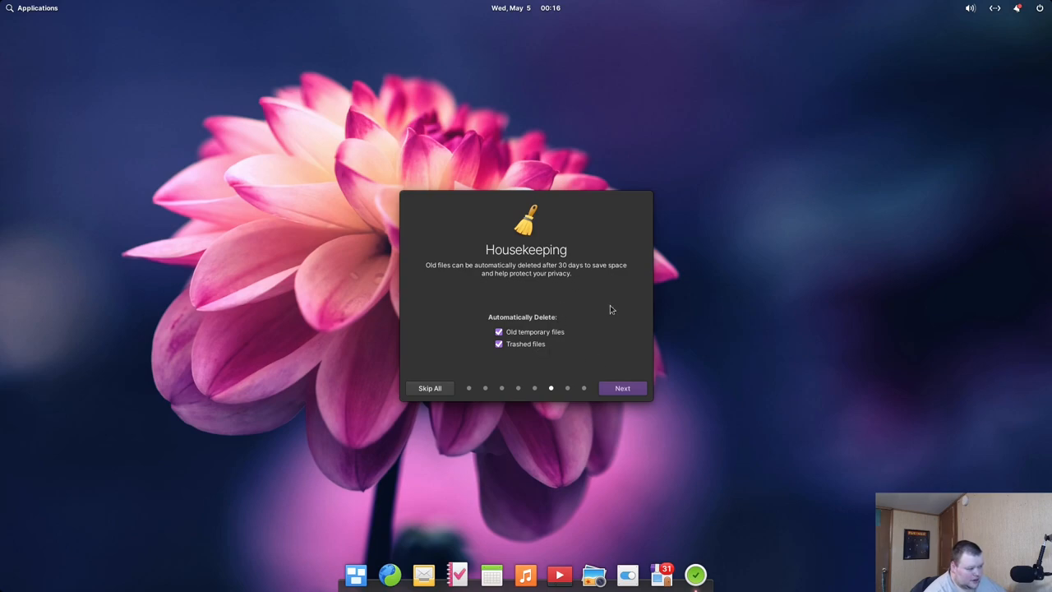
click(621, 388)
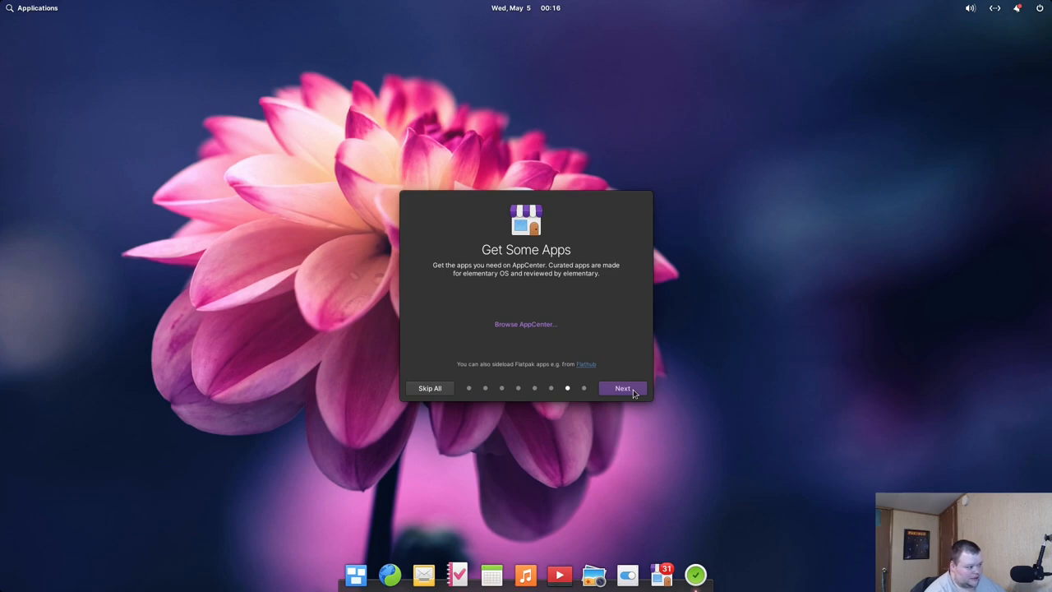
mouse_move(572, 370)
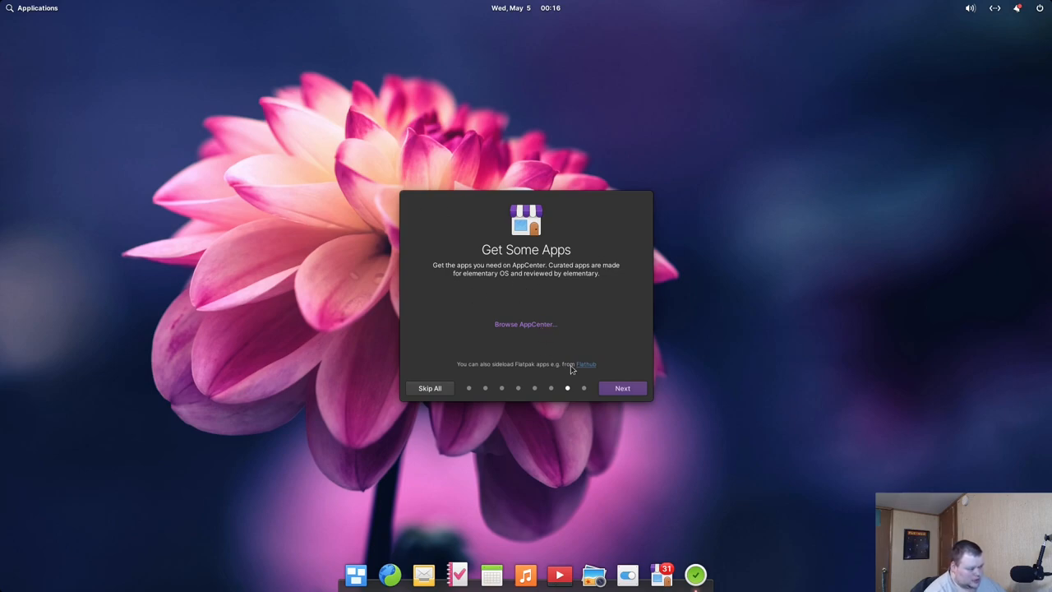
click(622, 388)
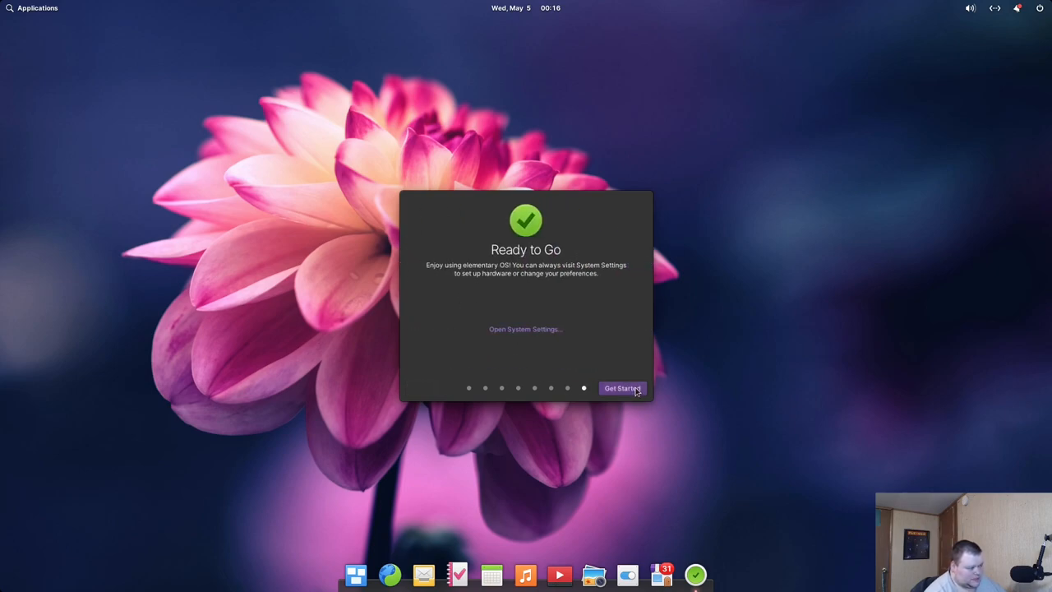
Finish the welcome guide with Get Started, leaving the desktop clear.
click(621, 388)
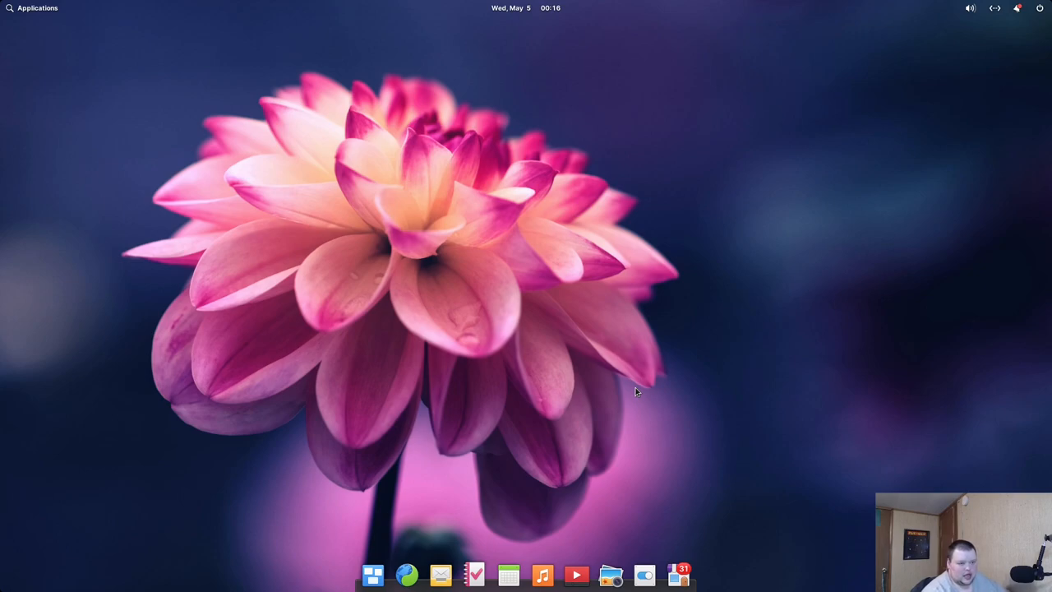
mouse_move(555, 541)
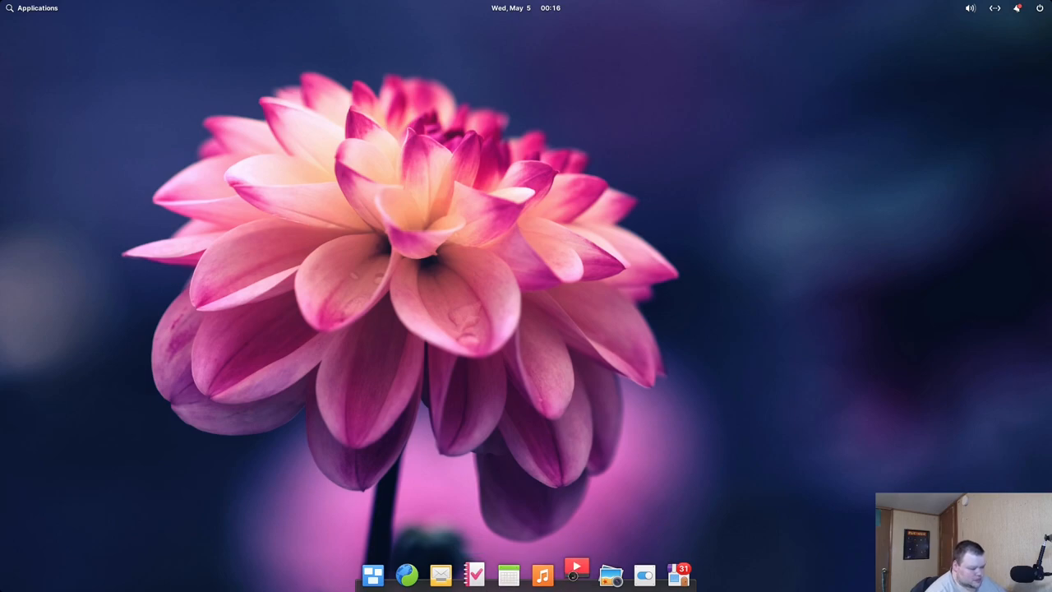
Launch Music, Tasks and Mail from the dock.
click(576, 574)
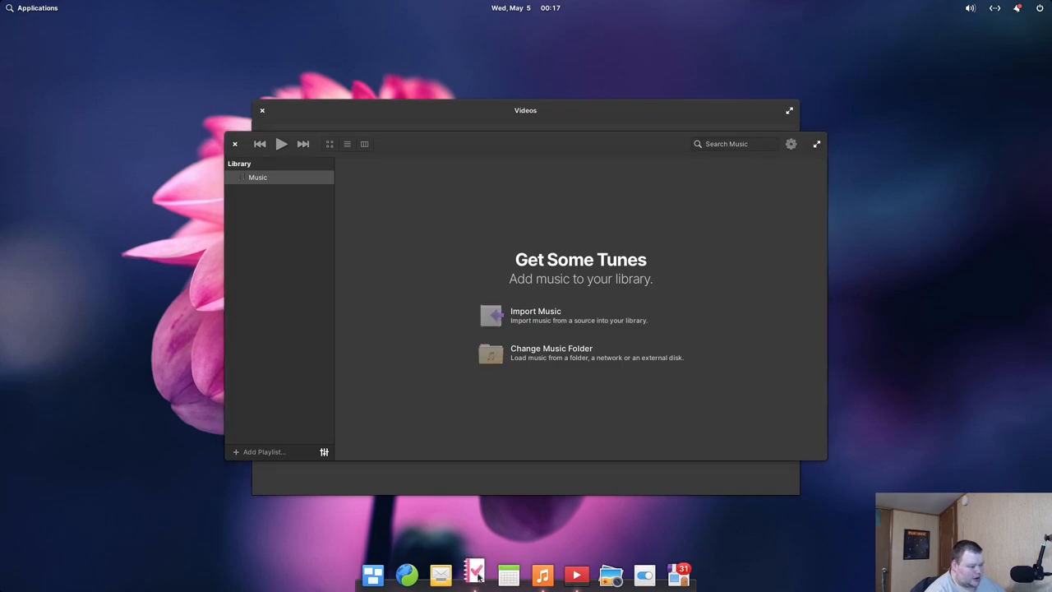
click(473, 574)
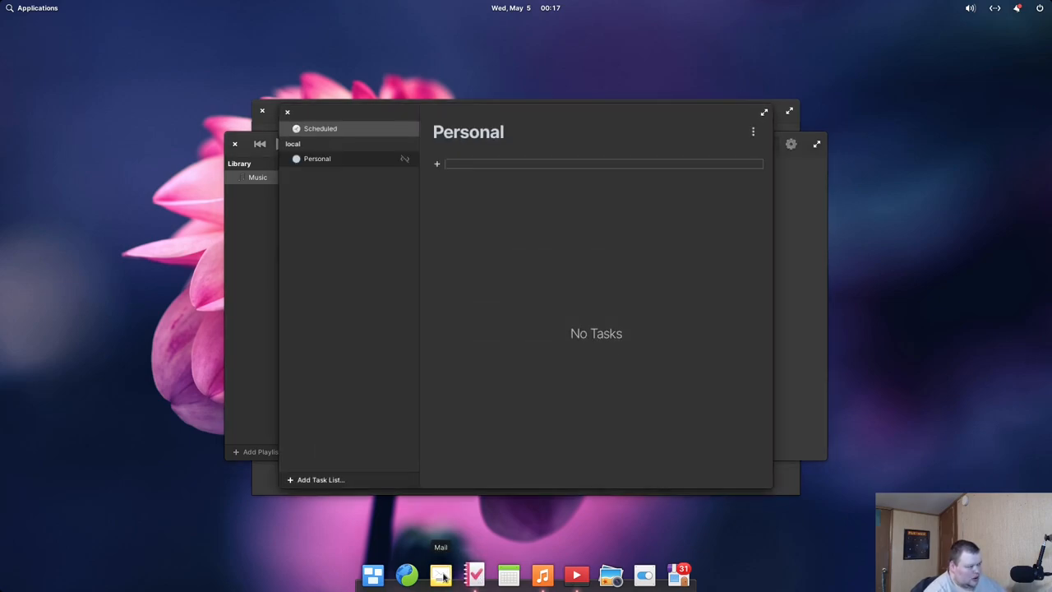
click(441, 575)
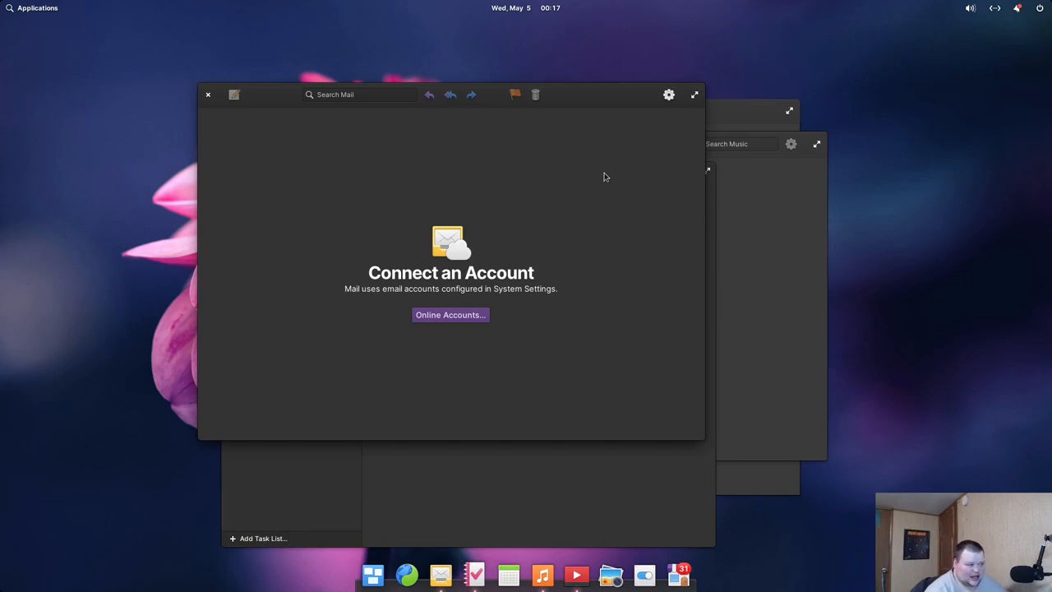
mouse_move(583, 128)
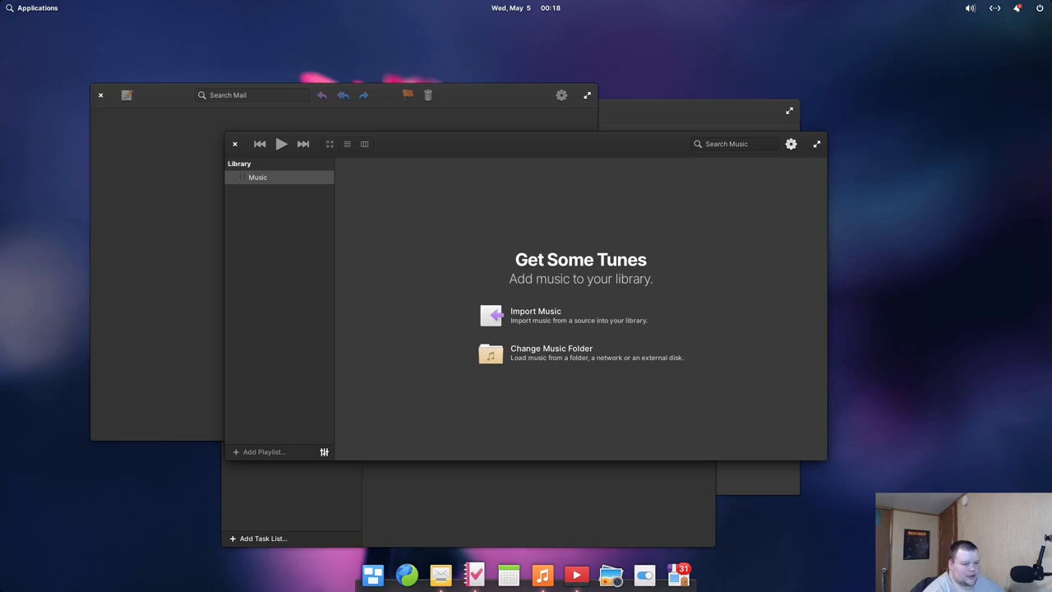
mouse_move(848, 415)
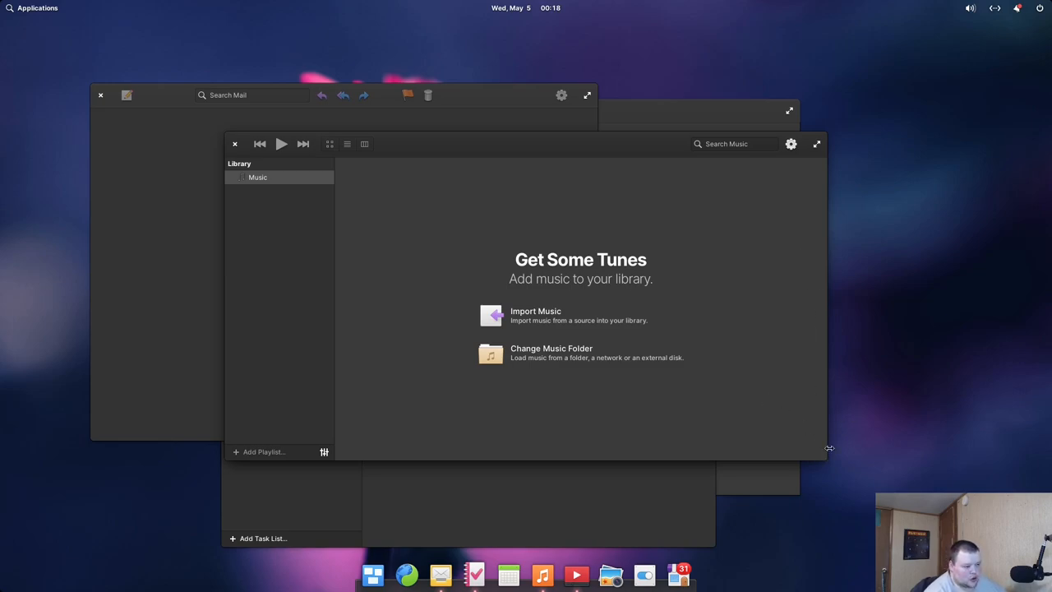
mouse_move(825, 452)
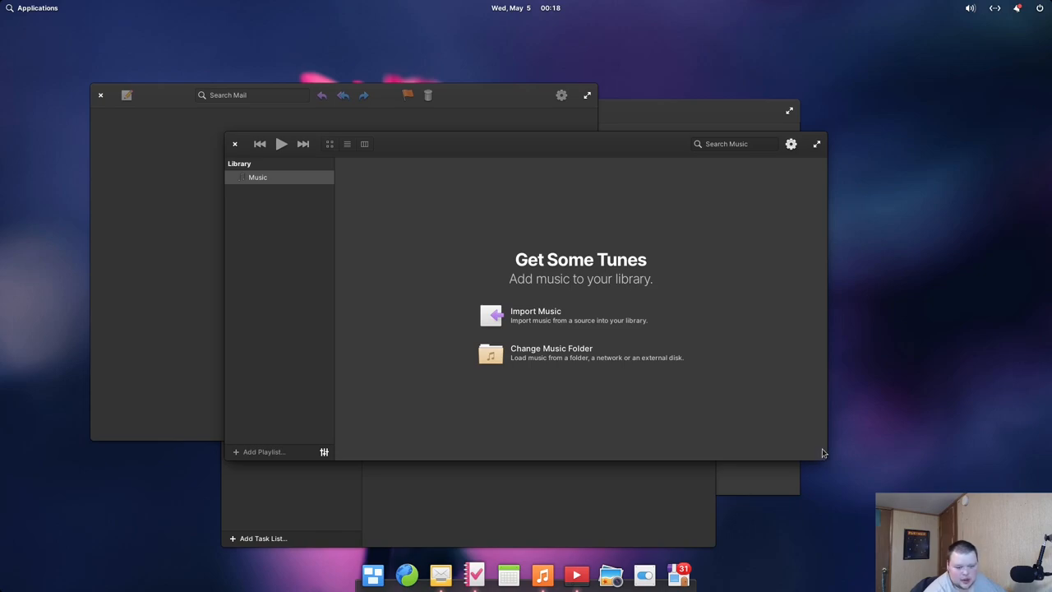
mouse_move(578, 298)
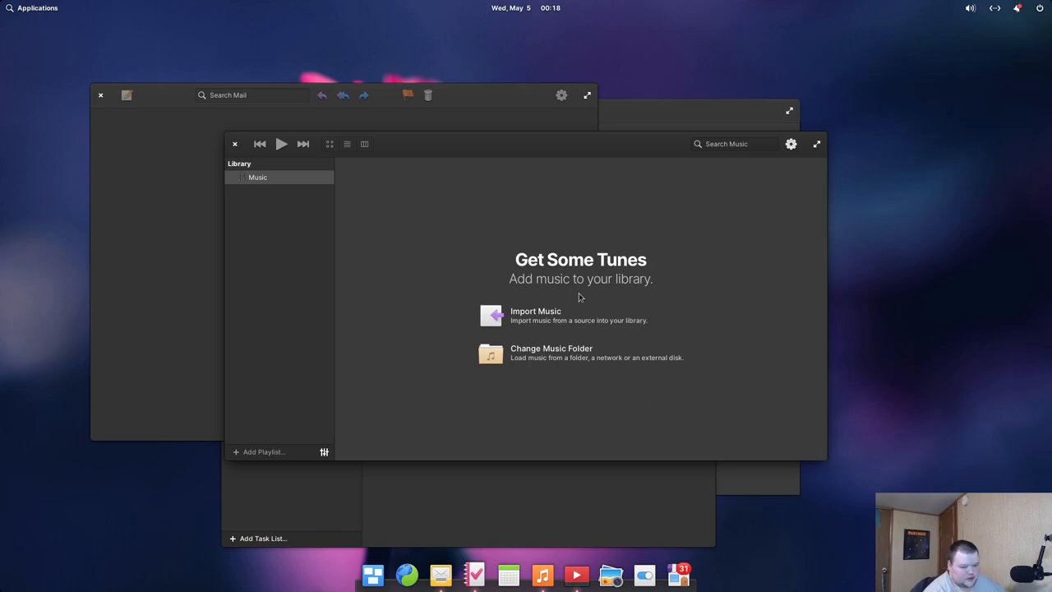
mouse_move(595, 305)
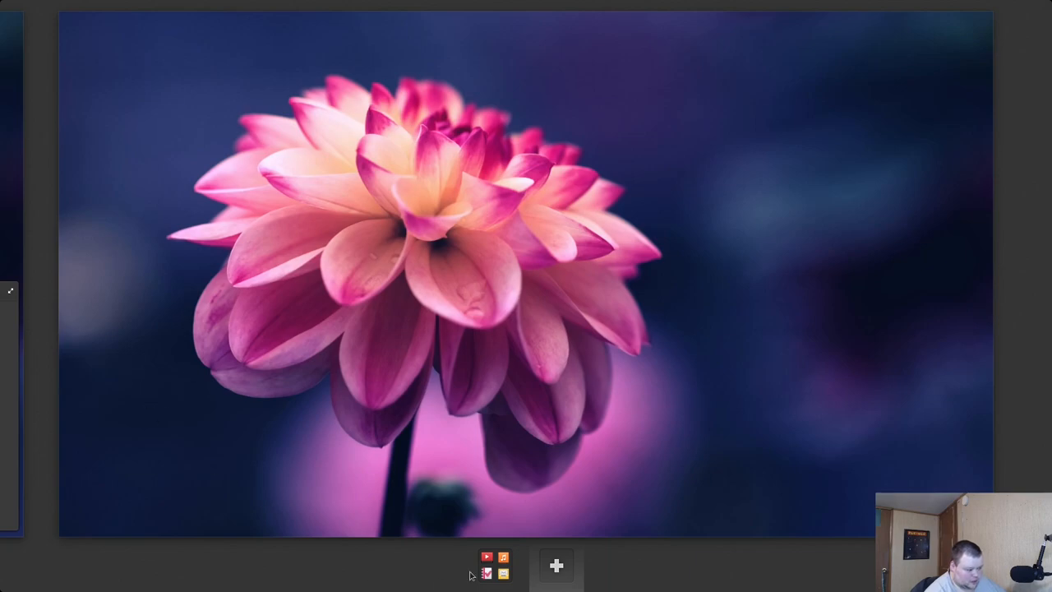
mouse_move(7, 332)
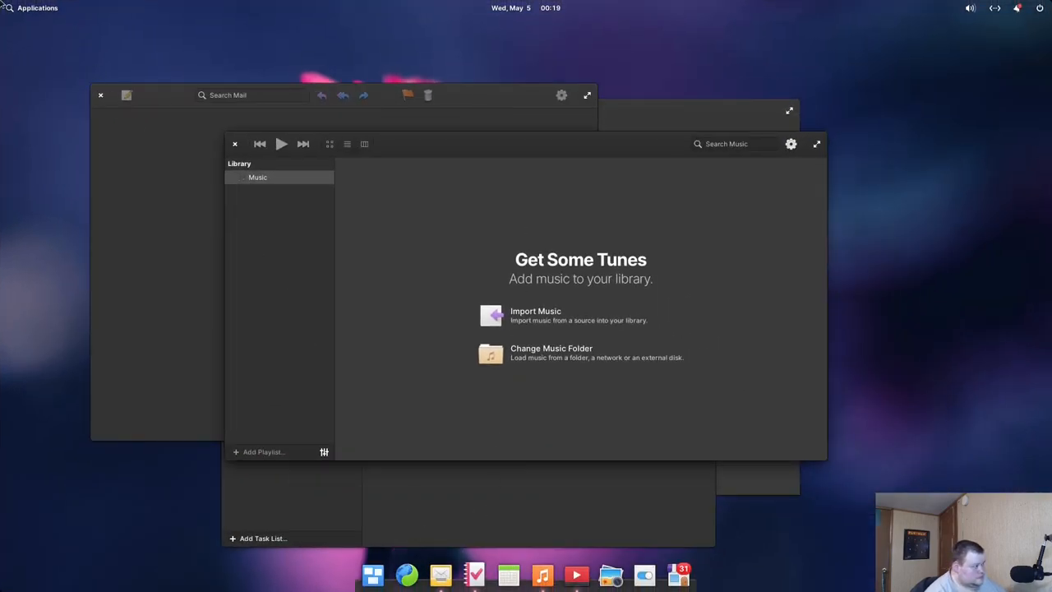
Launch System Settings from the applications menu and search for 'gestures'.
click(36, 8)
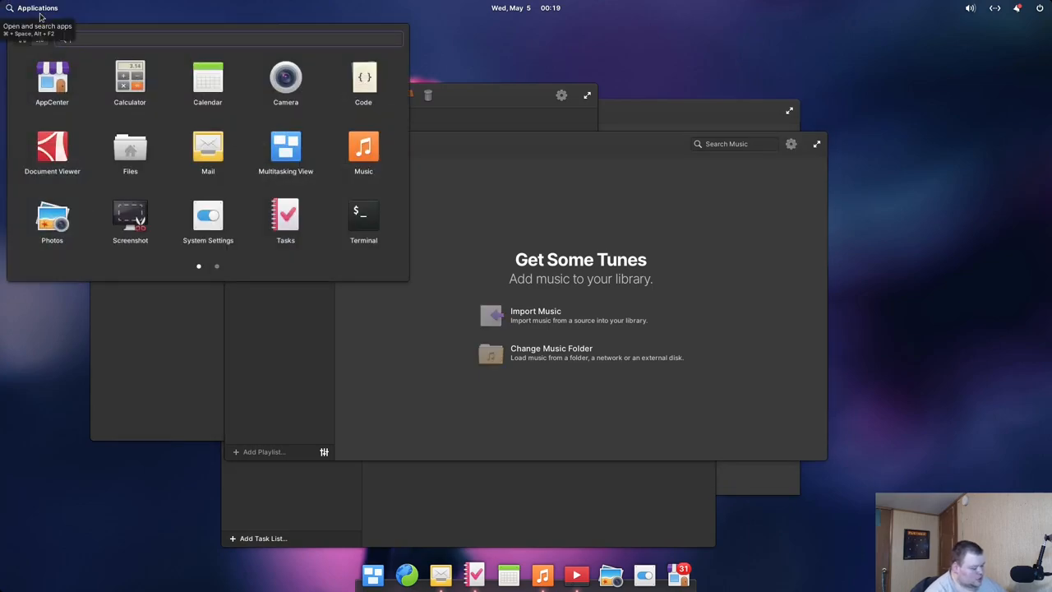
click(207, 215)
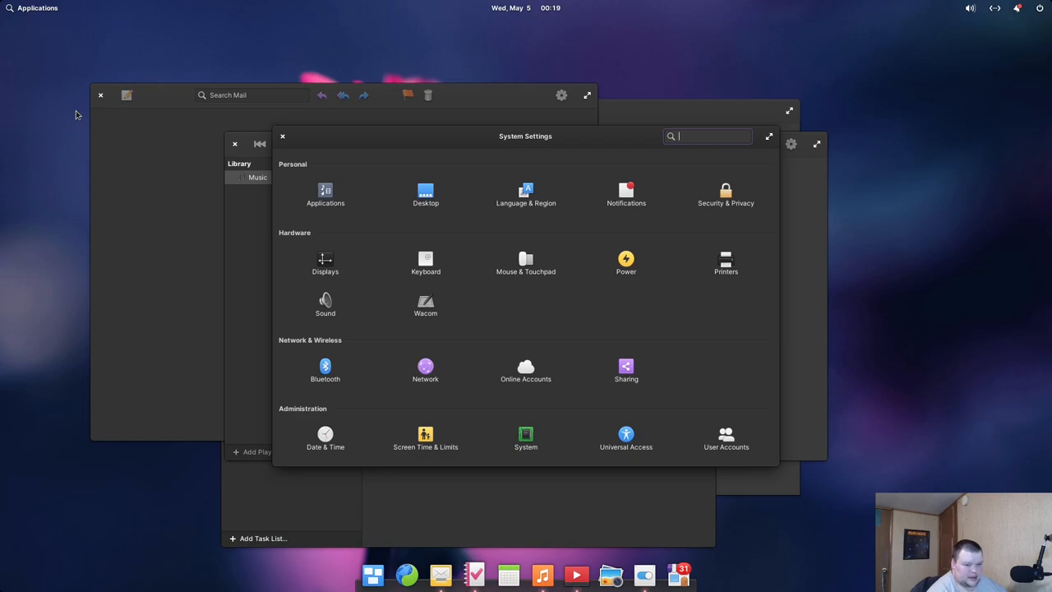
text(s)
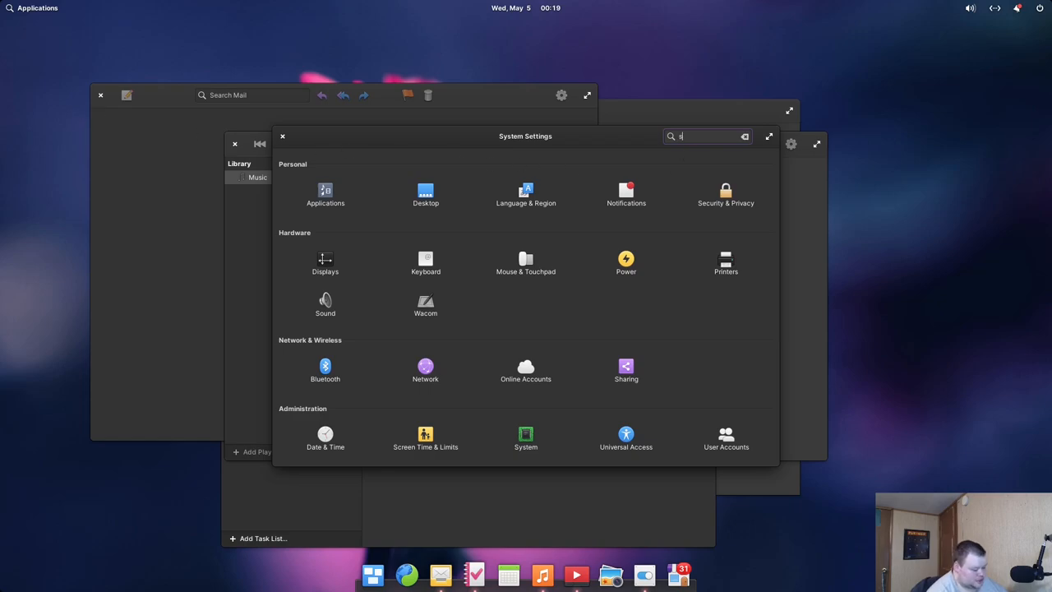
text(gestures)
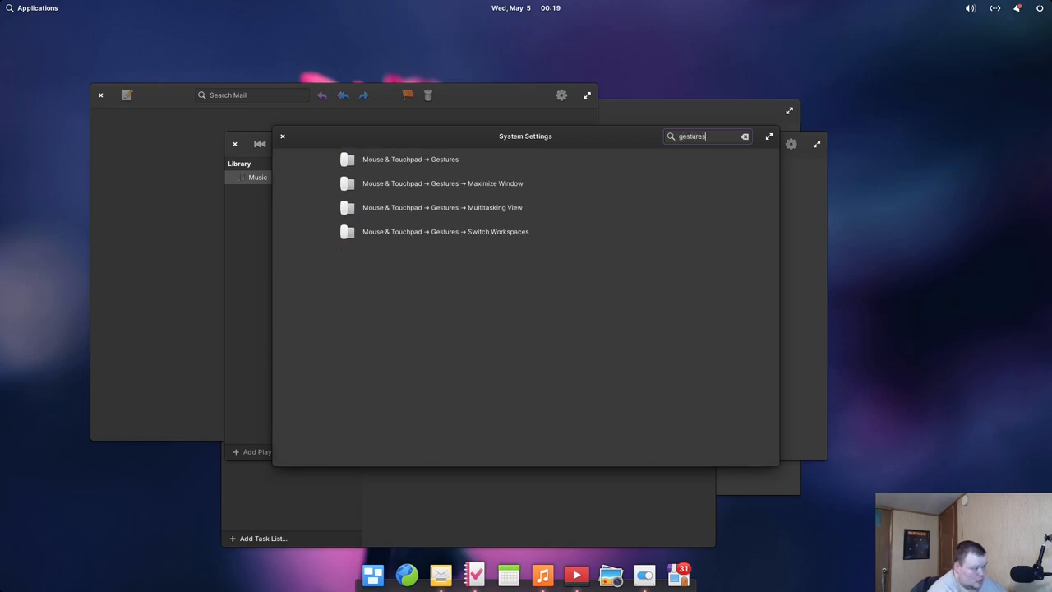
Open Mouse & Touchpad Gestures and keep Switch to workspace for three-finger horizontal swipes.
click(411, 158)
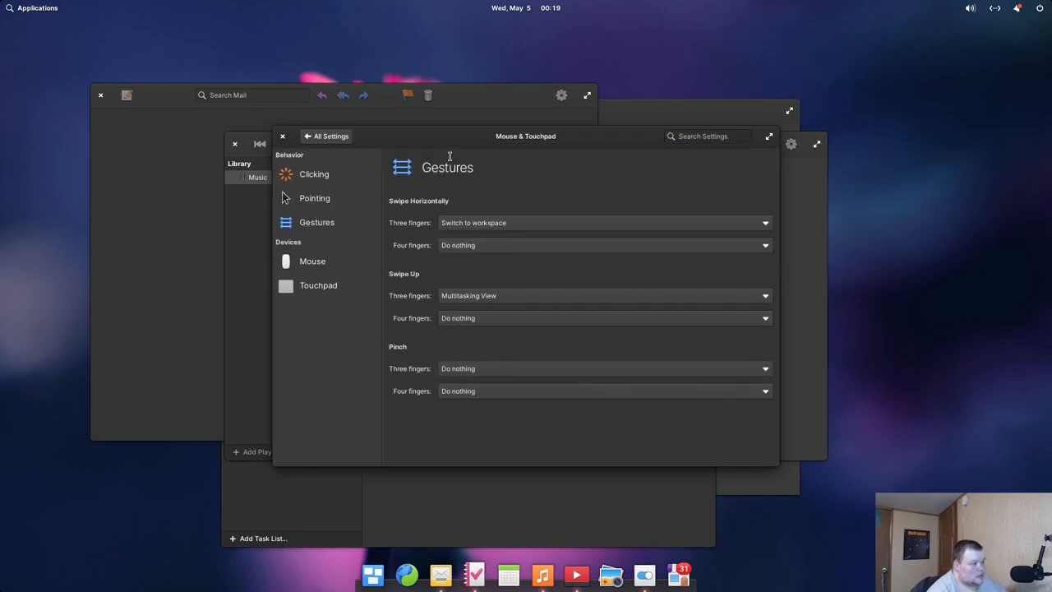
mouse_move(470, 259)
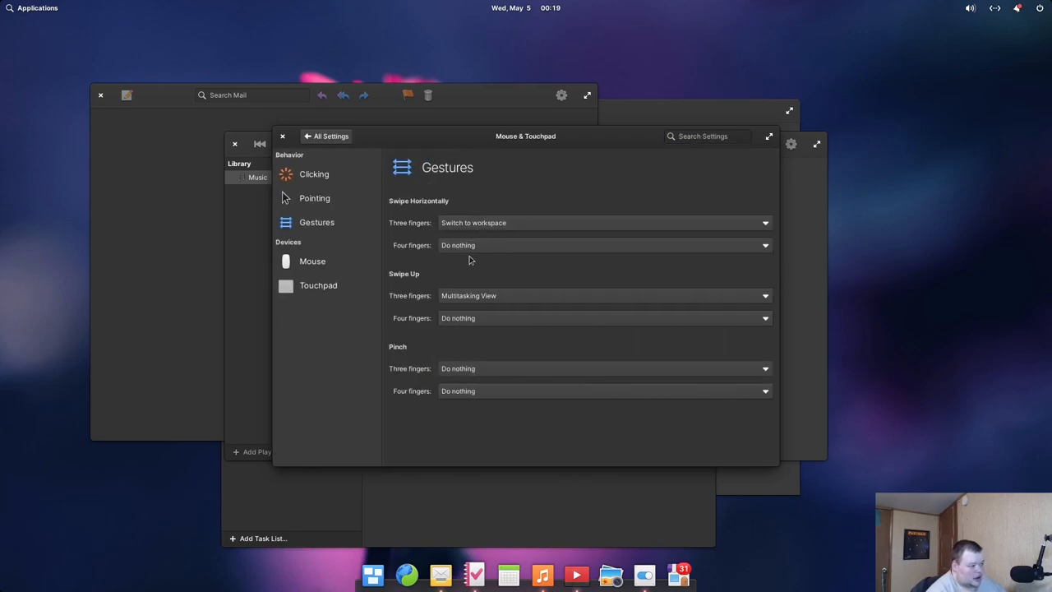
mouse_move(507, 265)
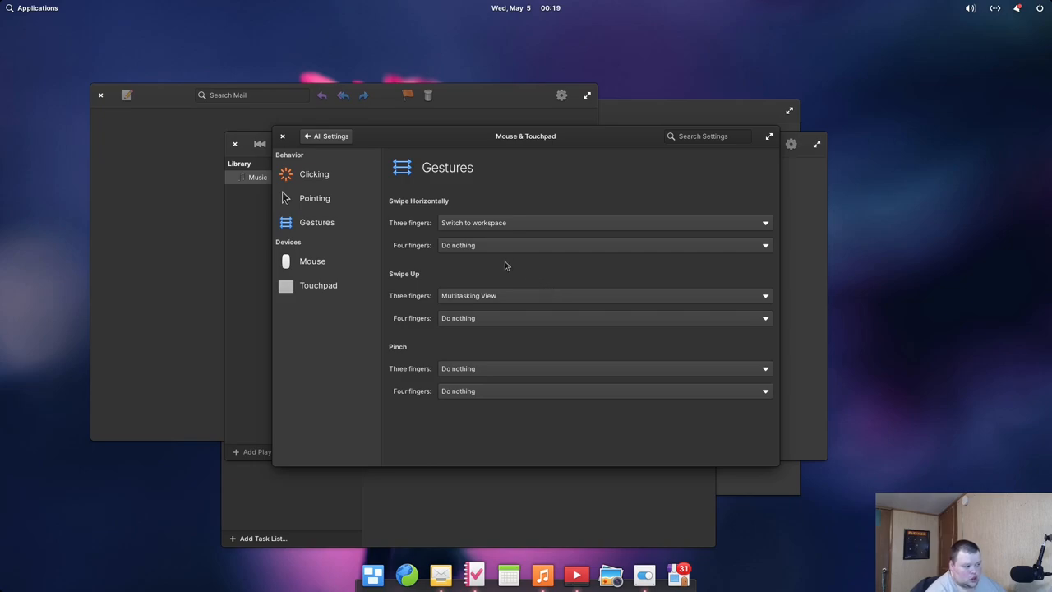
mouse_move(475, 263)
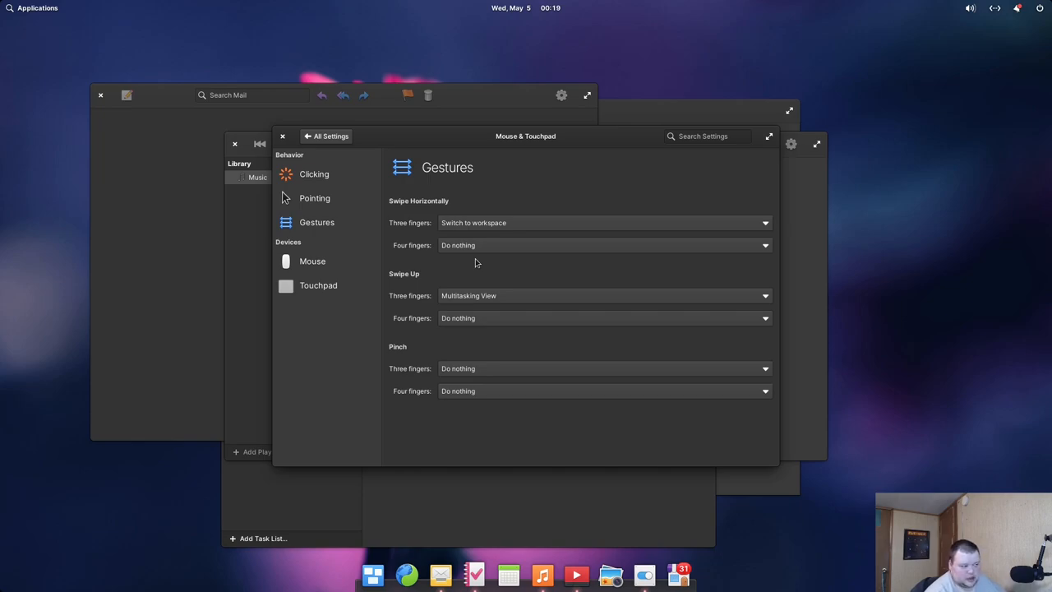
mouse_move(418, 240)
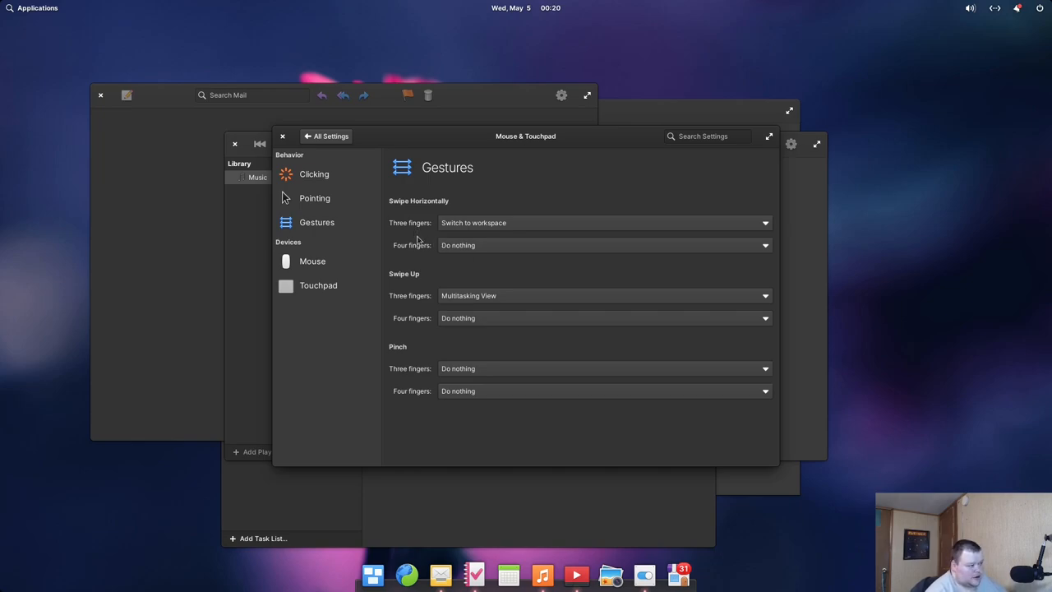
mouse_move(398, 310)
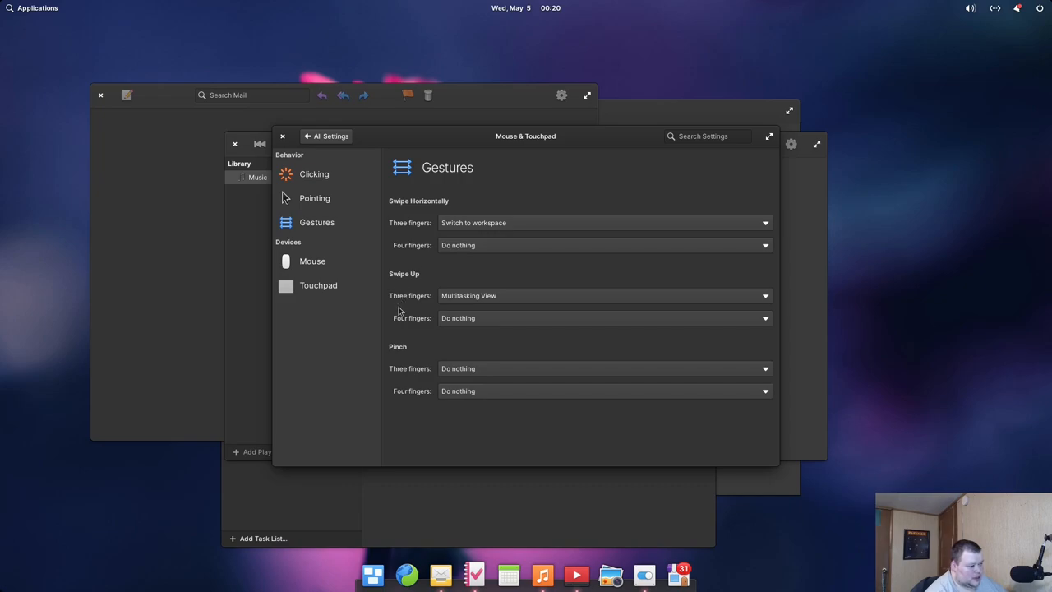
mouse_move(424, 352)
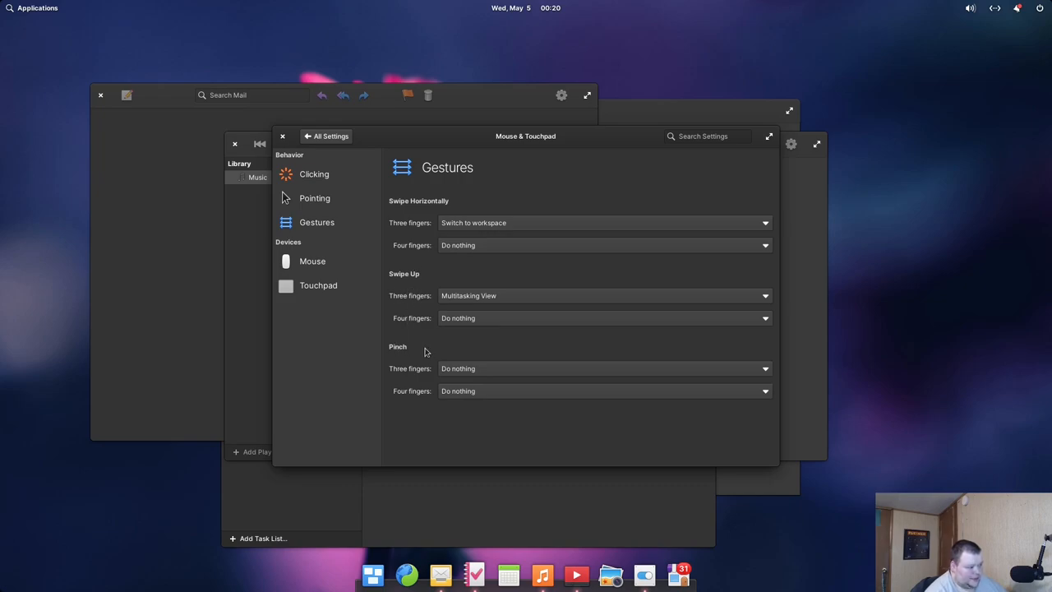
mouse_move(638, 334)
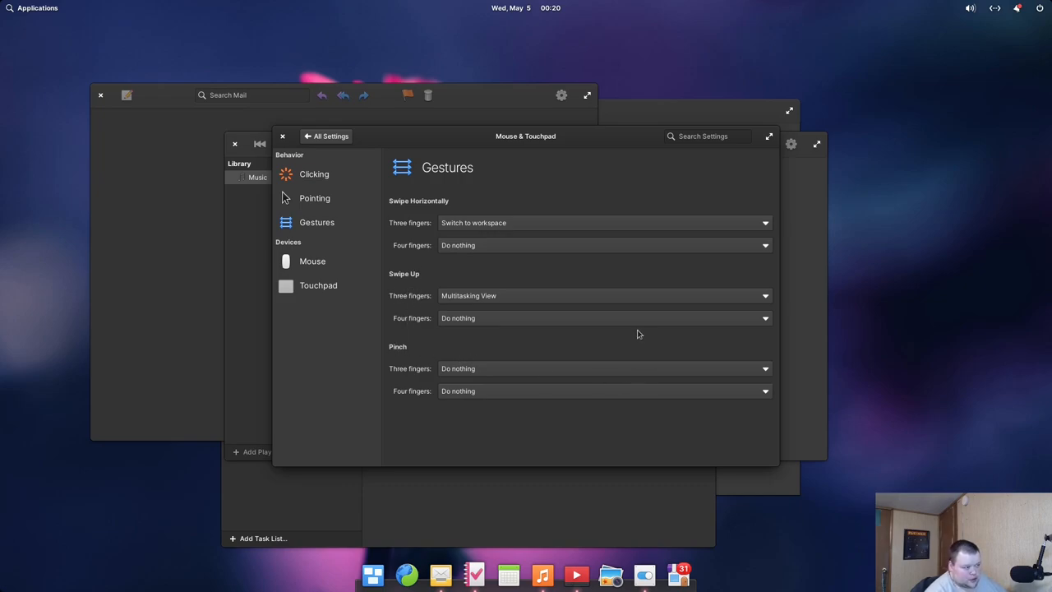
click(602, 224)
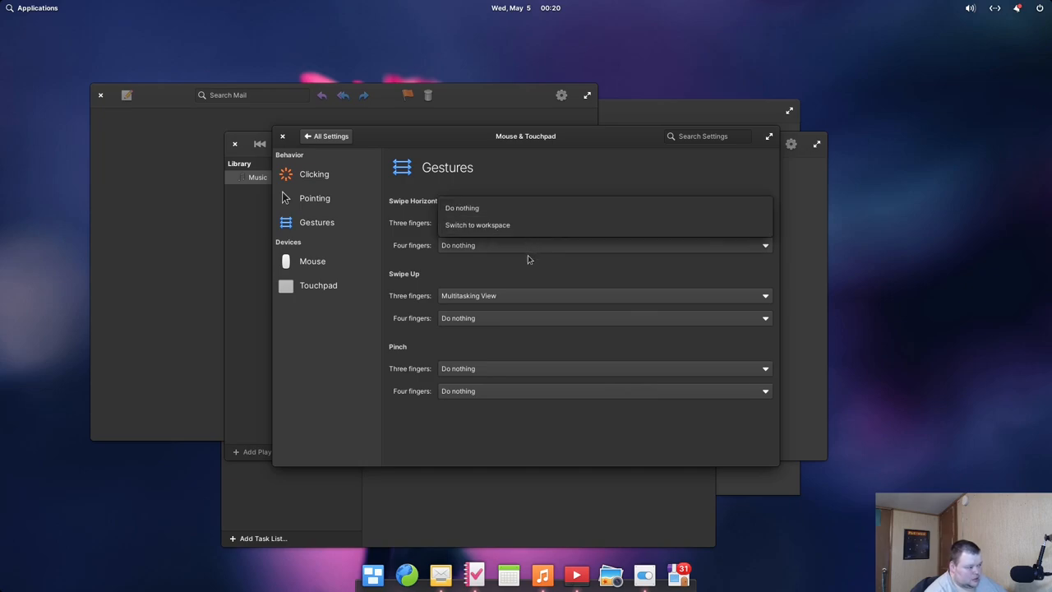
click(477, 224)
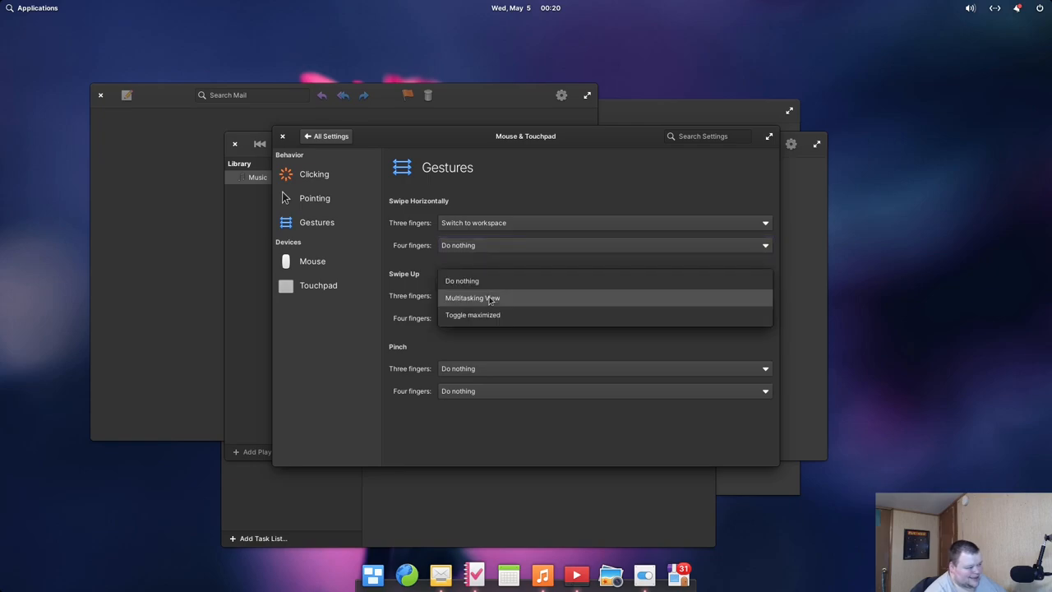
click(472, 297)
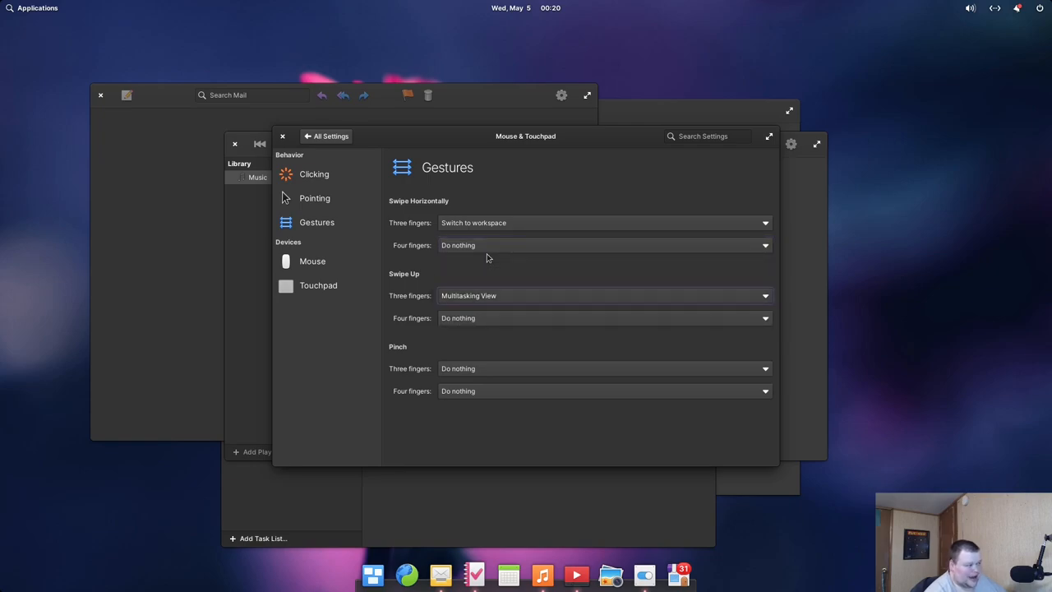
mouse_move(480, 258)
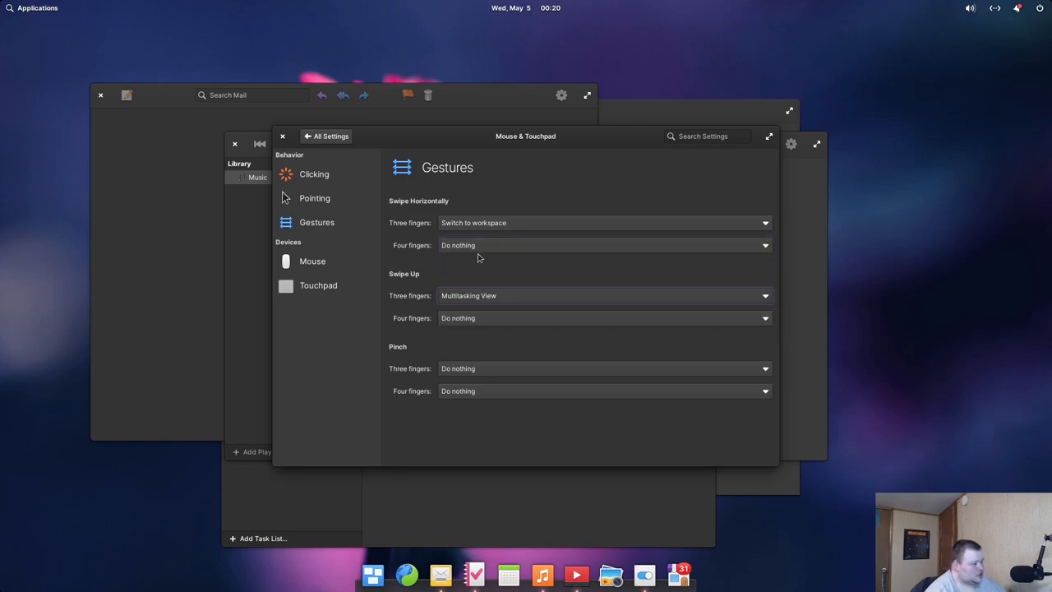
Review the three-finger swipe up options, leaving it on Multitasking View.
click(605, 296)
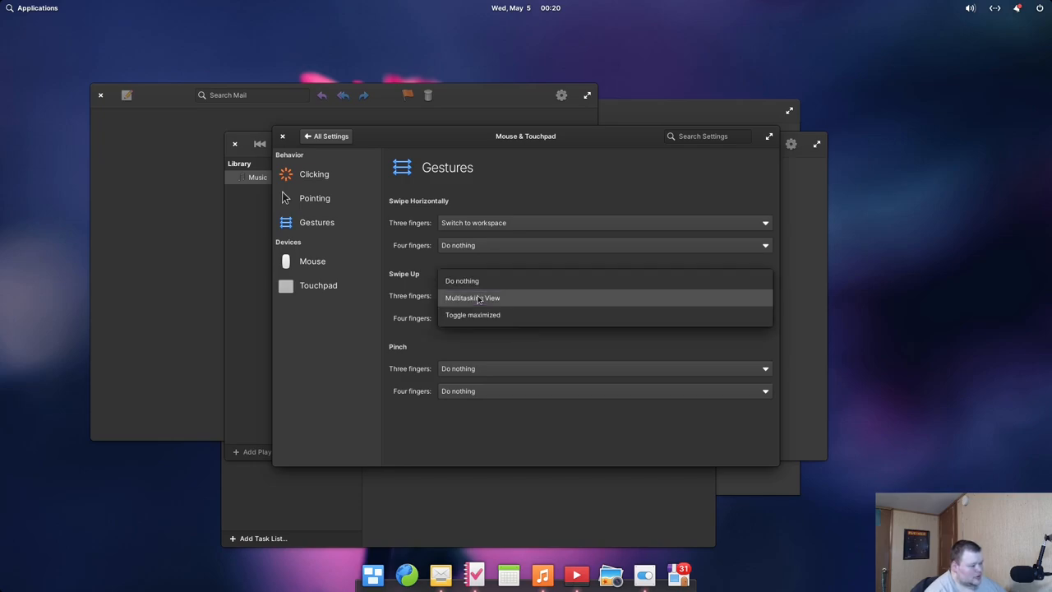
click(472, 298)
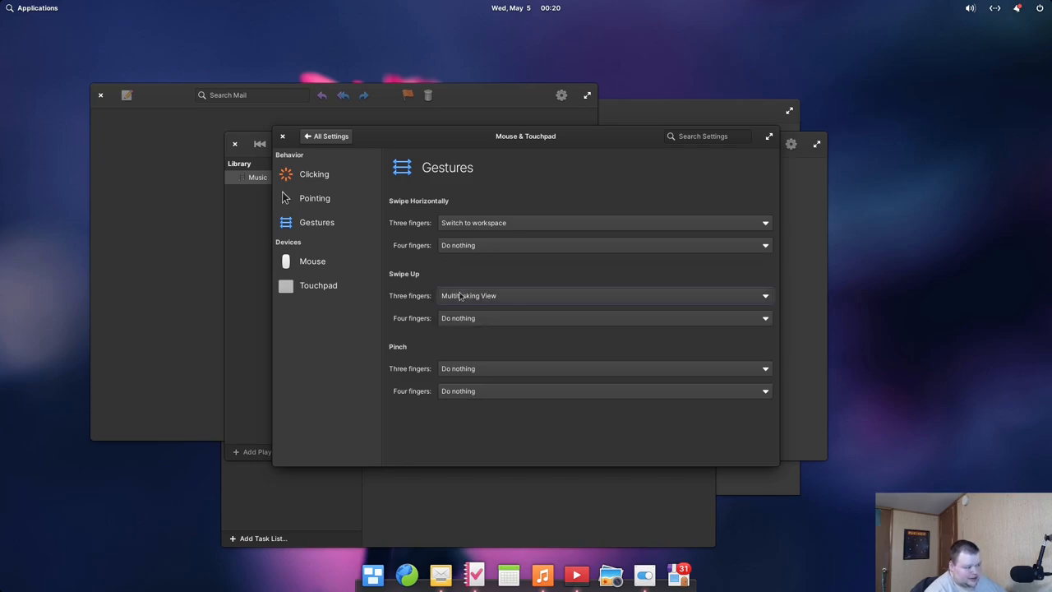
click(605, 296)
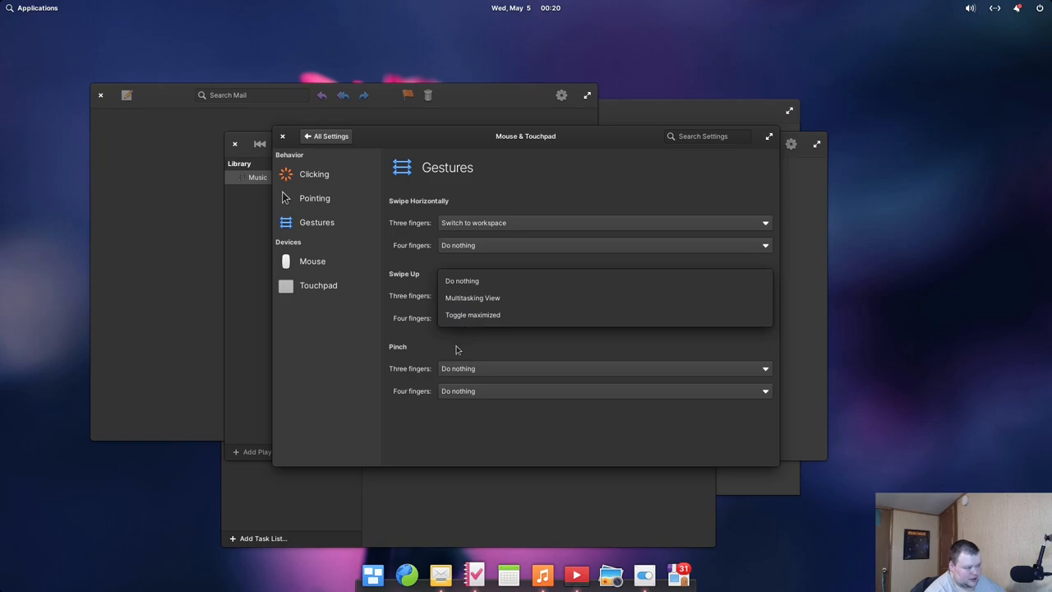
click(472, 297)
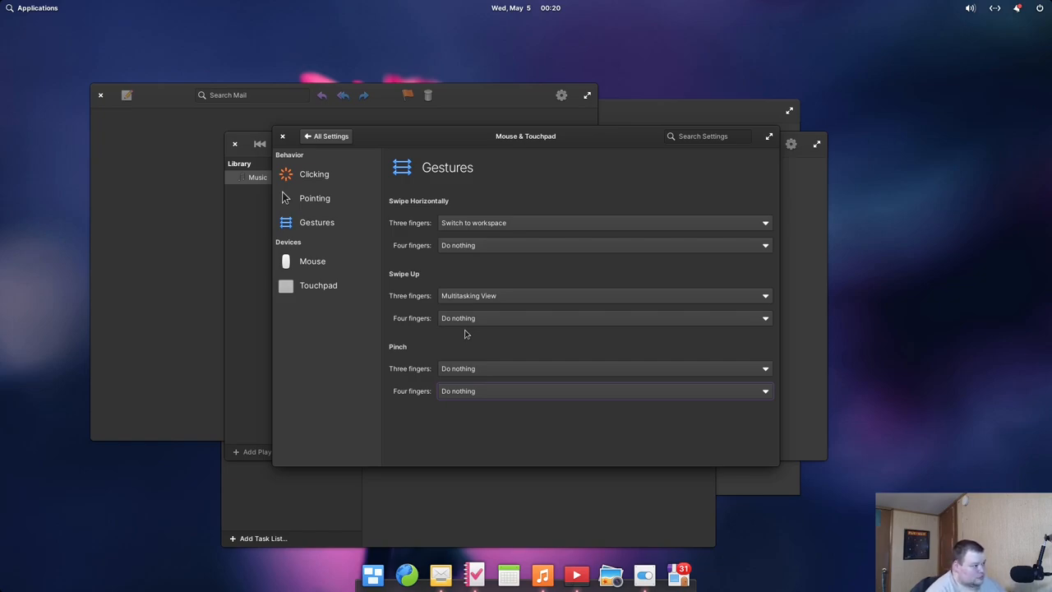
mouse_move(585, 261)
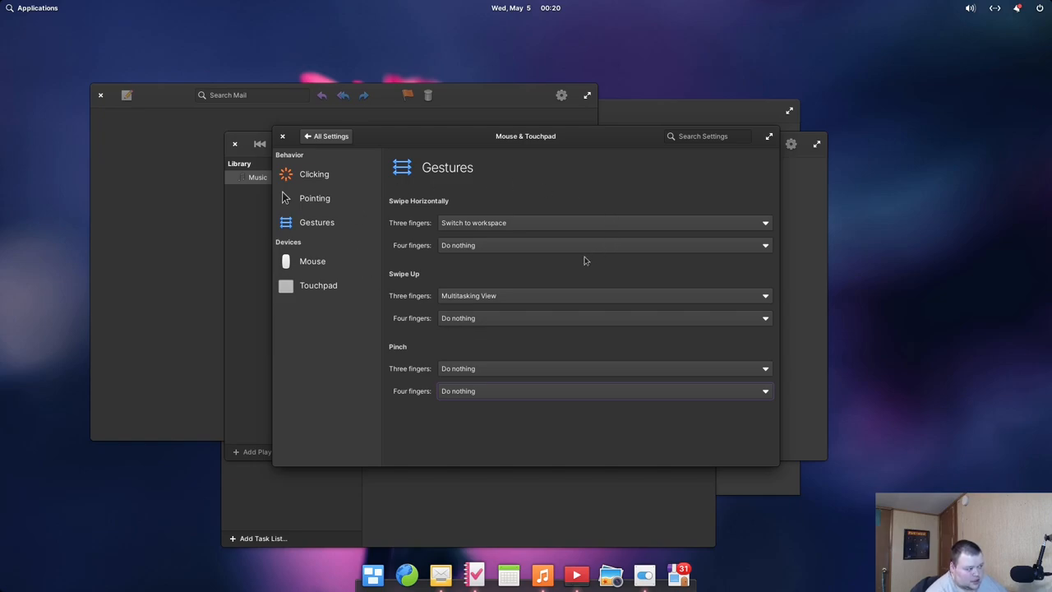
mouse_move(505, 230)
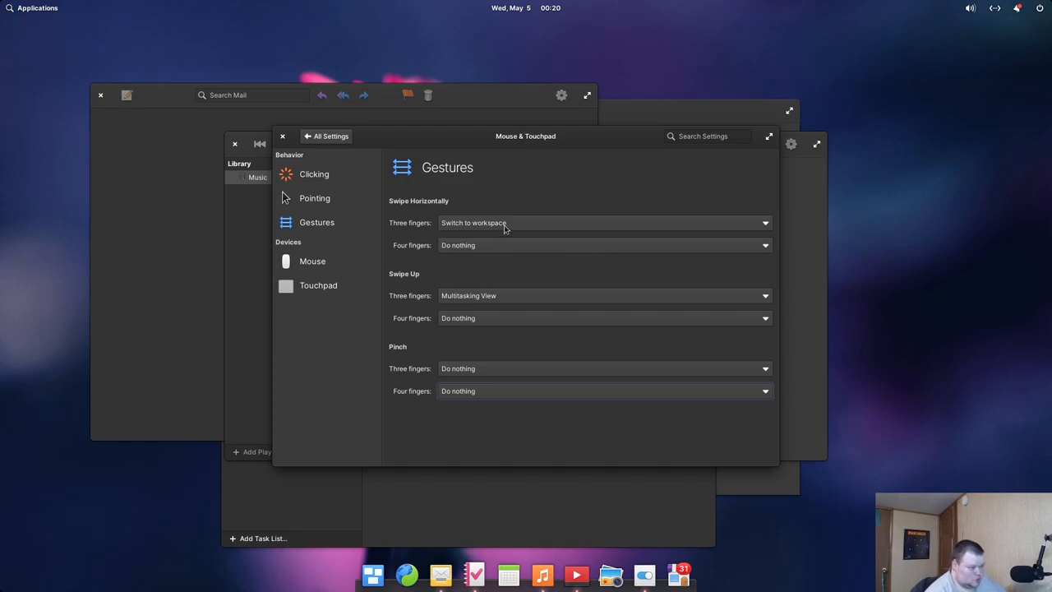
mouse_move(477, 224)
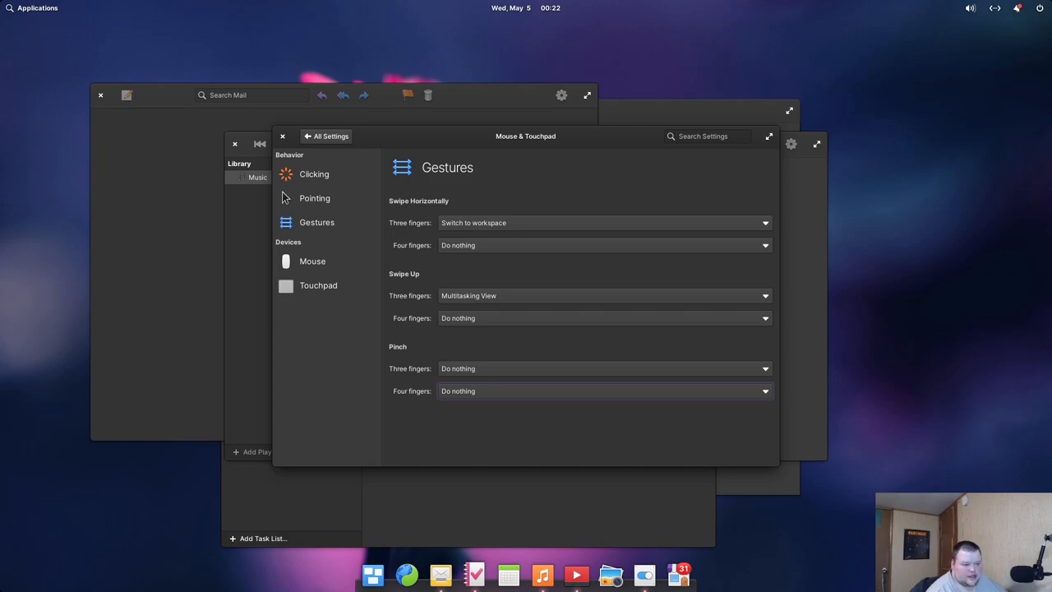
mouse_move(606, 516)
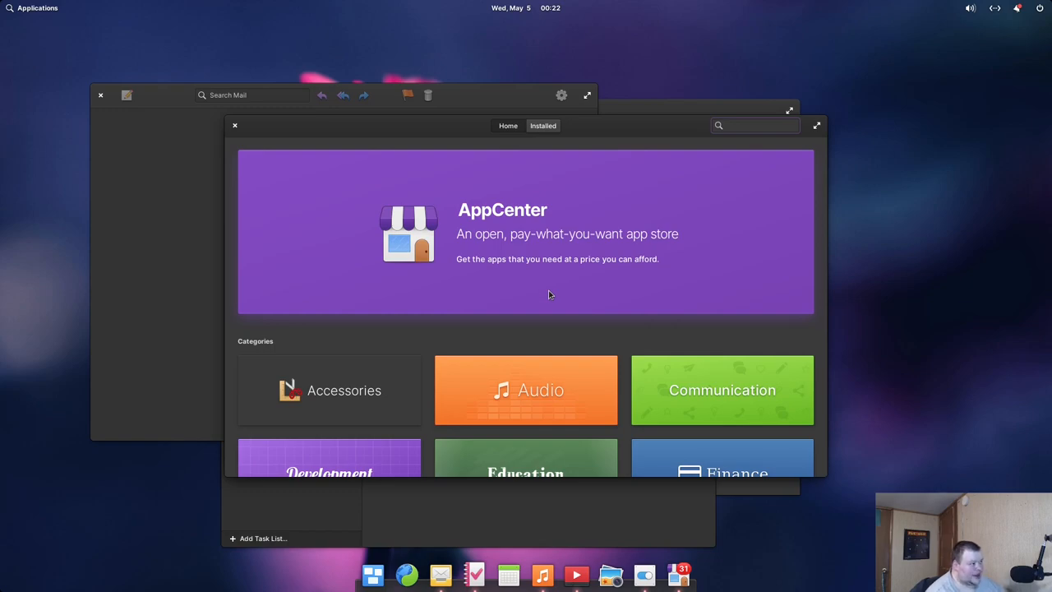
Browse the AppCenter home page, then bring System Settings back to the front.
click(753, 124)
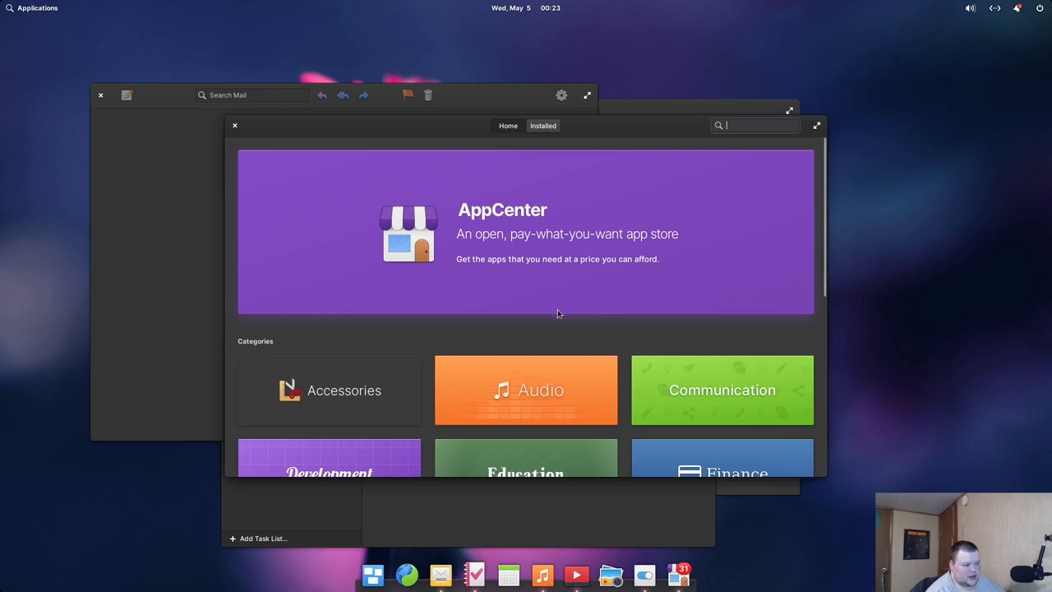
mouse_move(499, 328)
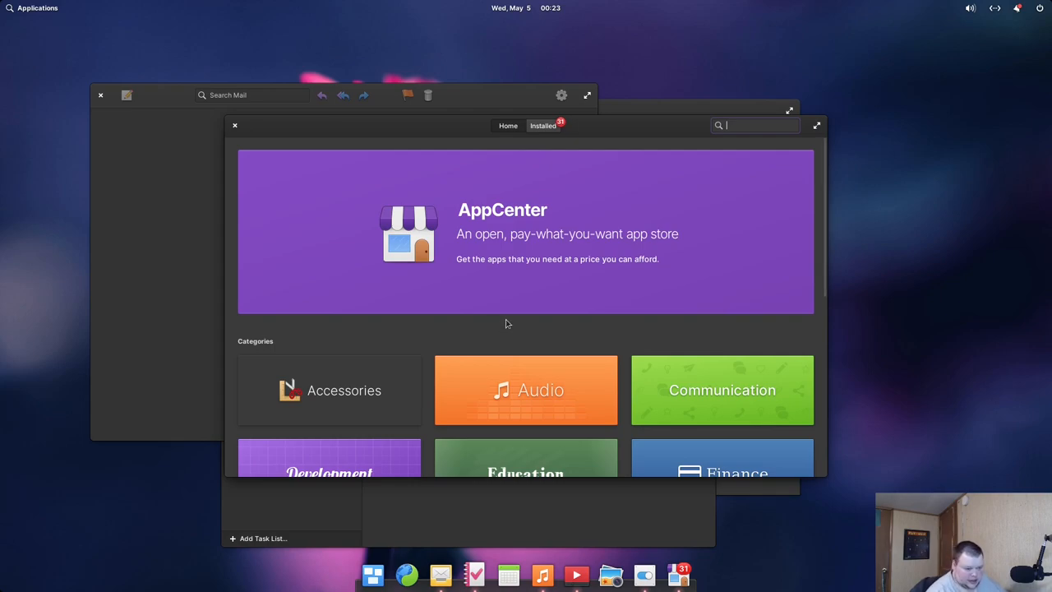
mouse_move(516, 320)
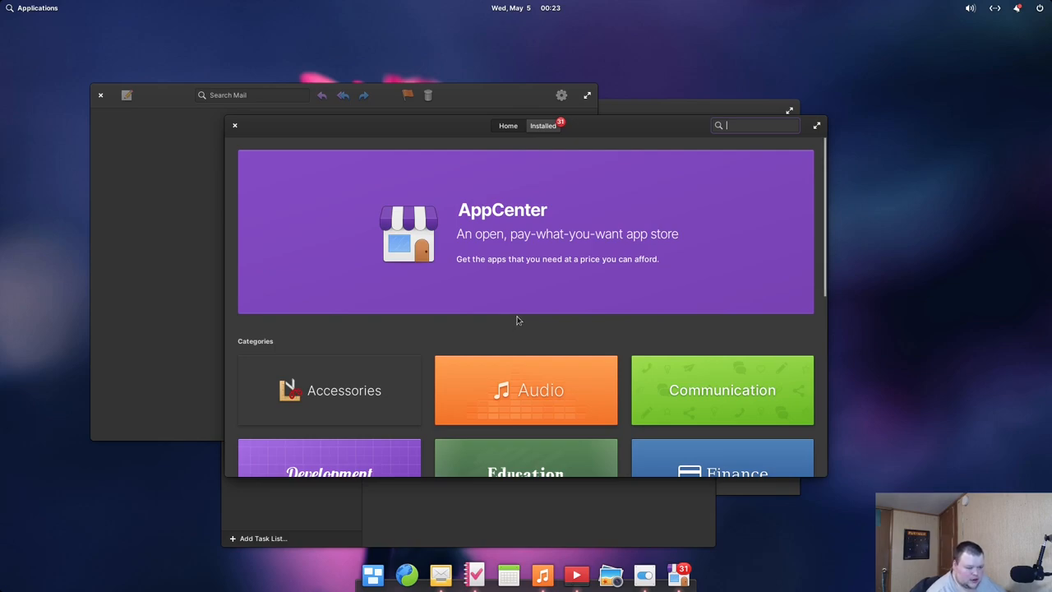
mouse_move(559, 254)
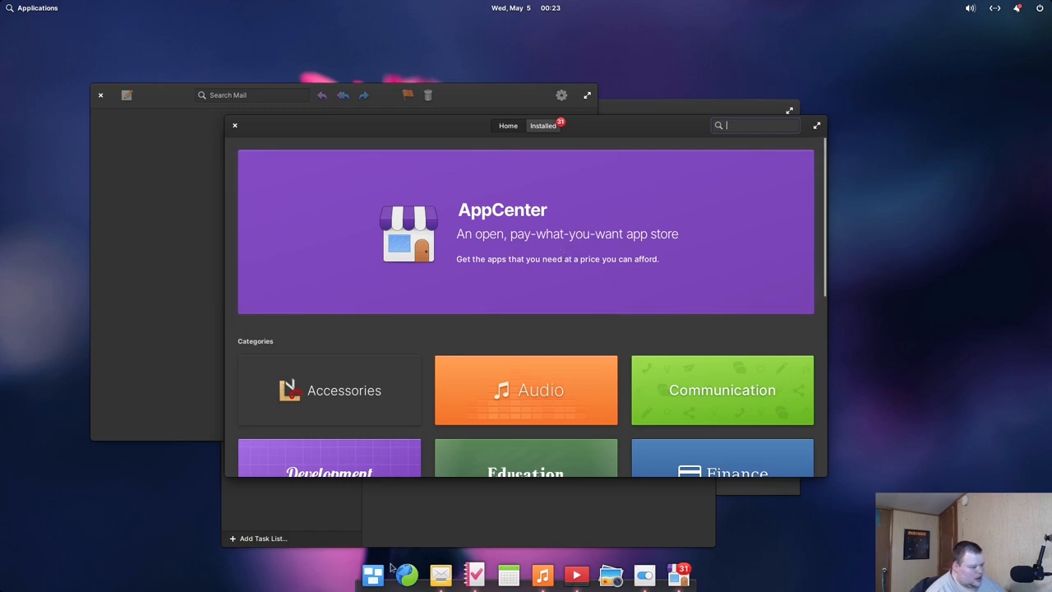
mouse_move(645, 574)
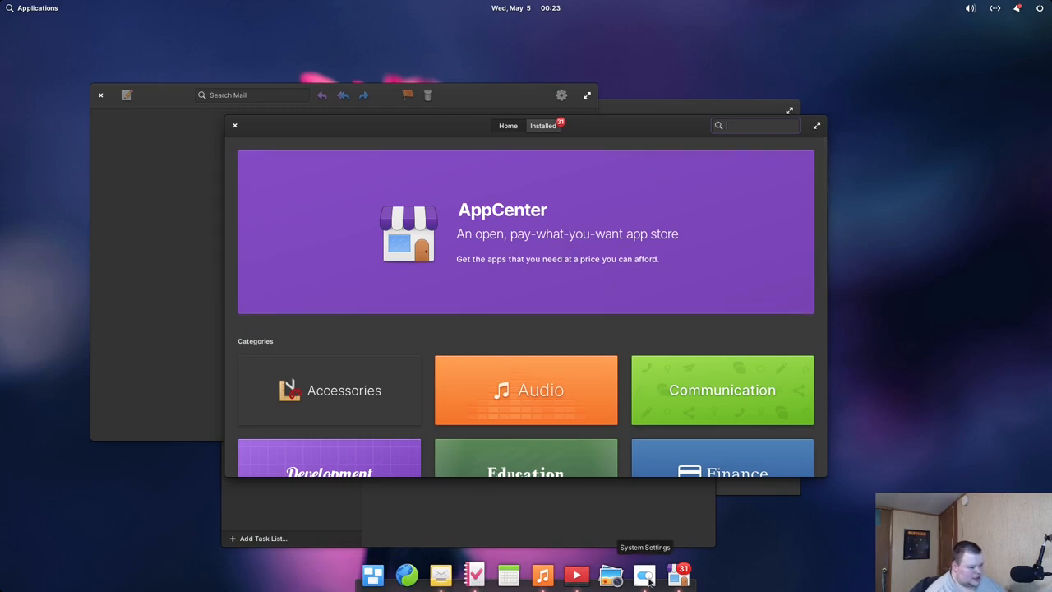
click(645, 574)
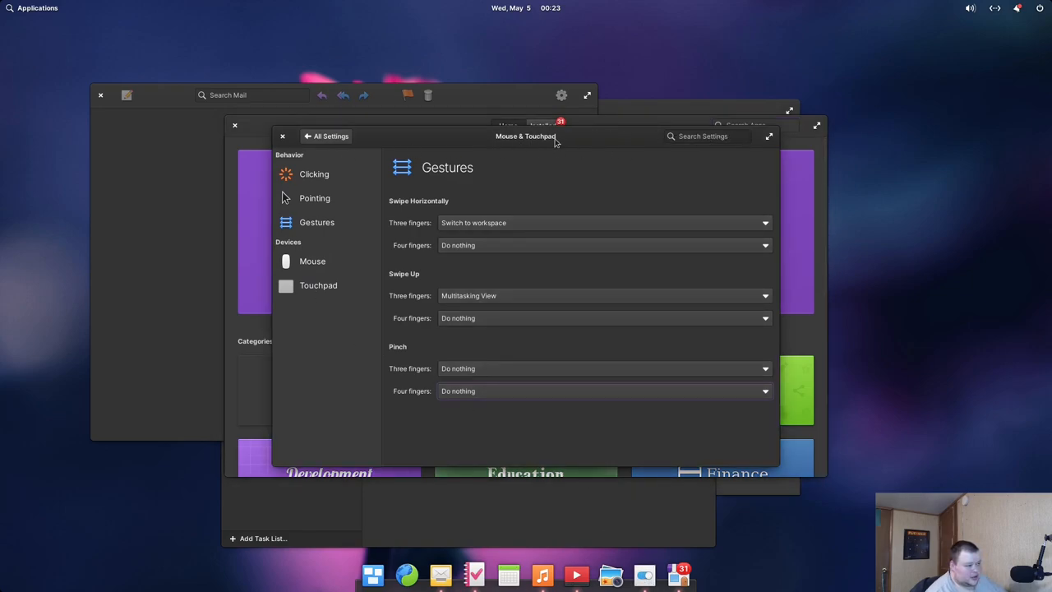
Search Settings for 'firm' and show the System Firmware page reporting no updates available.
click(326, 135)
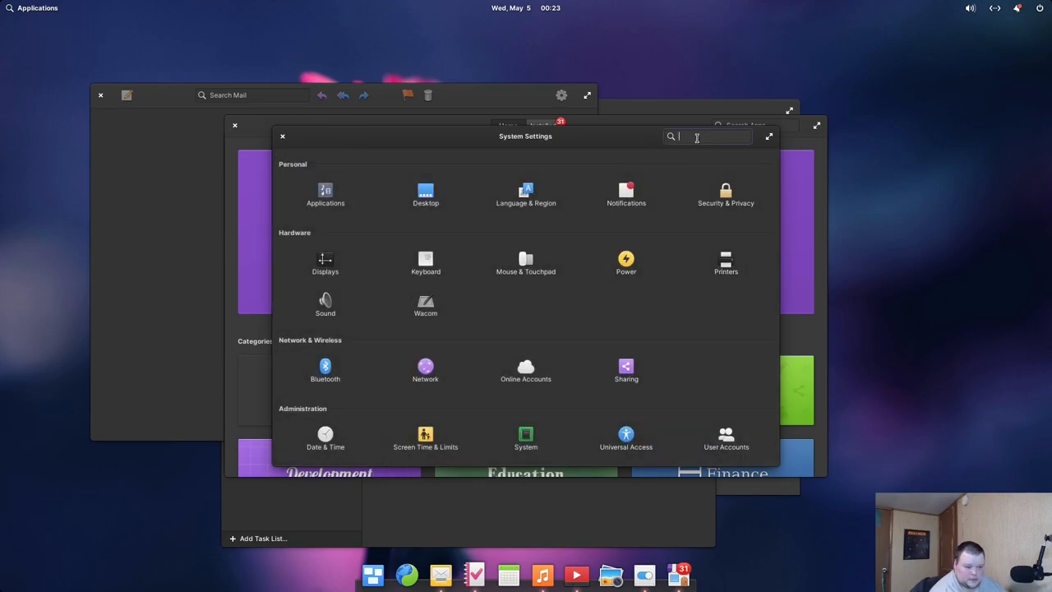
text(firm)
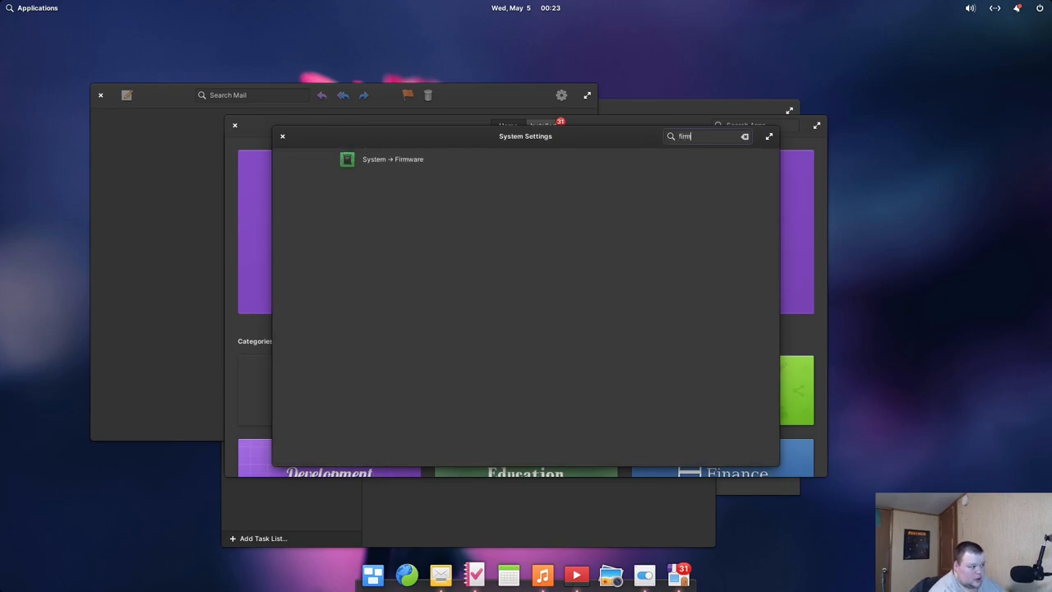
click(391, 157)
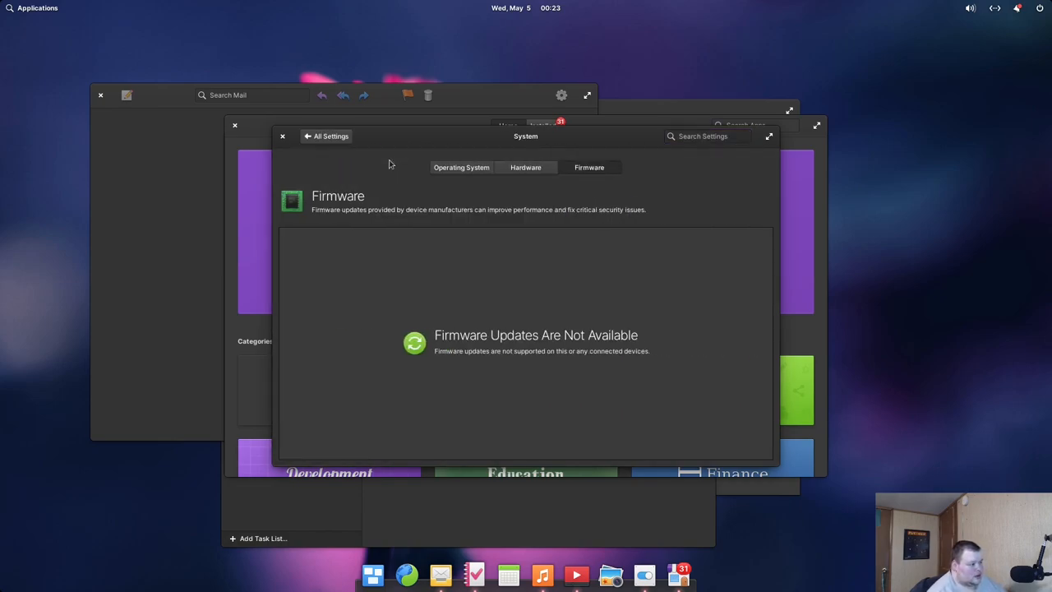
mouse_move(449, 292)
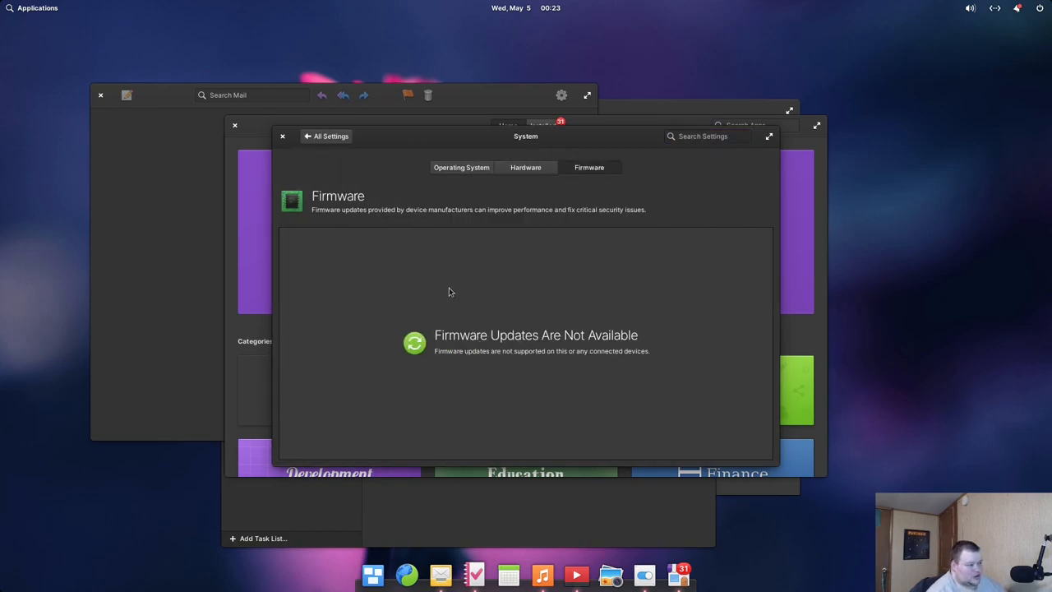
mouse_move(425, 271)
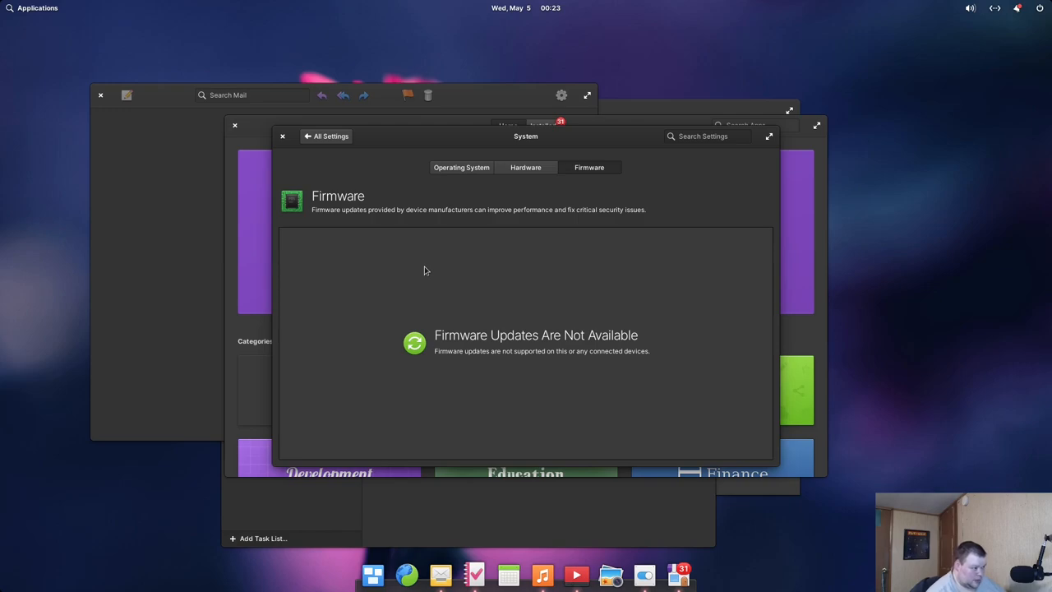
mouse_move(391, 240)
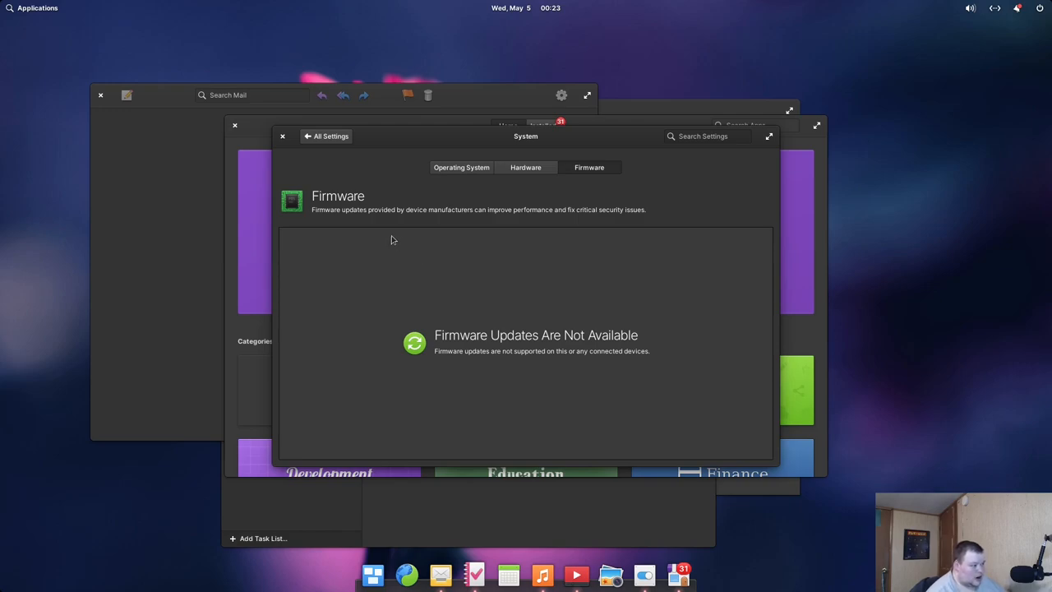
mouse_move(414, 220)
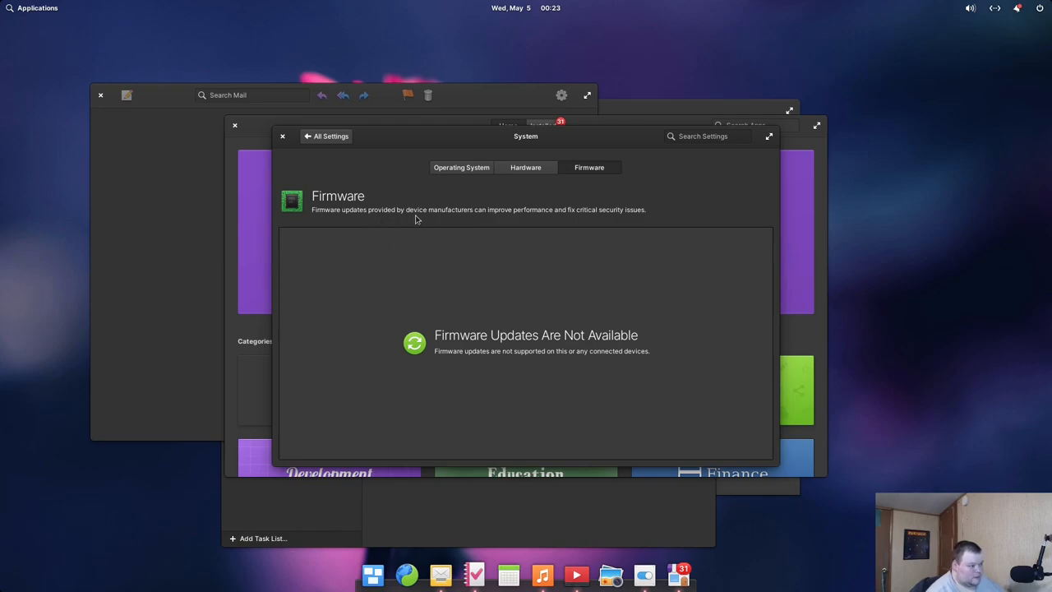
mouse_move(477, 222)
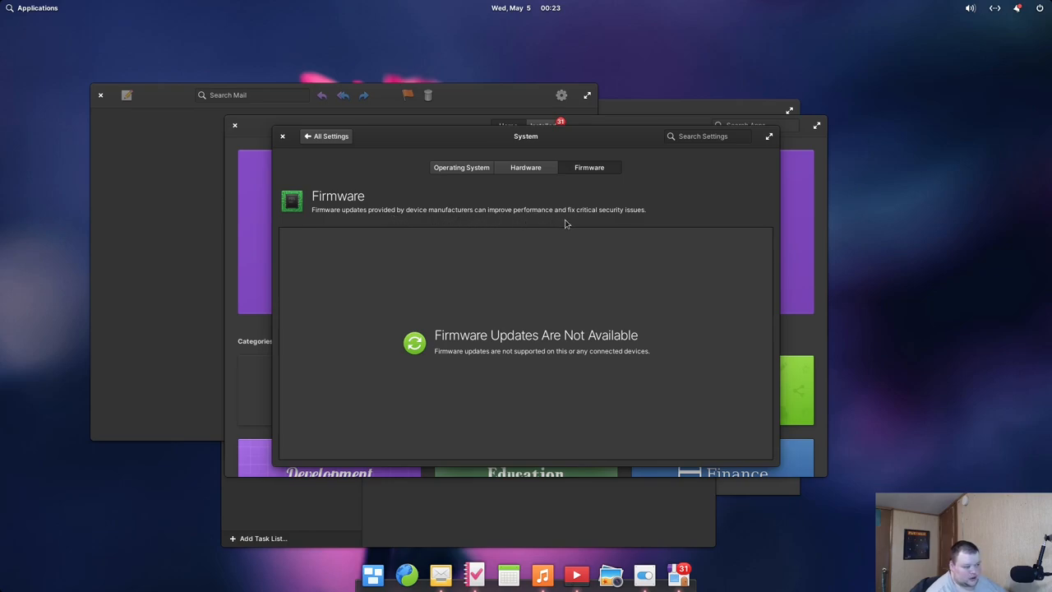
mouse_move(568, 227)
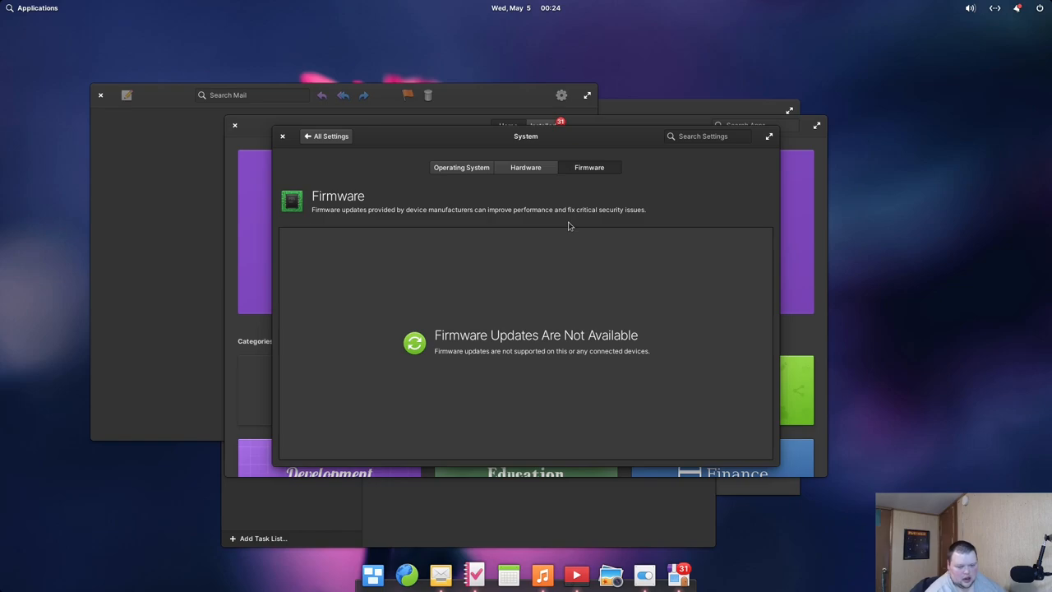
mouse_move(587, 230)
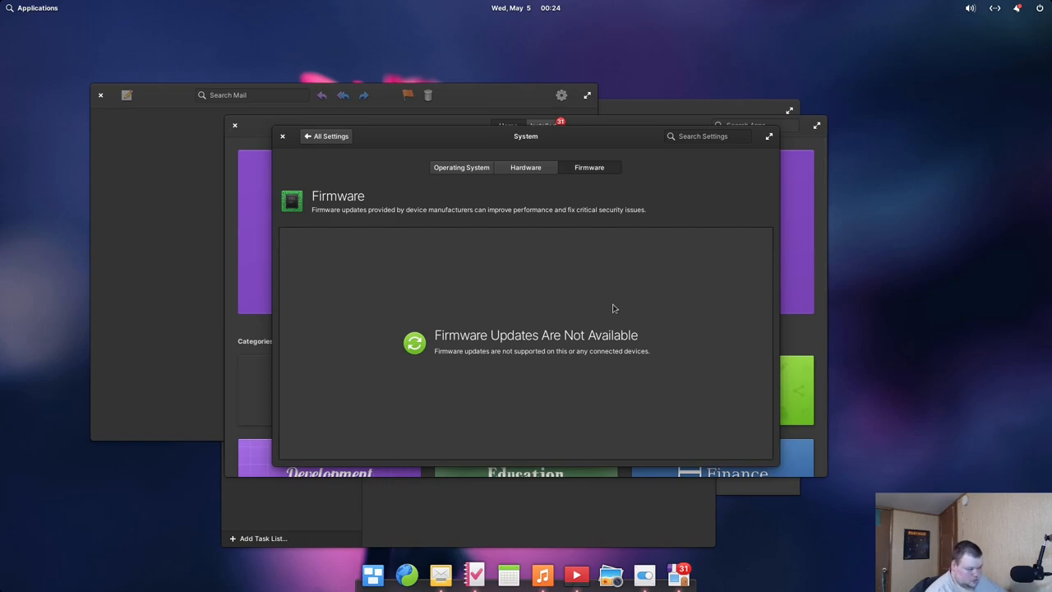
mouse_move(610, 311)
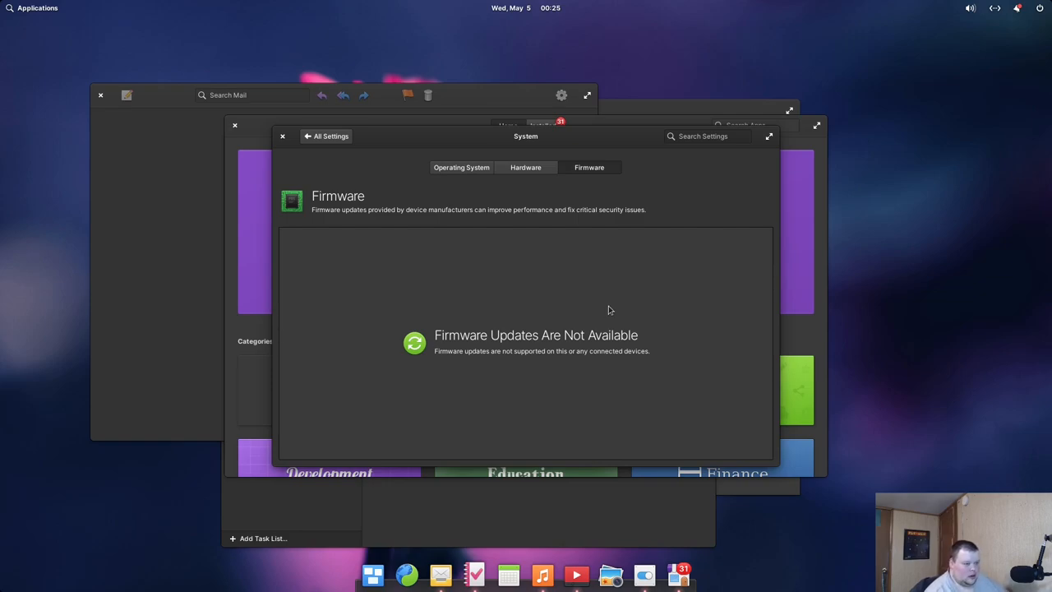
mouse_move(612, 328)
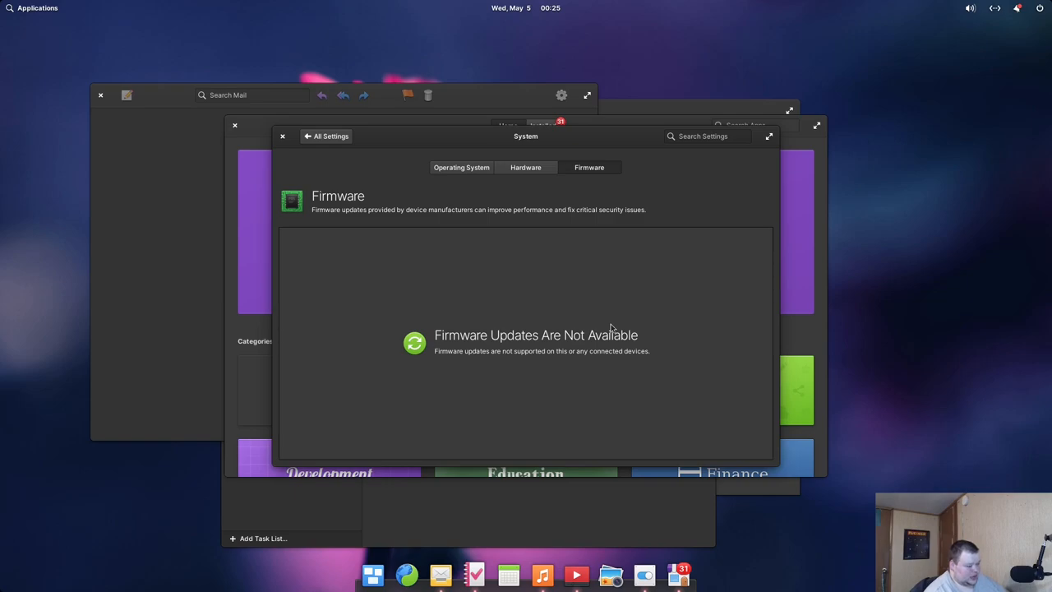
mouse_move(612, 331)
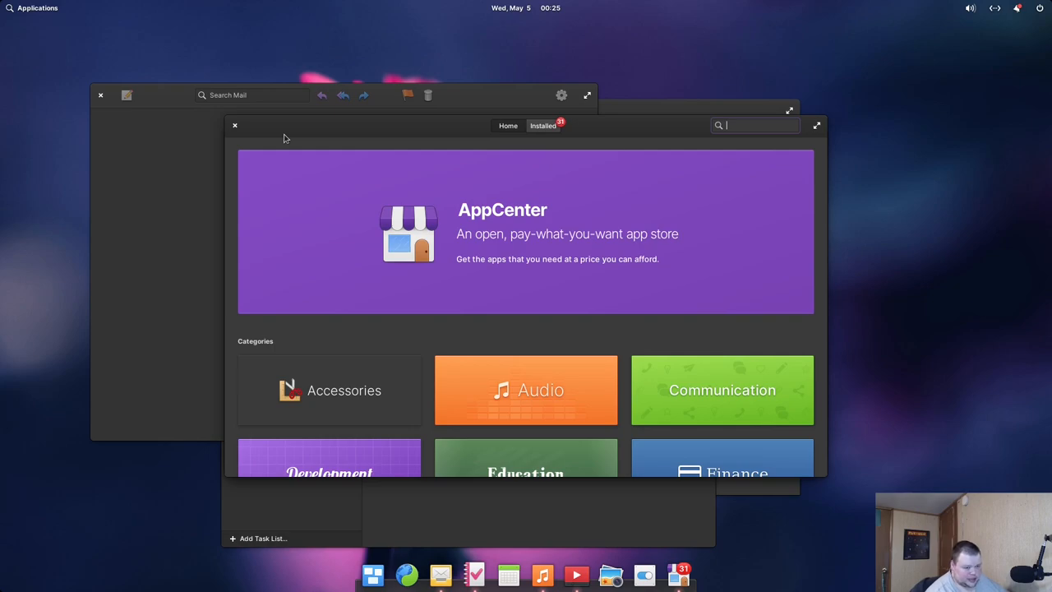
mouse_move(977, 19)
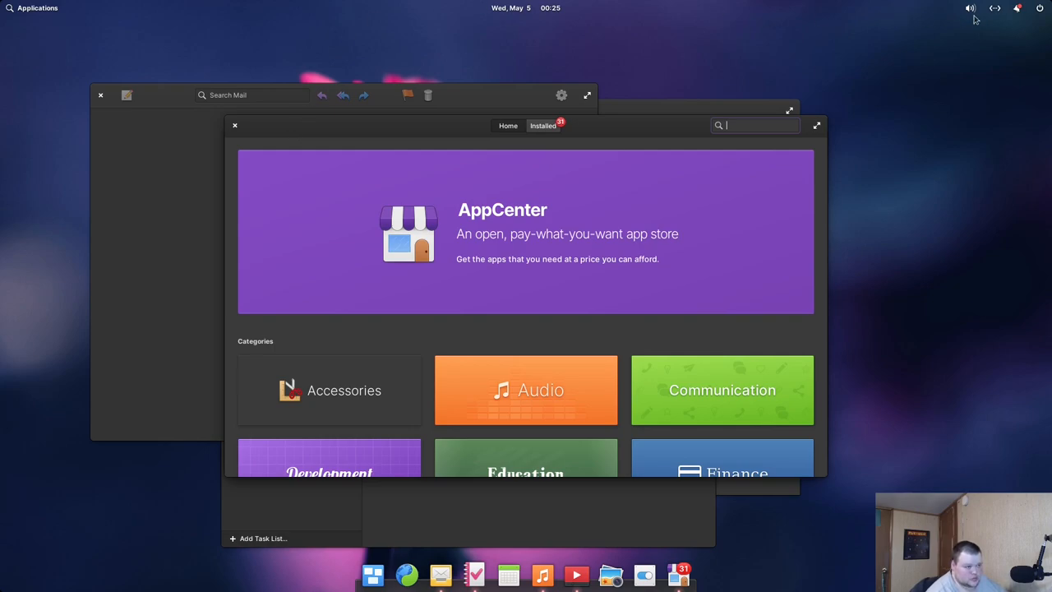
Bring the Tasks window forward, showing its empty Personal list.
click(1018, 8)
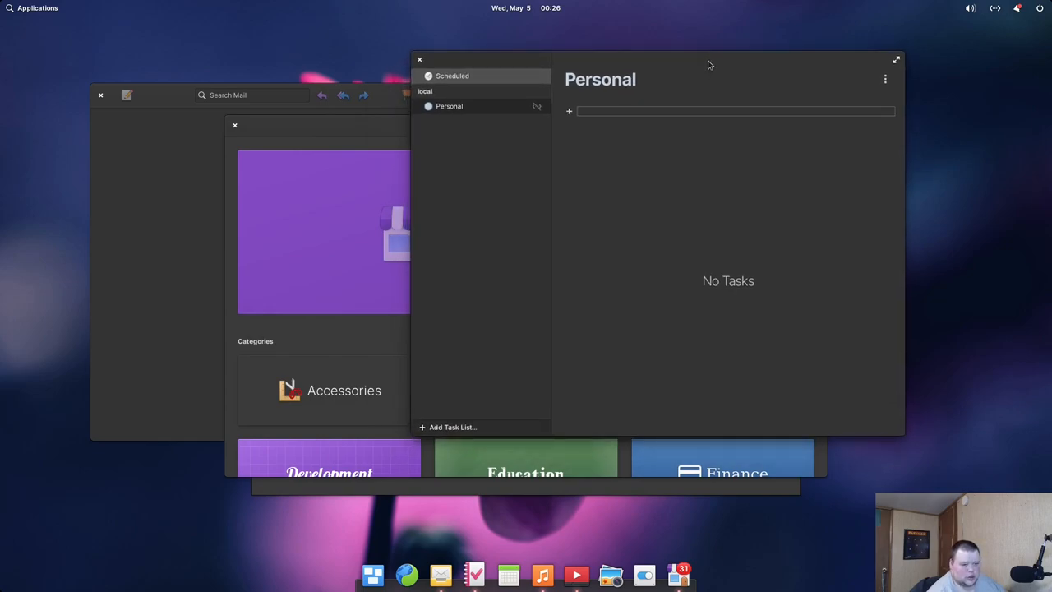
mouse_move(610, 141)
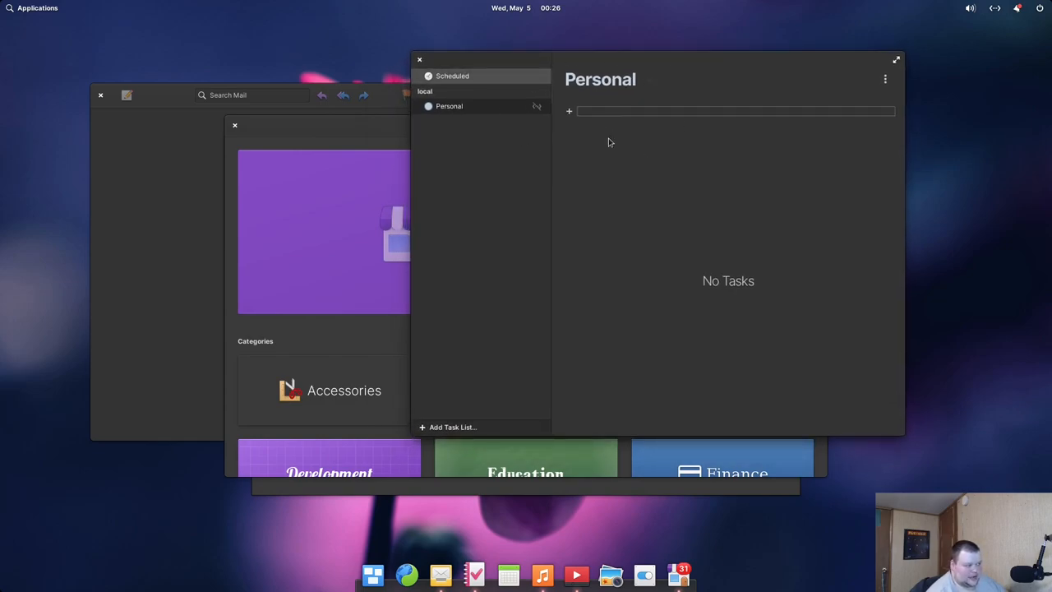
mouse_move(697, 200)
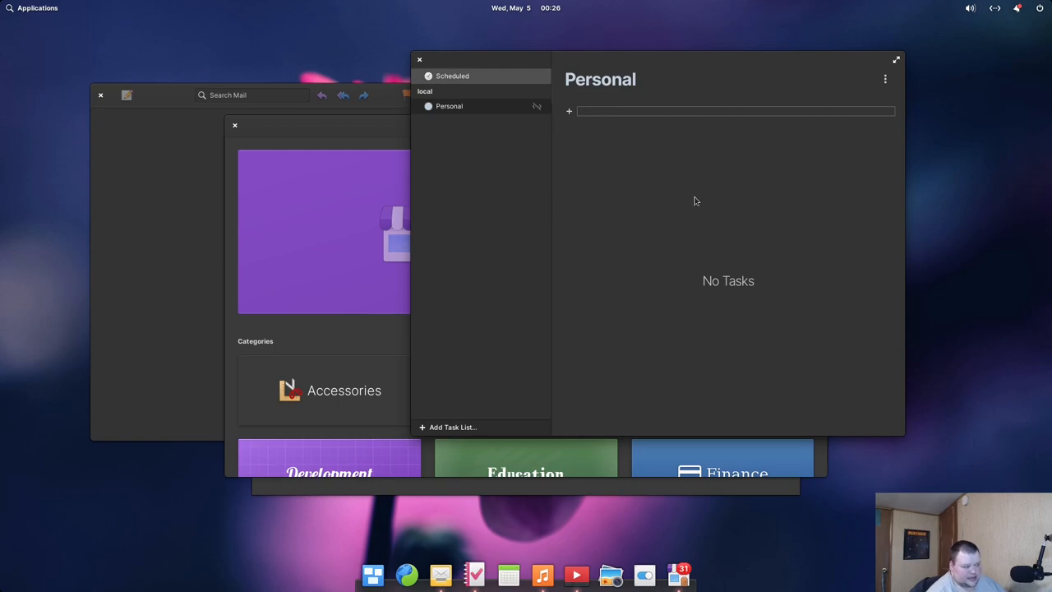
mouse_move(447, 538)
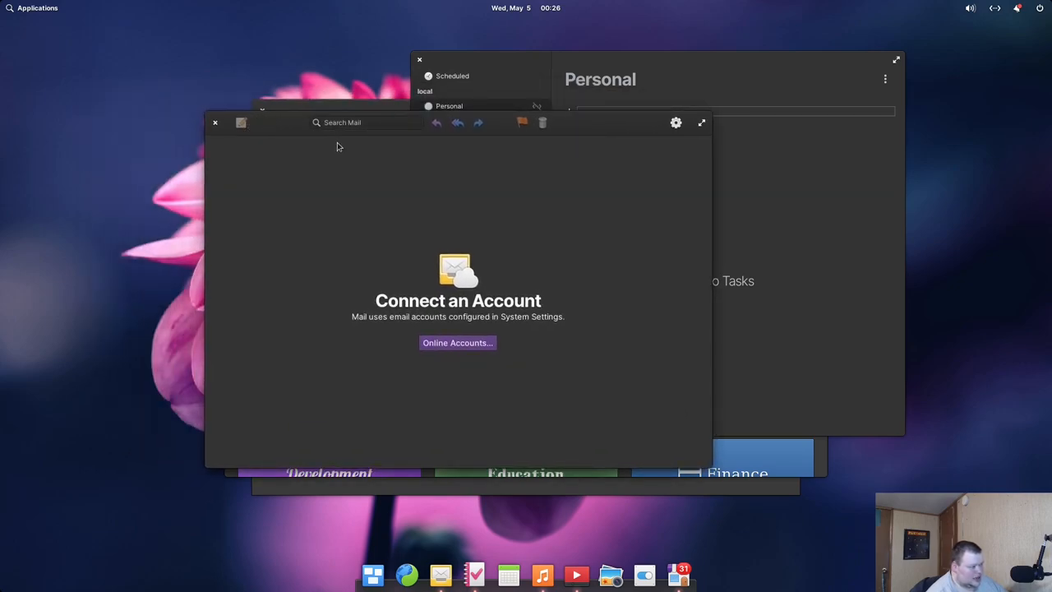
Move the Mail window down and to the left, in front of Tasks.
drag(457, 121, 424, 127)
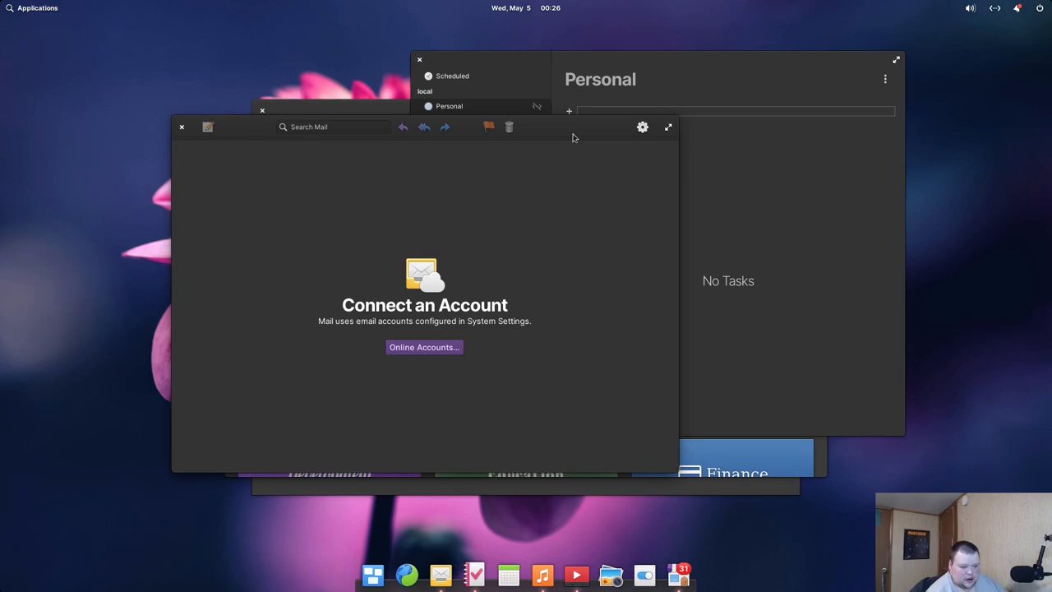
mouse_move(628, 138)
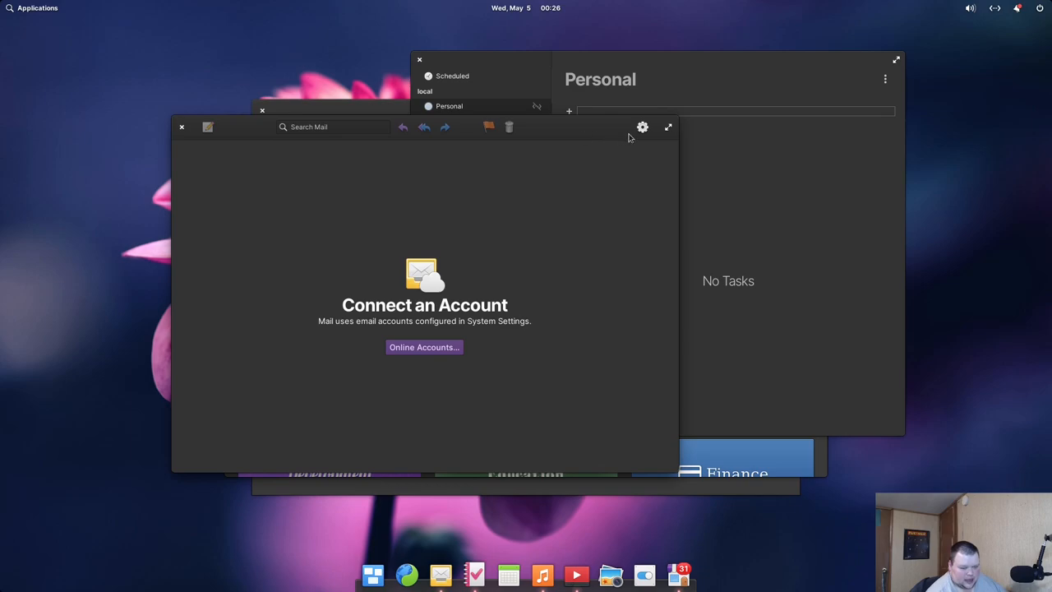
mouse_move(912, 46)
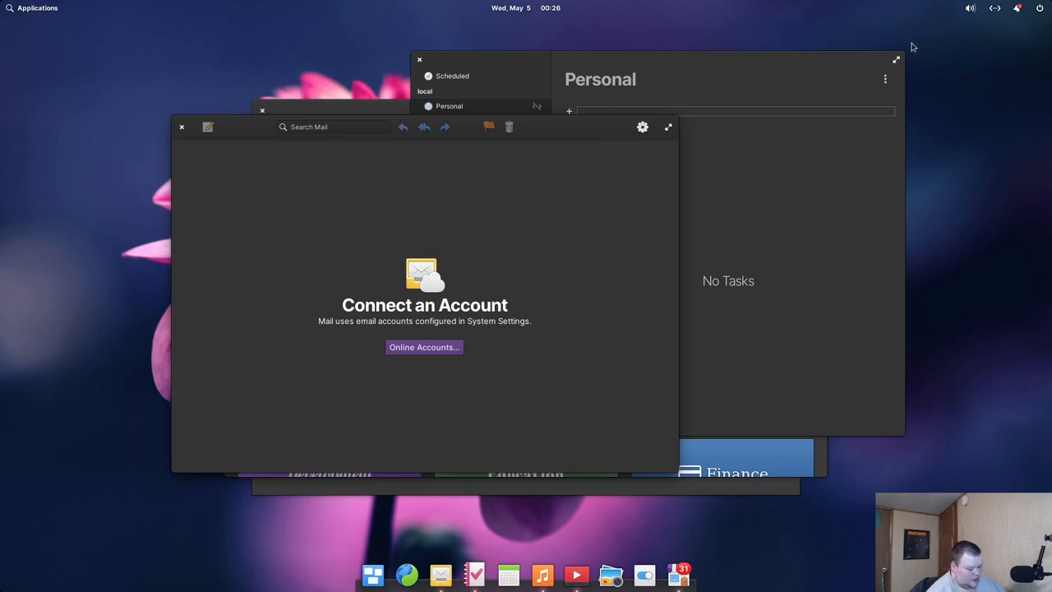
mouse_move(706, 14)
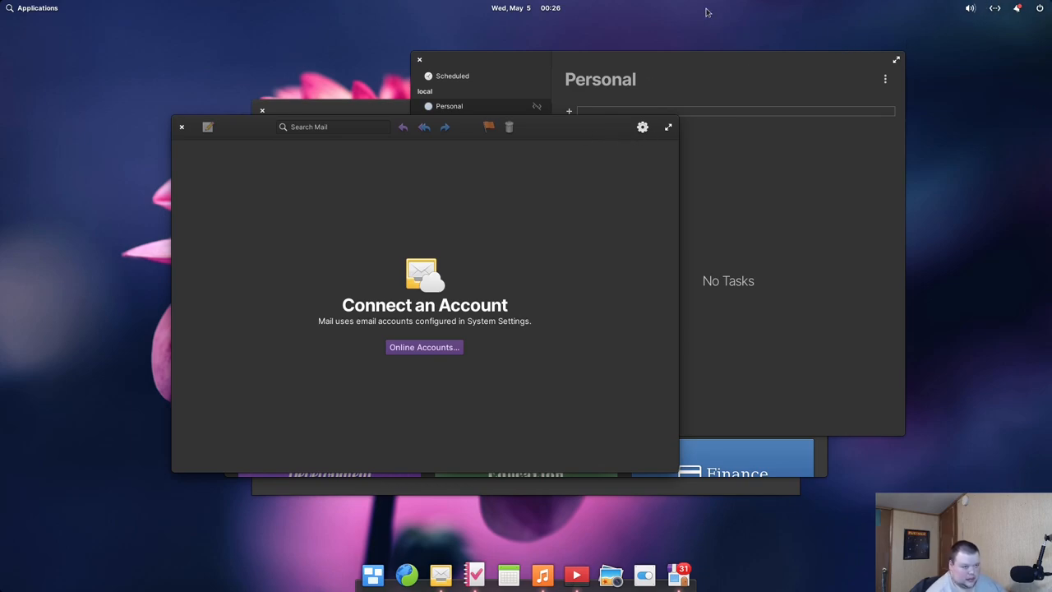
mouse_move(644, 574)
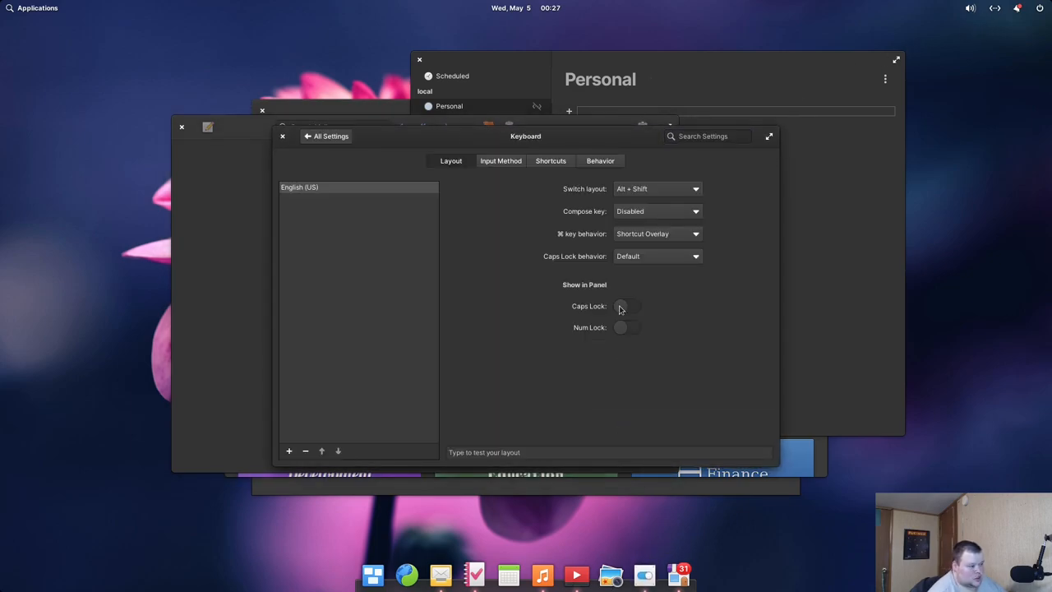
Turn on the Caps Lock and Num Lock panel indicators in Keyboard > Layout.
click(626, 327)
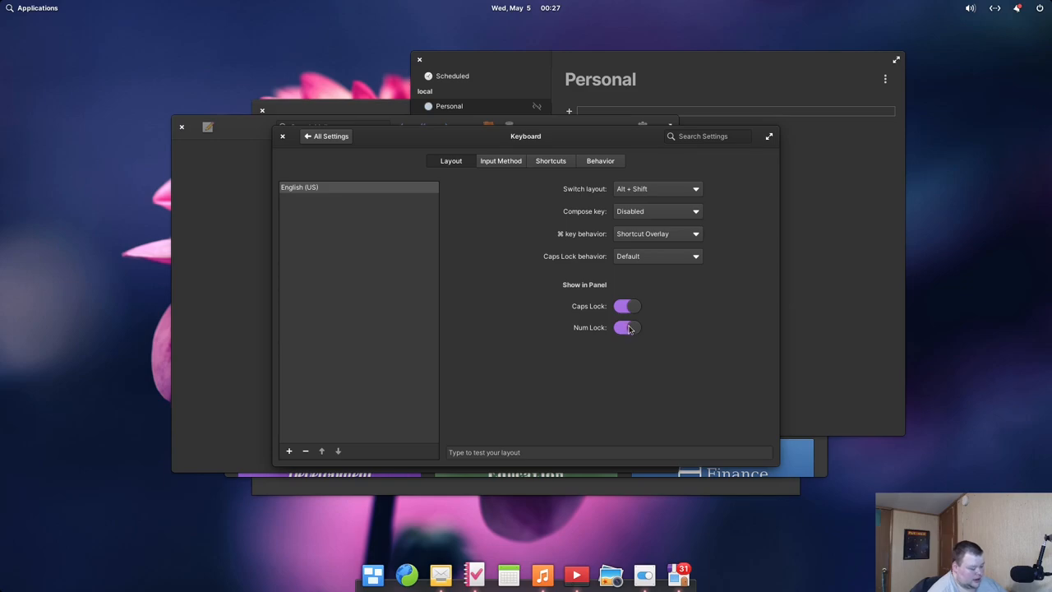
click(626, 328)
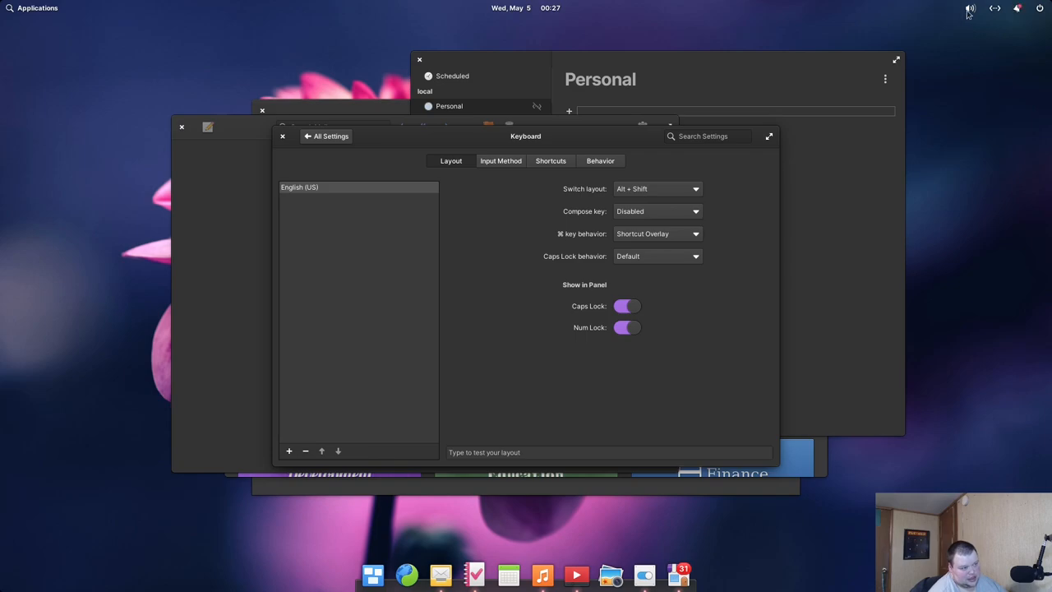
click(1016, 8)
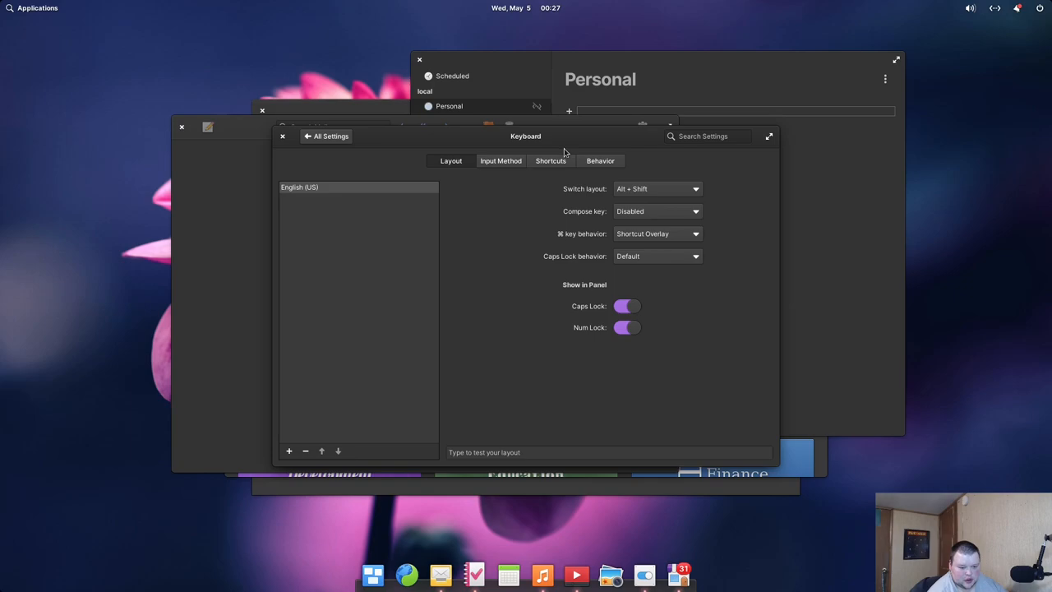
mouse_move(605, 238)
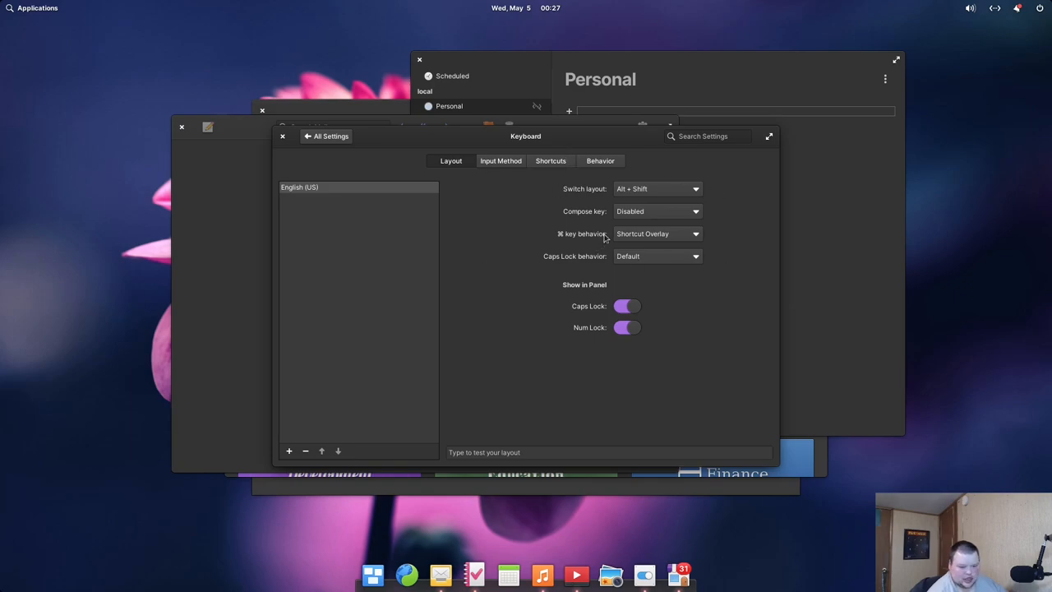
mouse_move(600, 271)
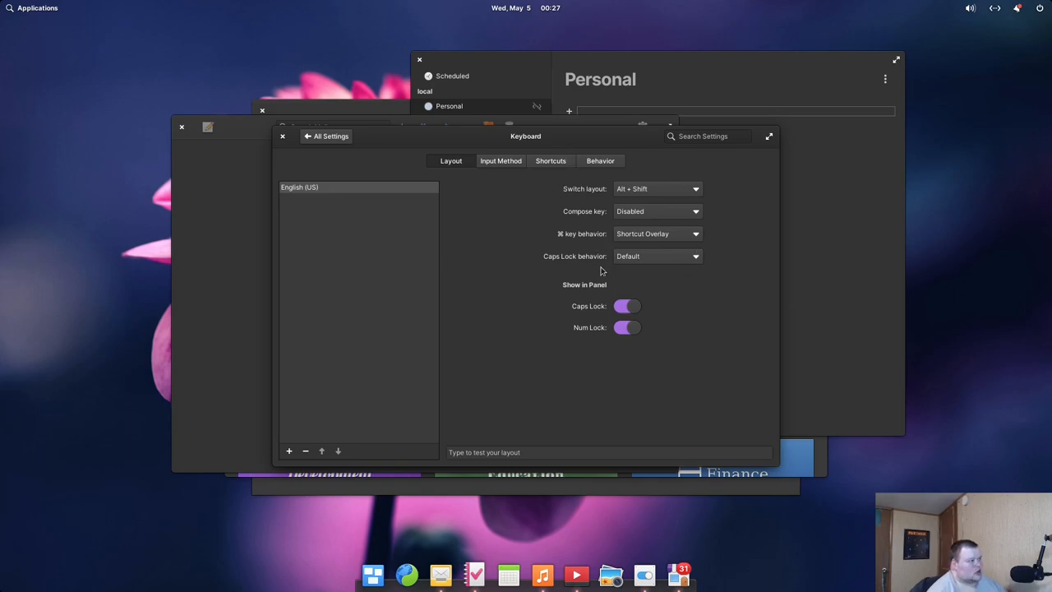